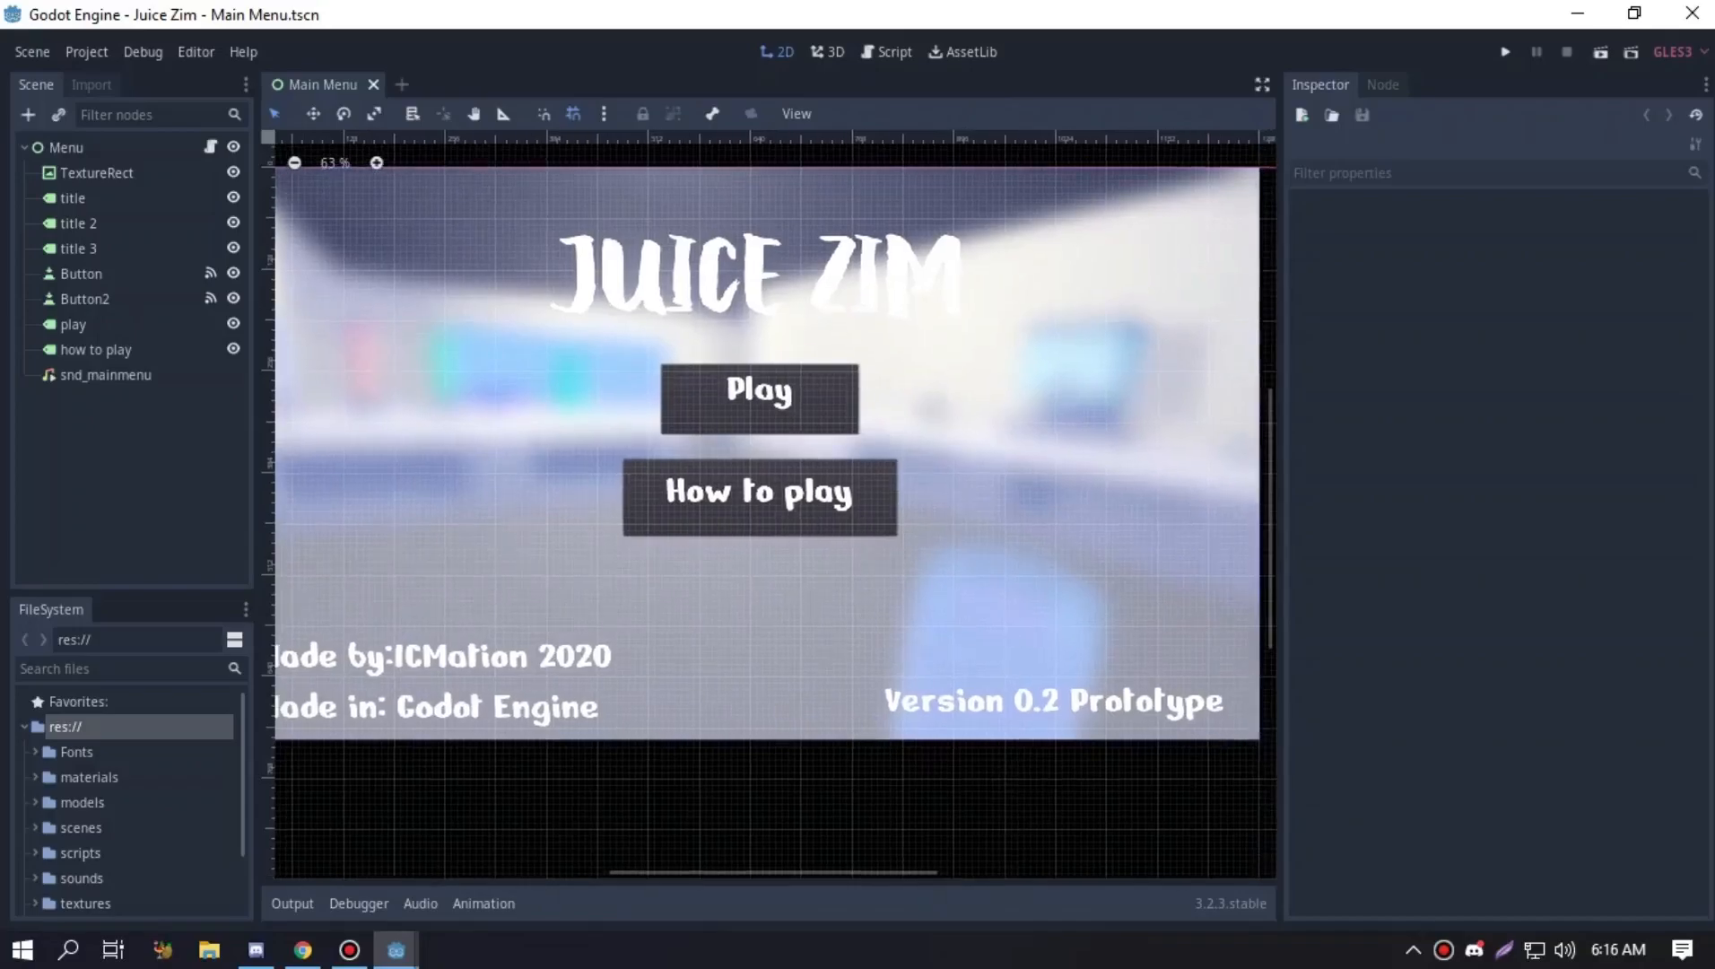
Select the 'how to play' label in the Main Menu scene tree to show its properties
{"action": "scroll", "scroll_direction": "down", "scroll_amount": 3}
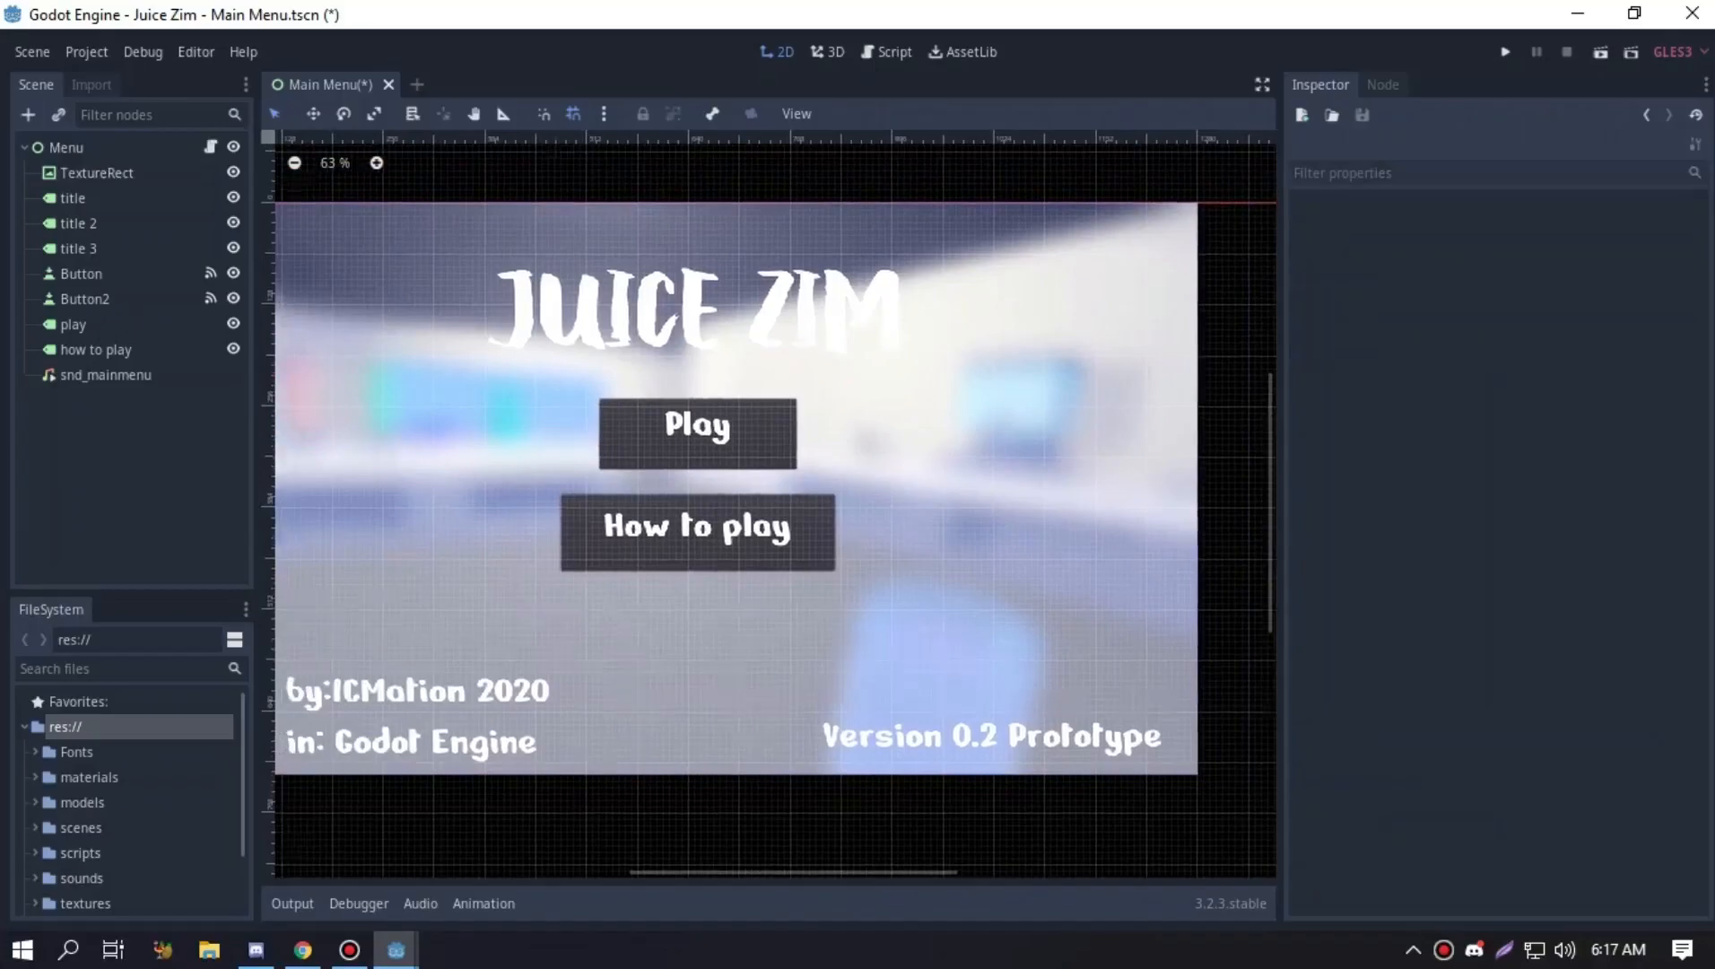
{"action": "scroll", "scroll_direction": "down", "scroll_amount": 3}
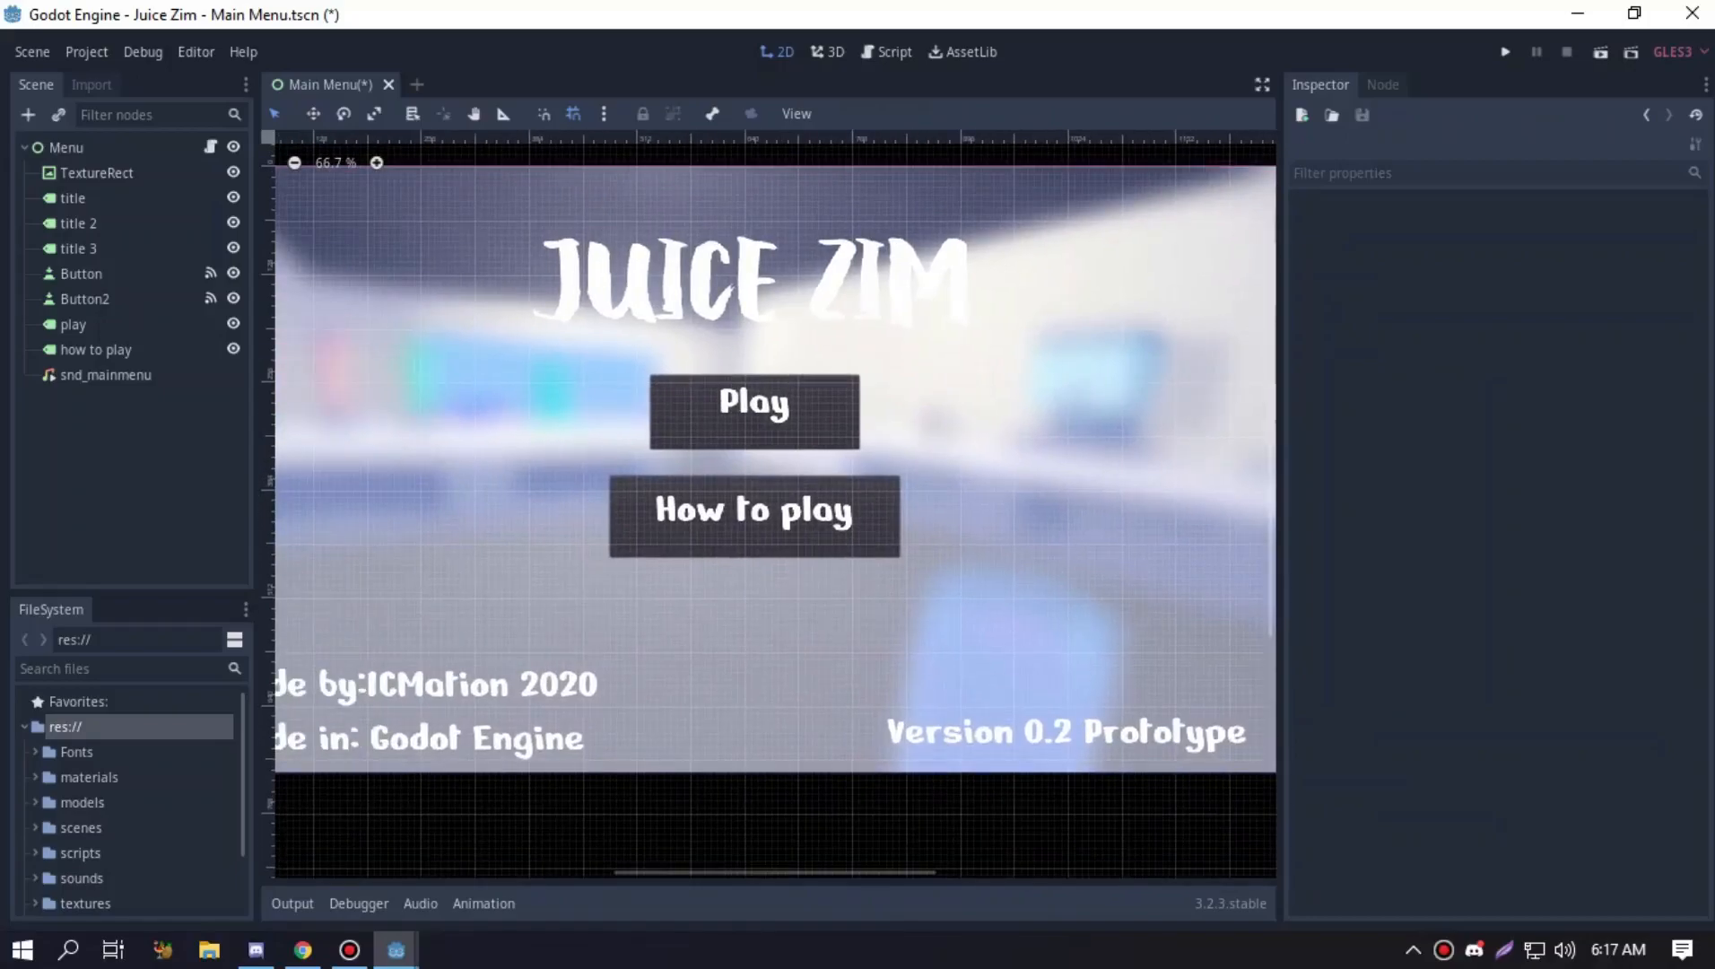
{"action": "left_click", "coordinate": [72, 197]}
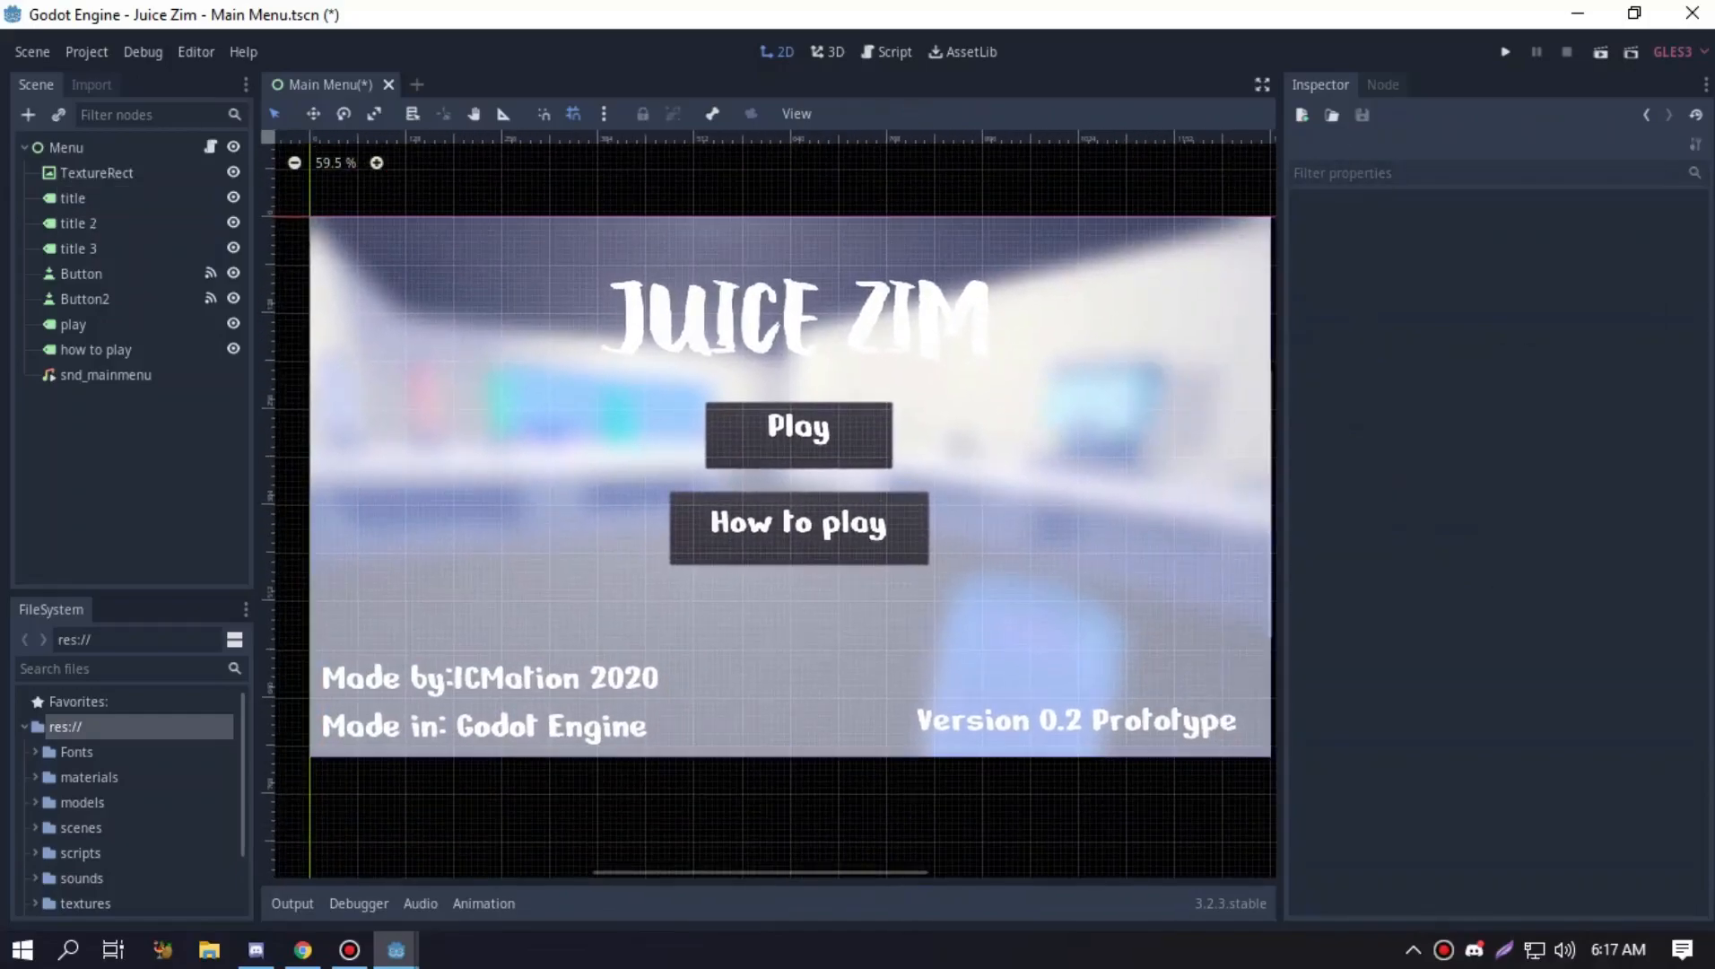
{"action": "left_click", "coordinate": [97, 173]}
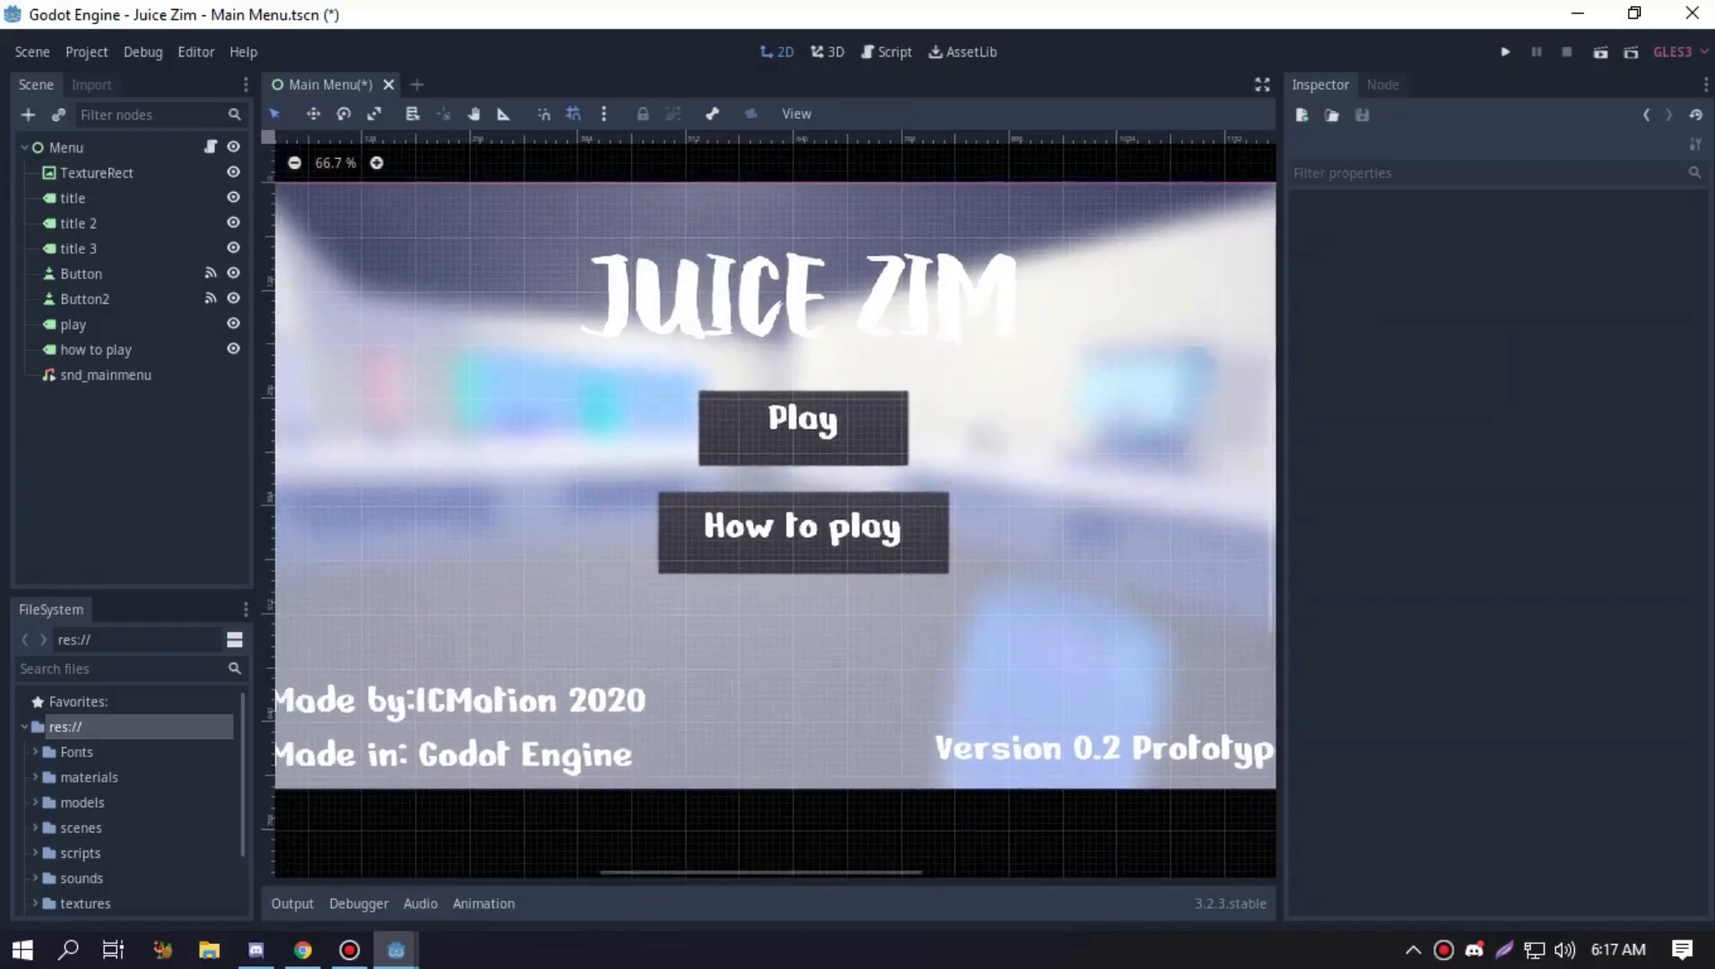
{"action": "left_click", "coordinate": [72, 323]}
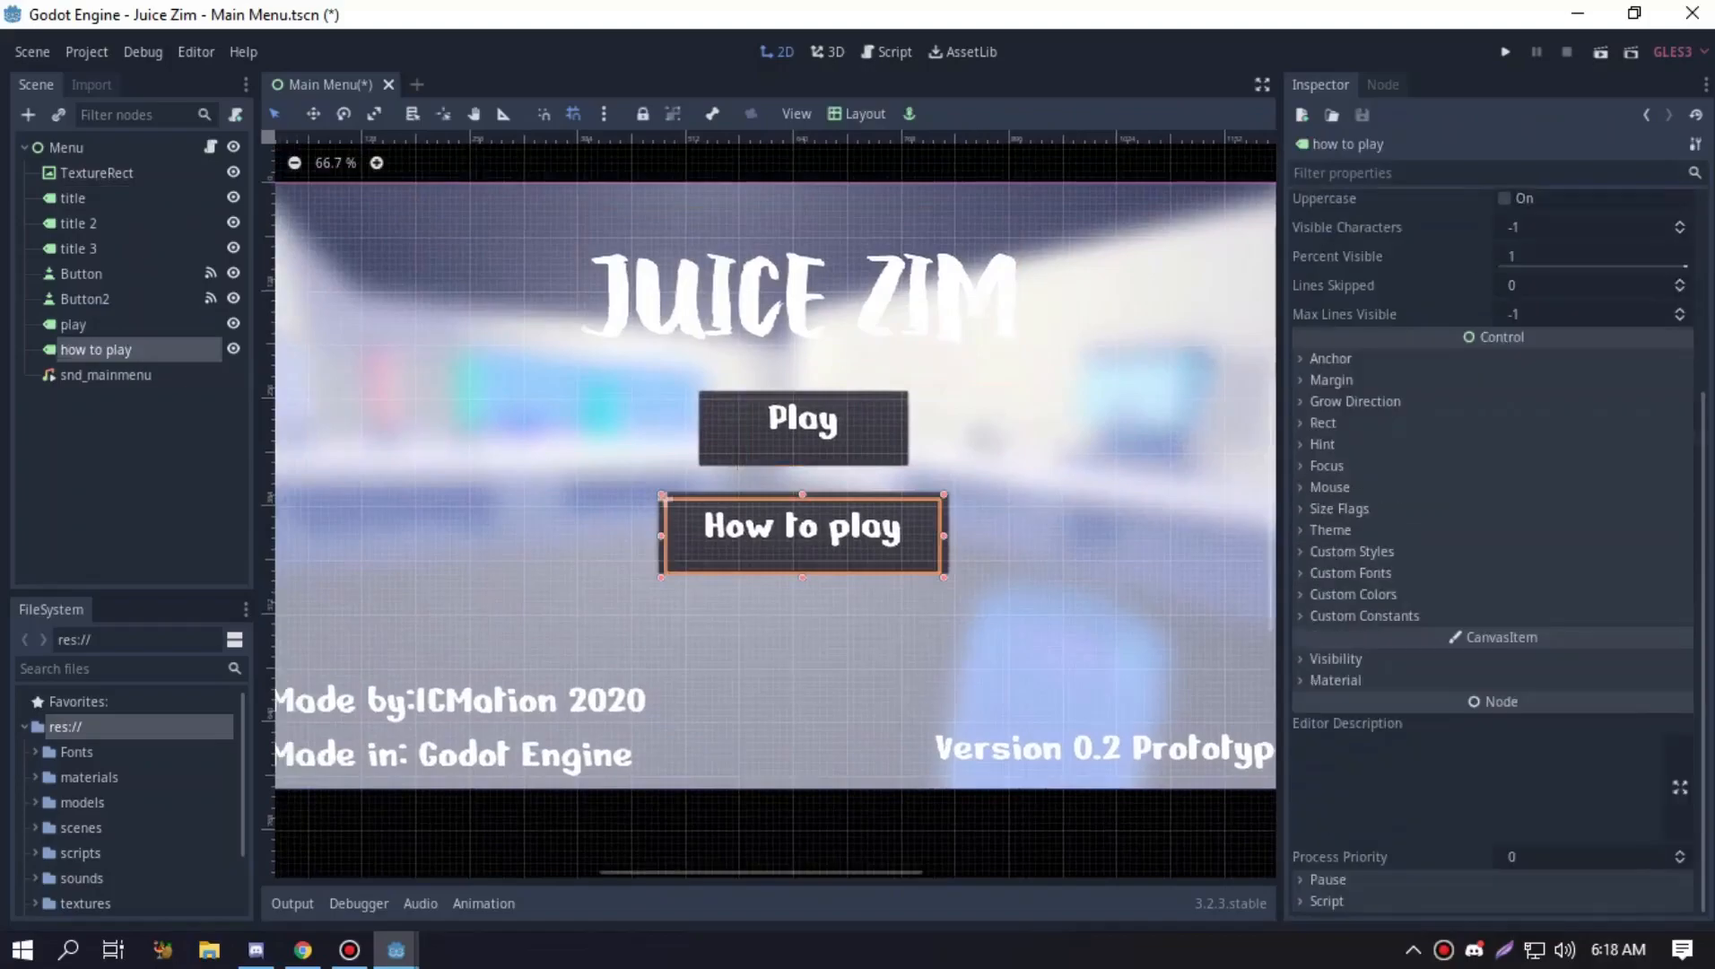
Expand the label's Custom Fonts, select the JUICE ZIM title node, and run the project
{"action": "left_click", "coordinate": [1350, 572]}
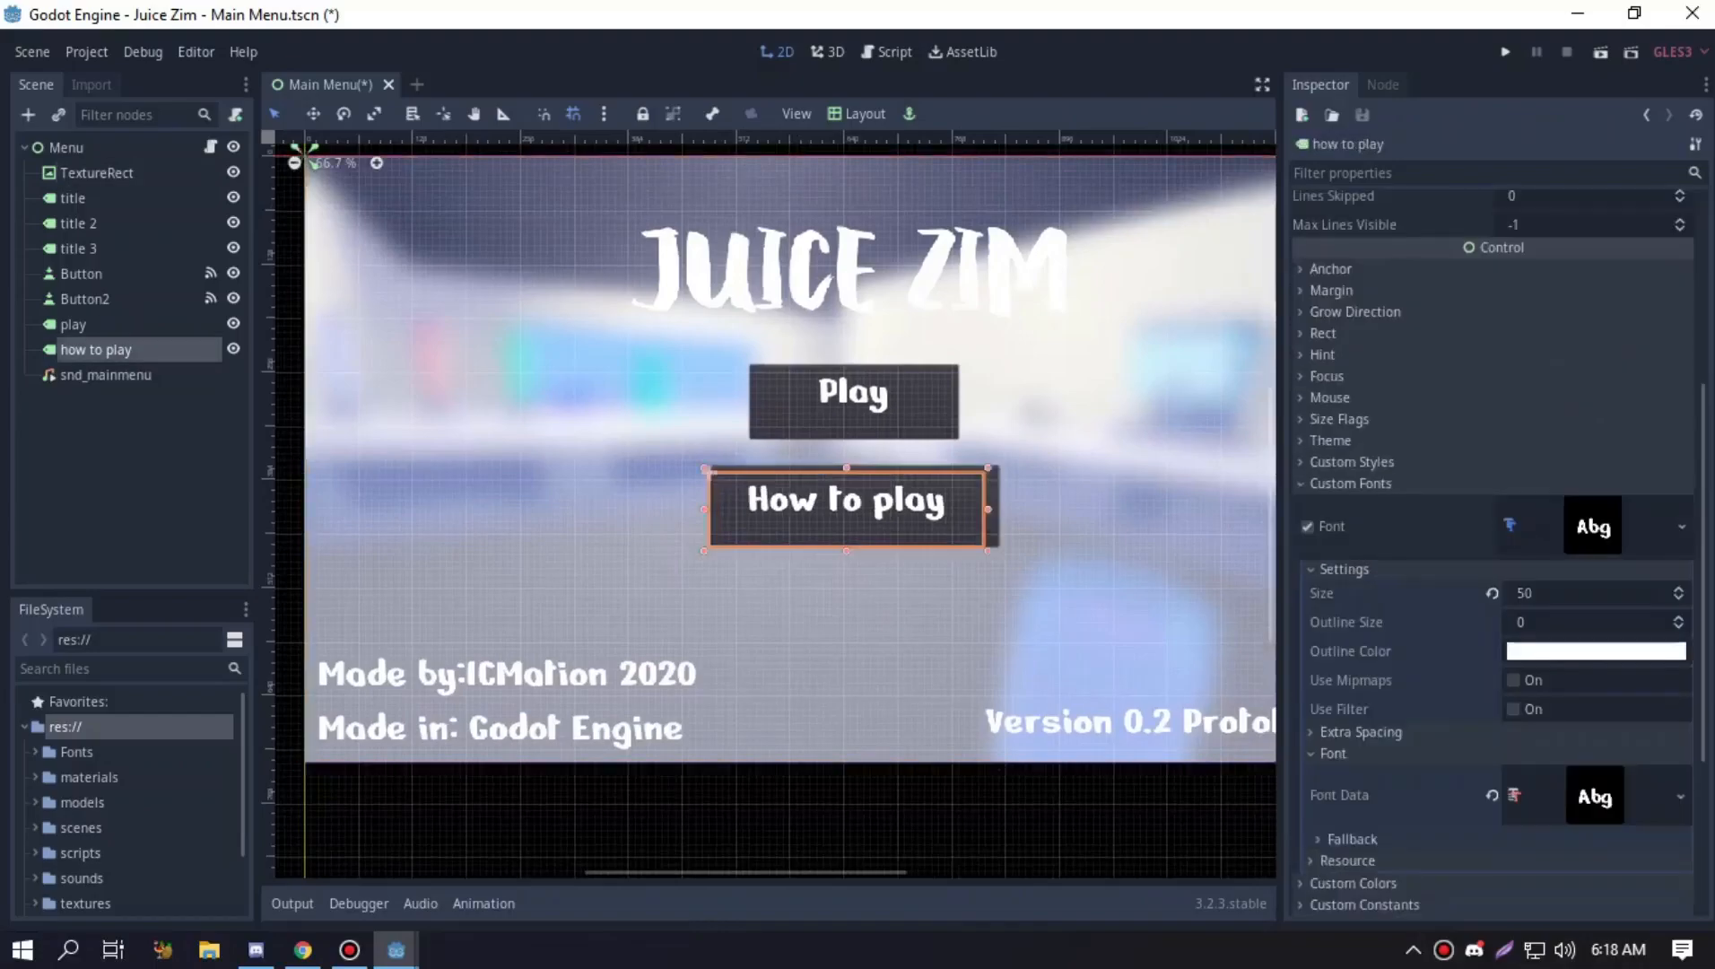
{"action": "left_click", "coordinate": [72, 197]}
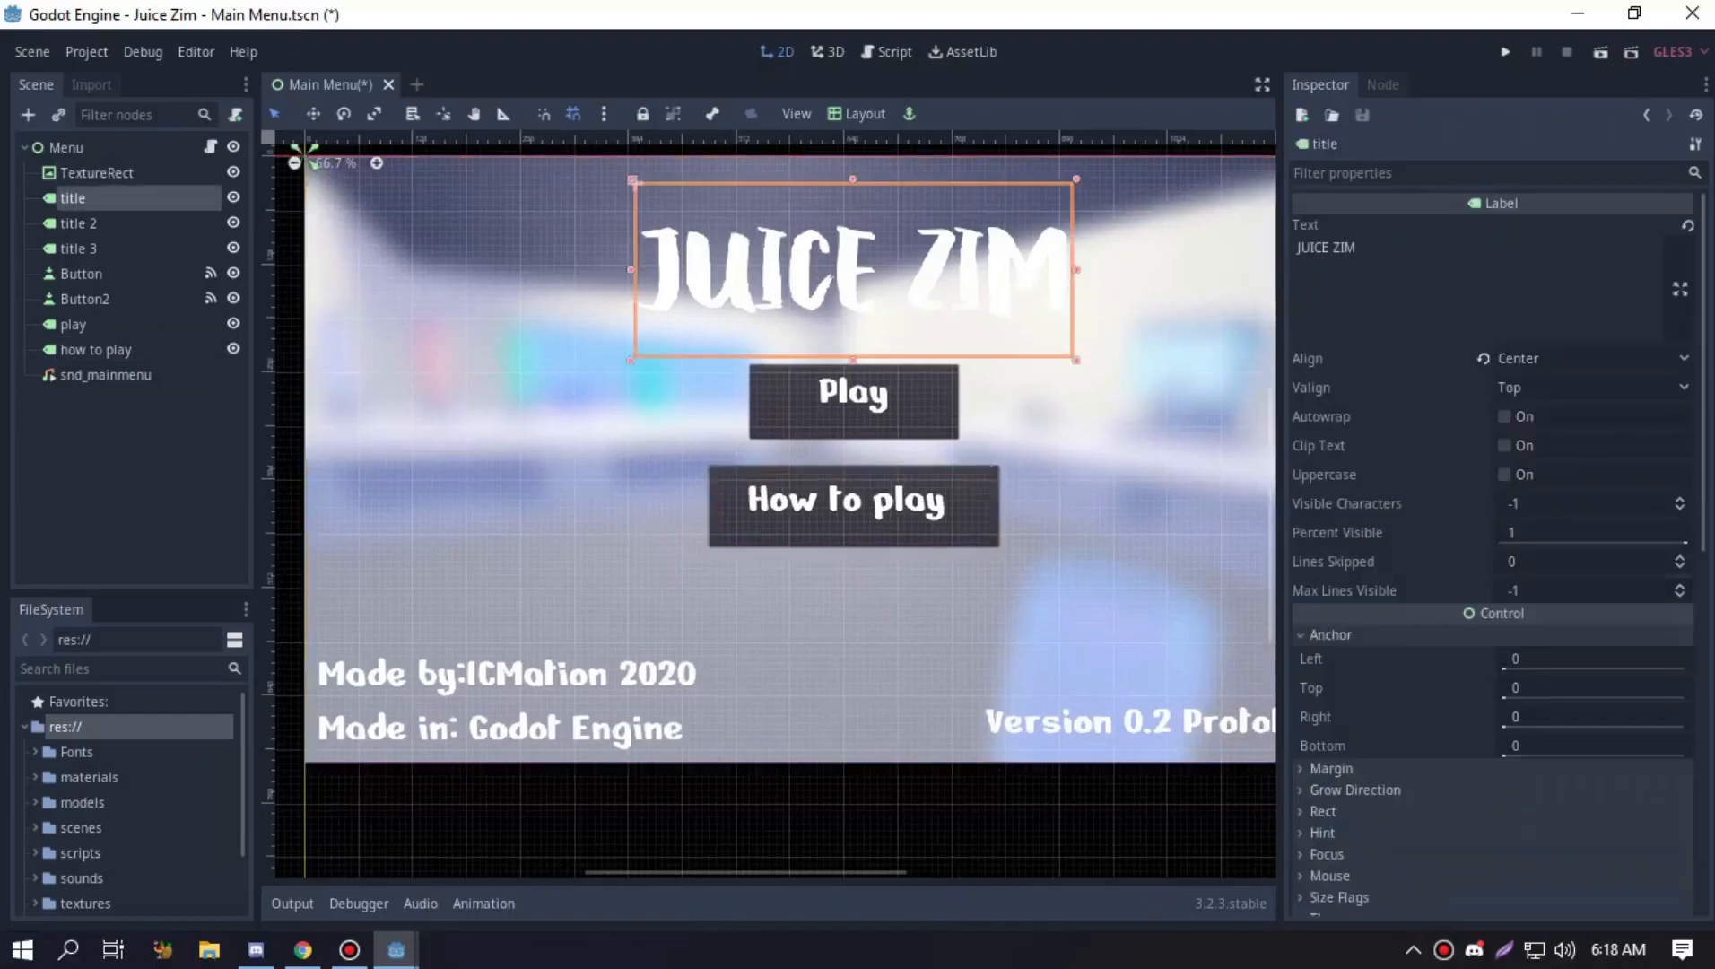
{"action": "left_click", "coordinate": [79, 248]}
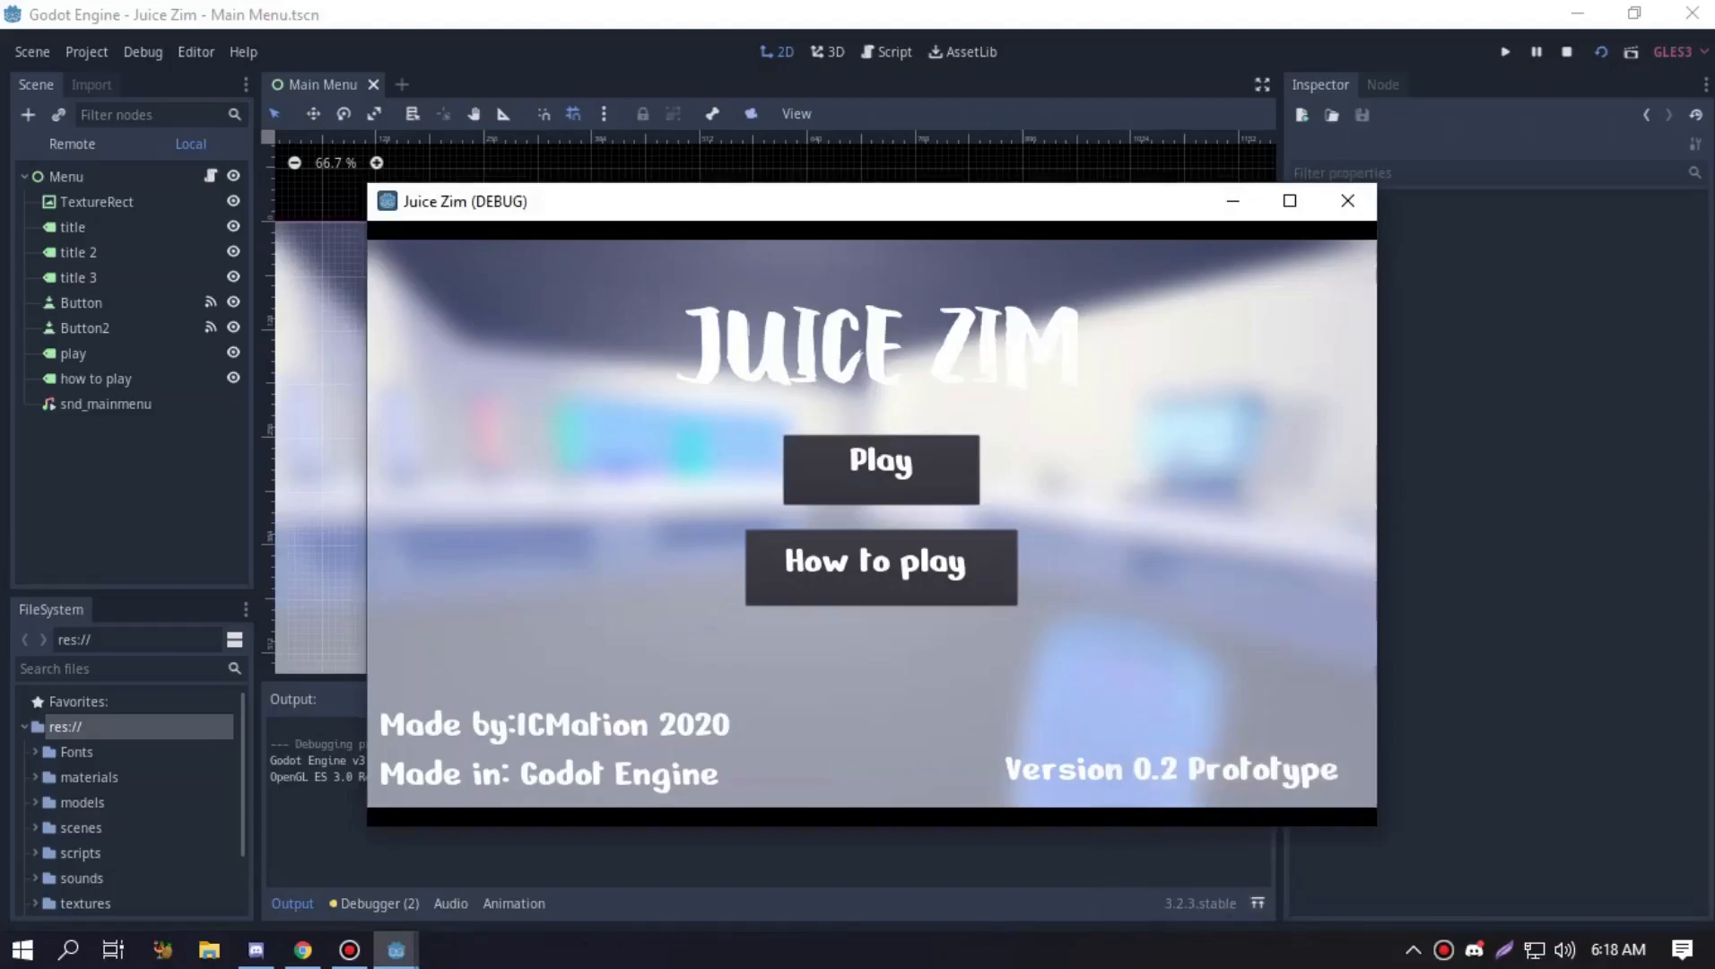
Maximize the Juice Zim debug window showing the main menu
{"action": "left_click", "coordinate": [1288, 201]}
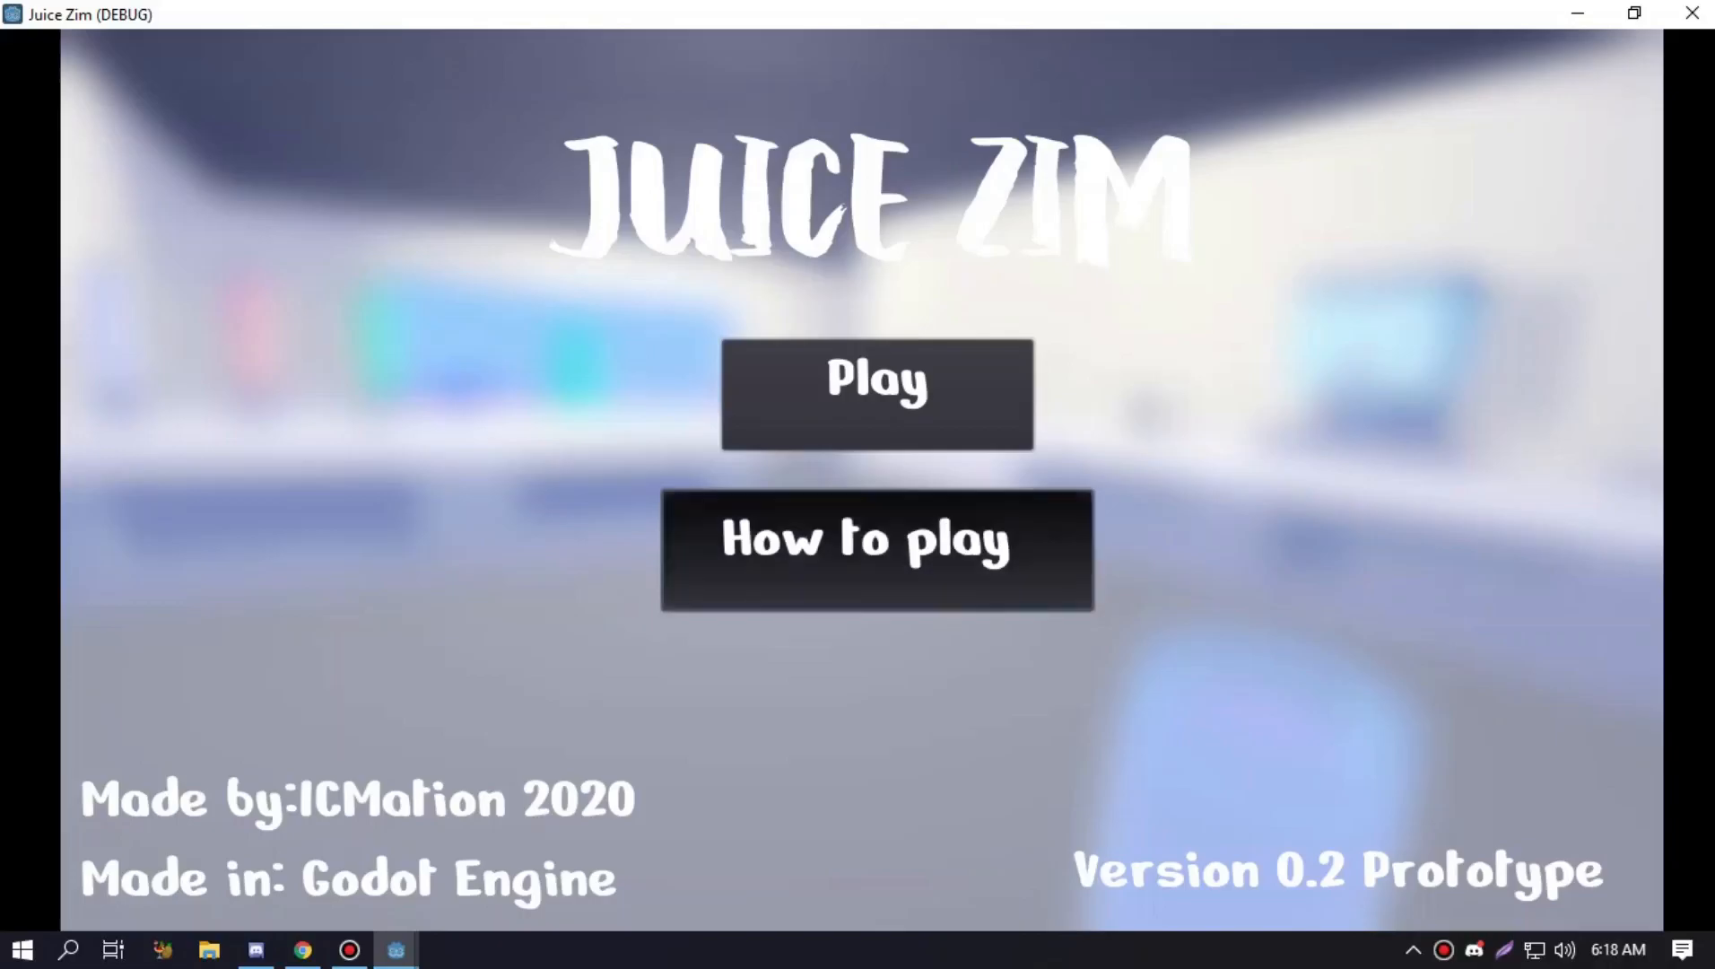
{"action": "left_click", "coordinate": [875, 547]}
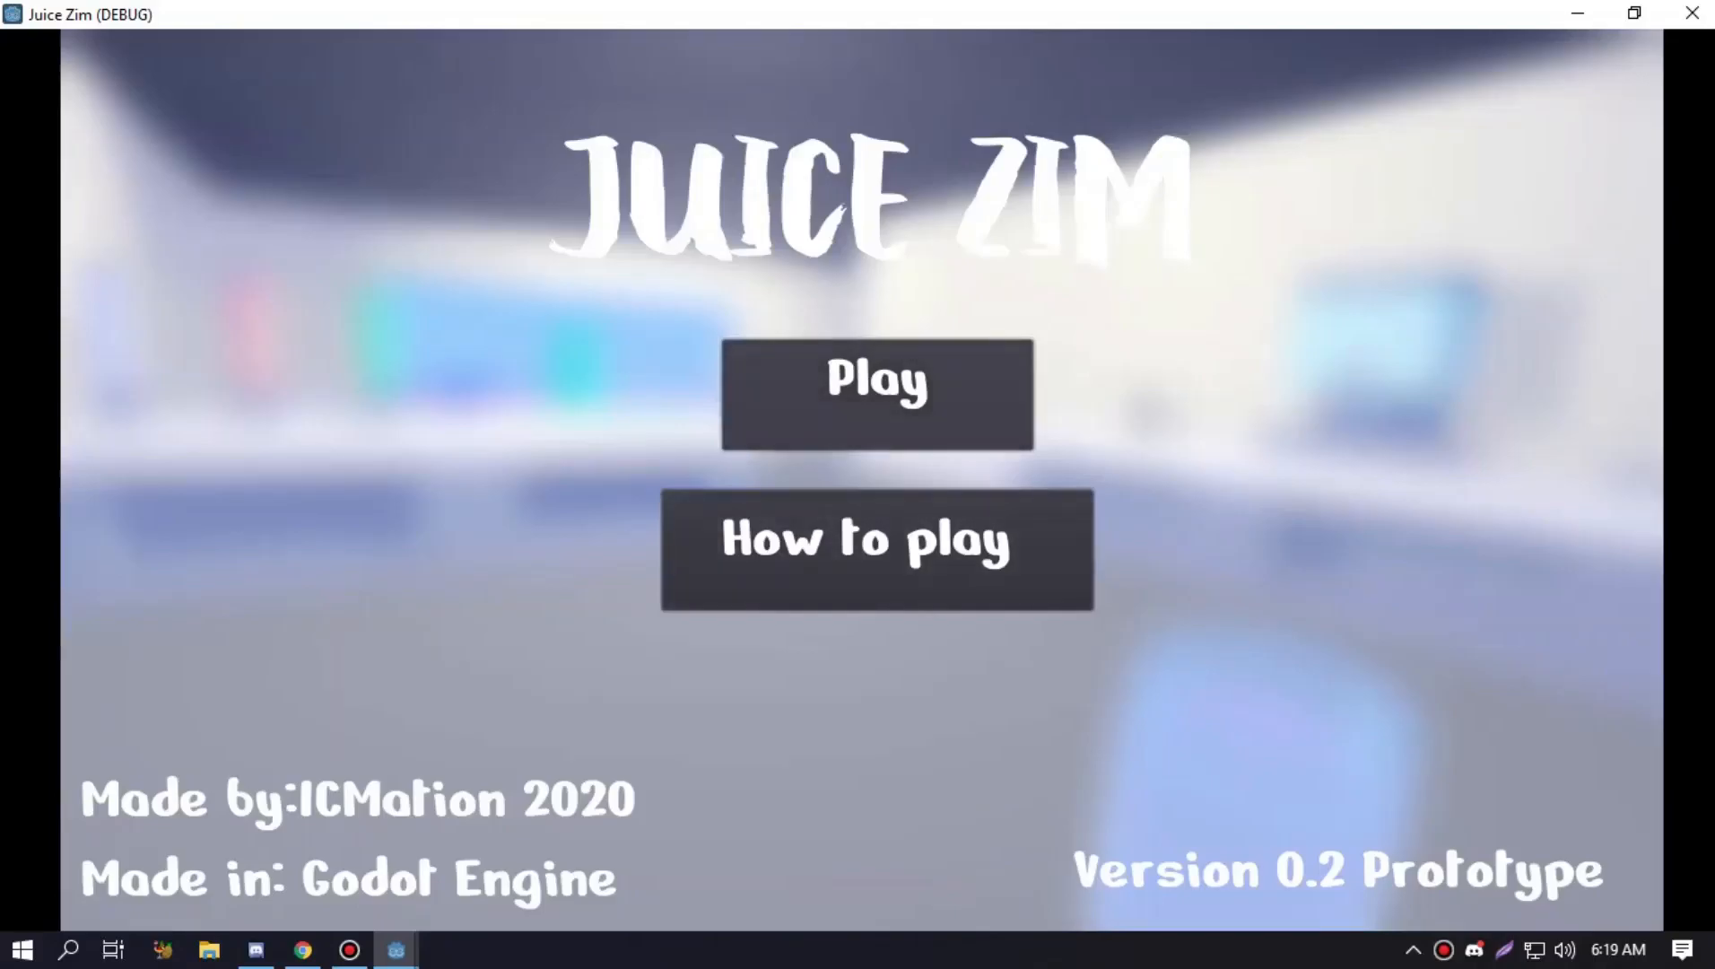
Start the game from the Play button and walk to the counter with the cups
{"action": "left_click", "coordinate": [875, 393]}
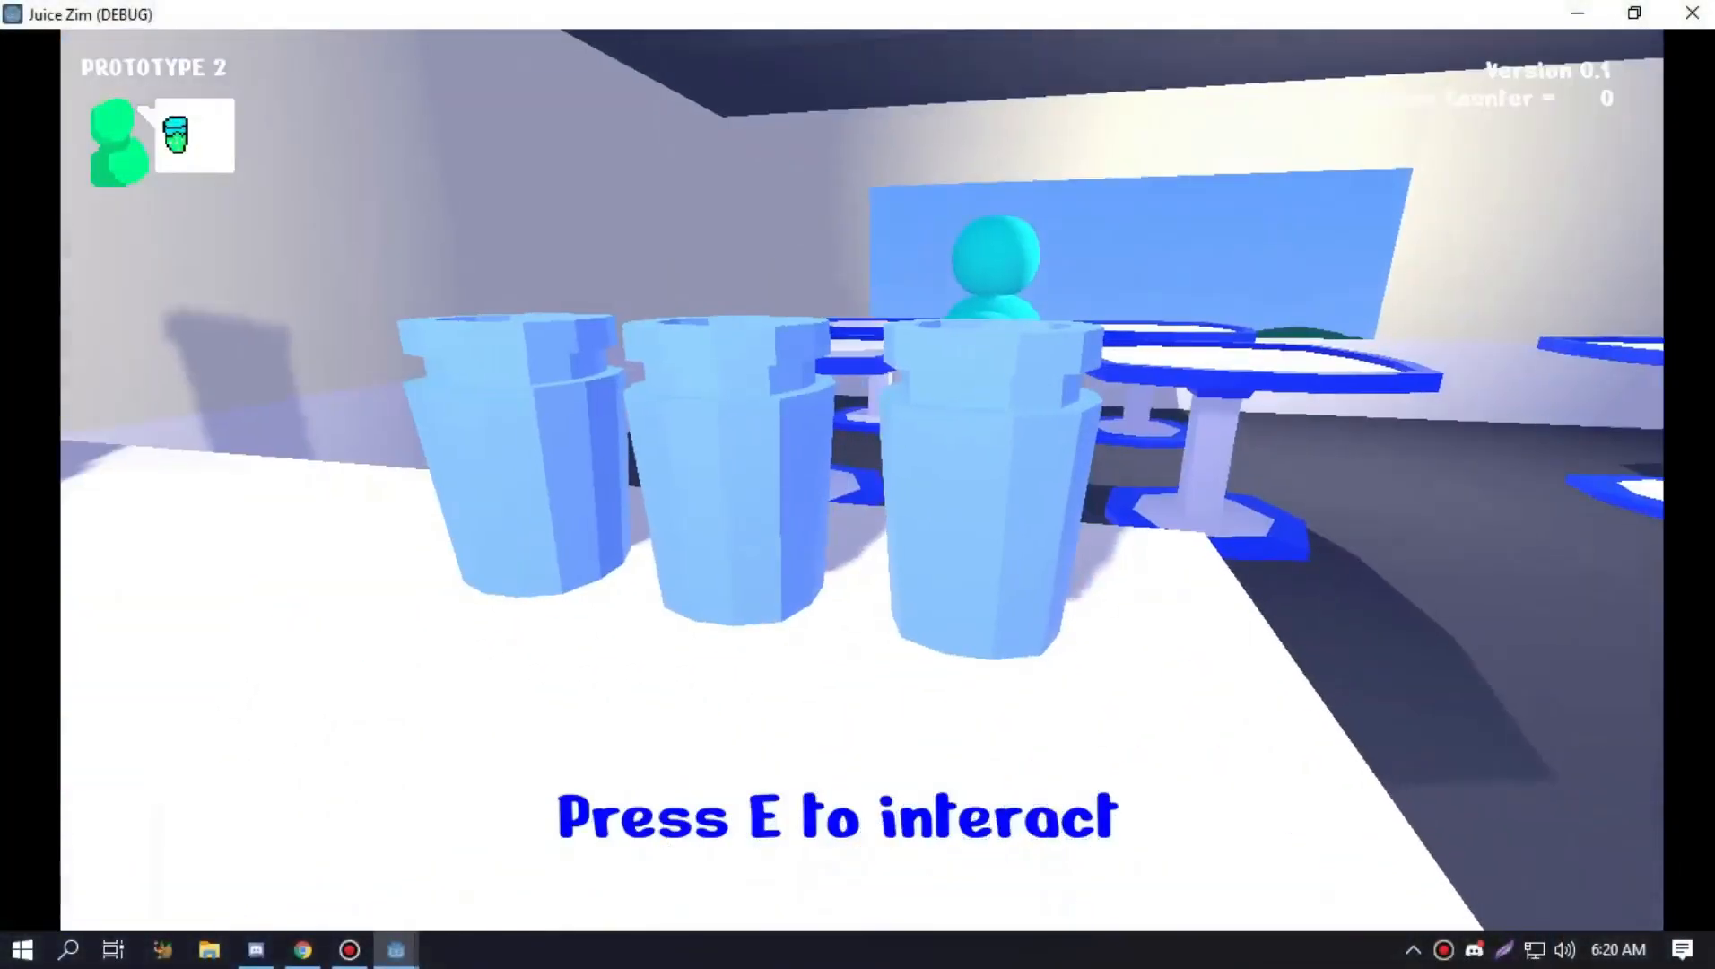
Pick up a cup from the counter with E and fill it at the dispensers
{"action": "key", "text": "e"}
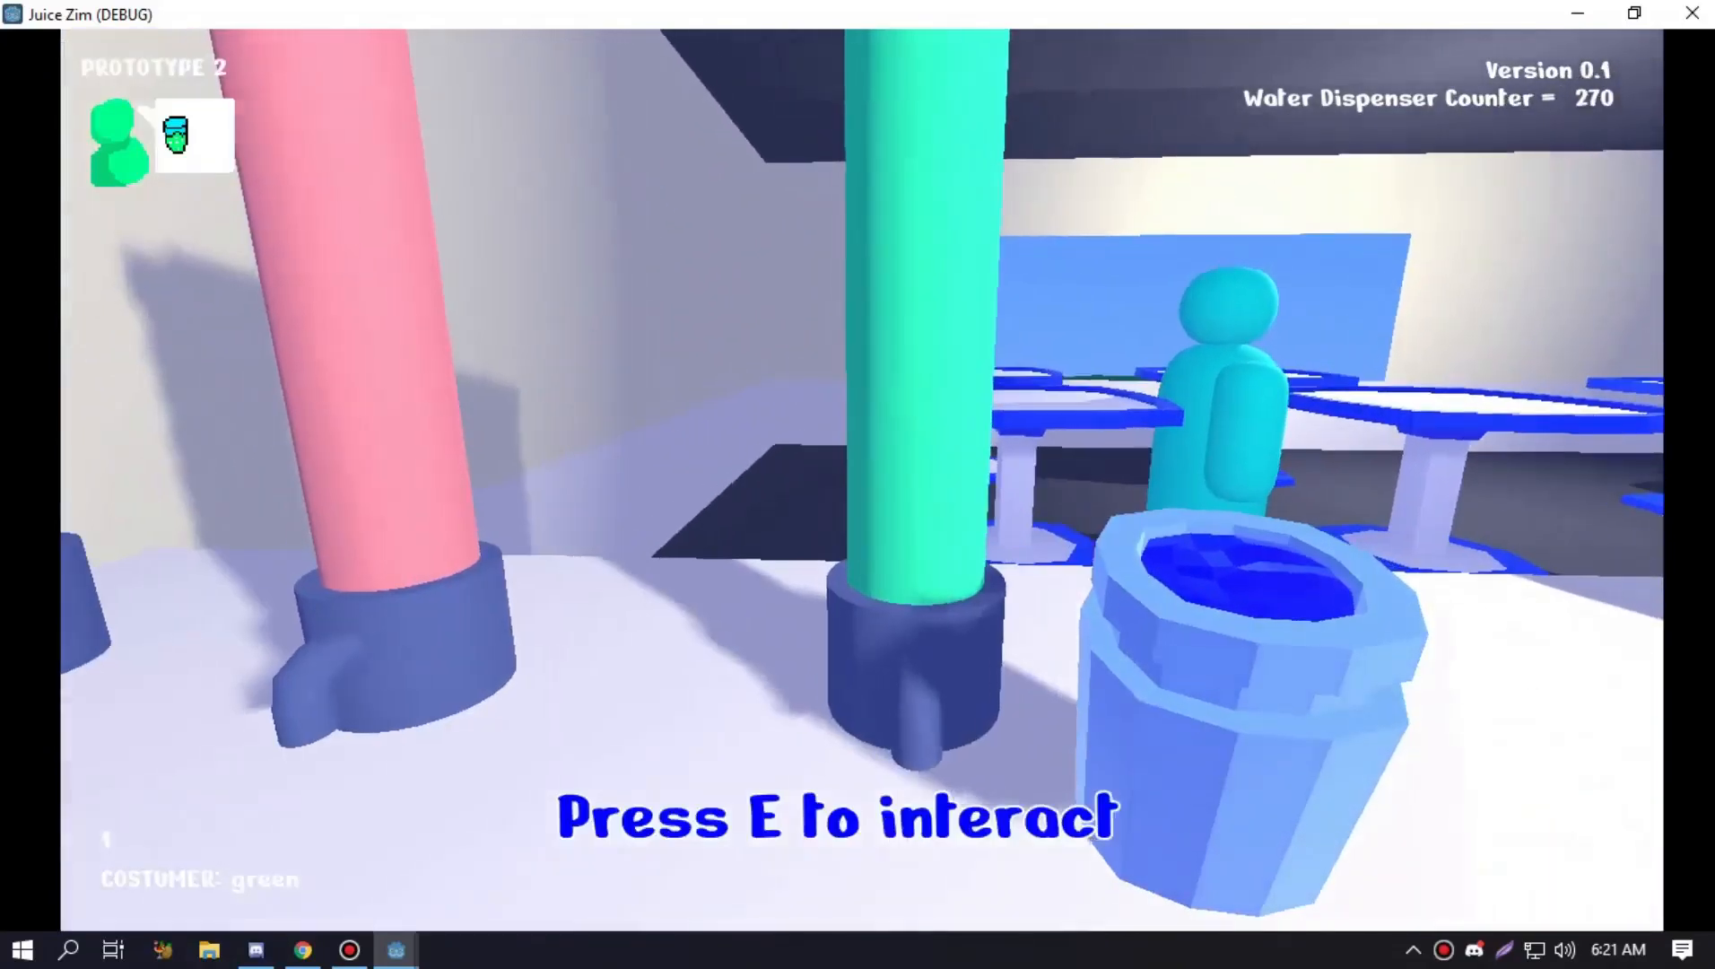
Serve the cup, fill a fresh one with water and red flavour, then serve the red drink
{"action": "key", "text": "e"}
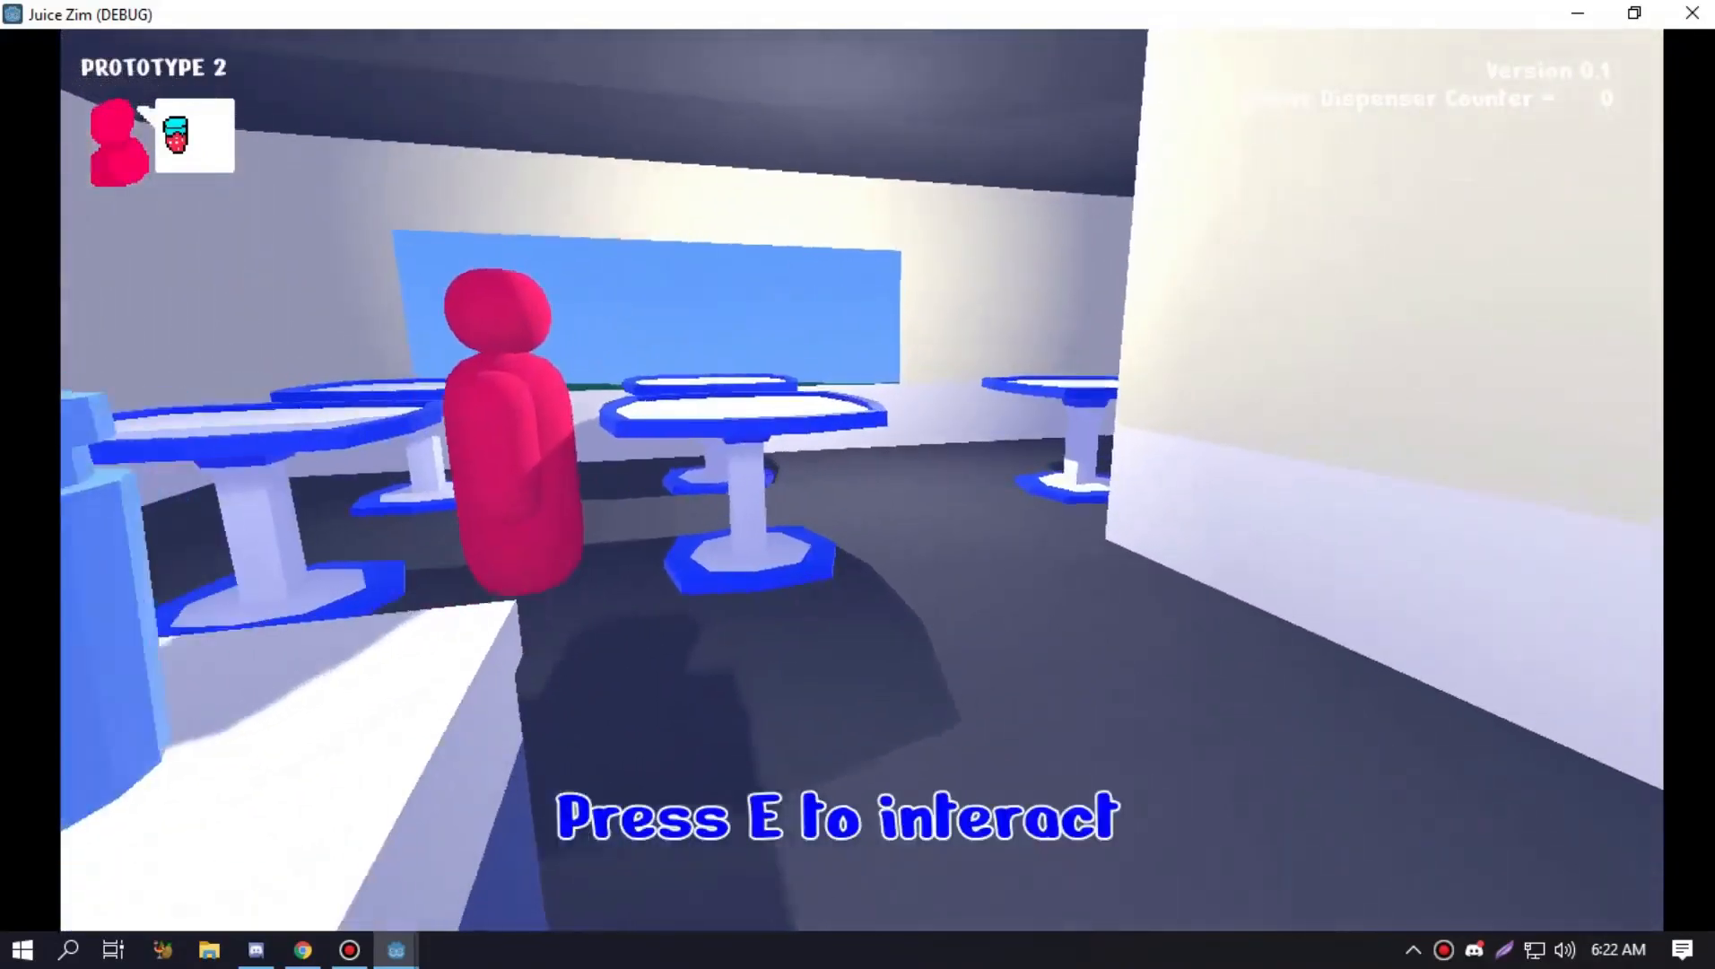
{"action": "key", "text": "e"}
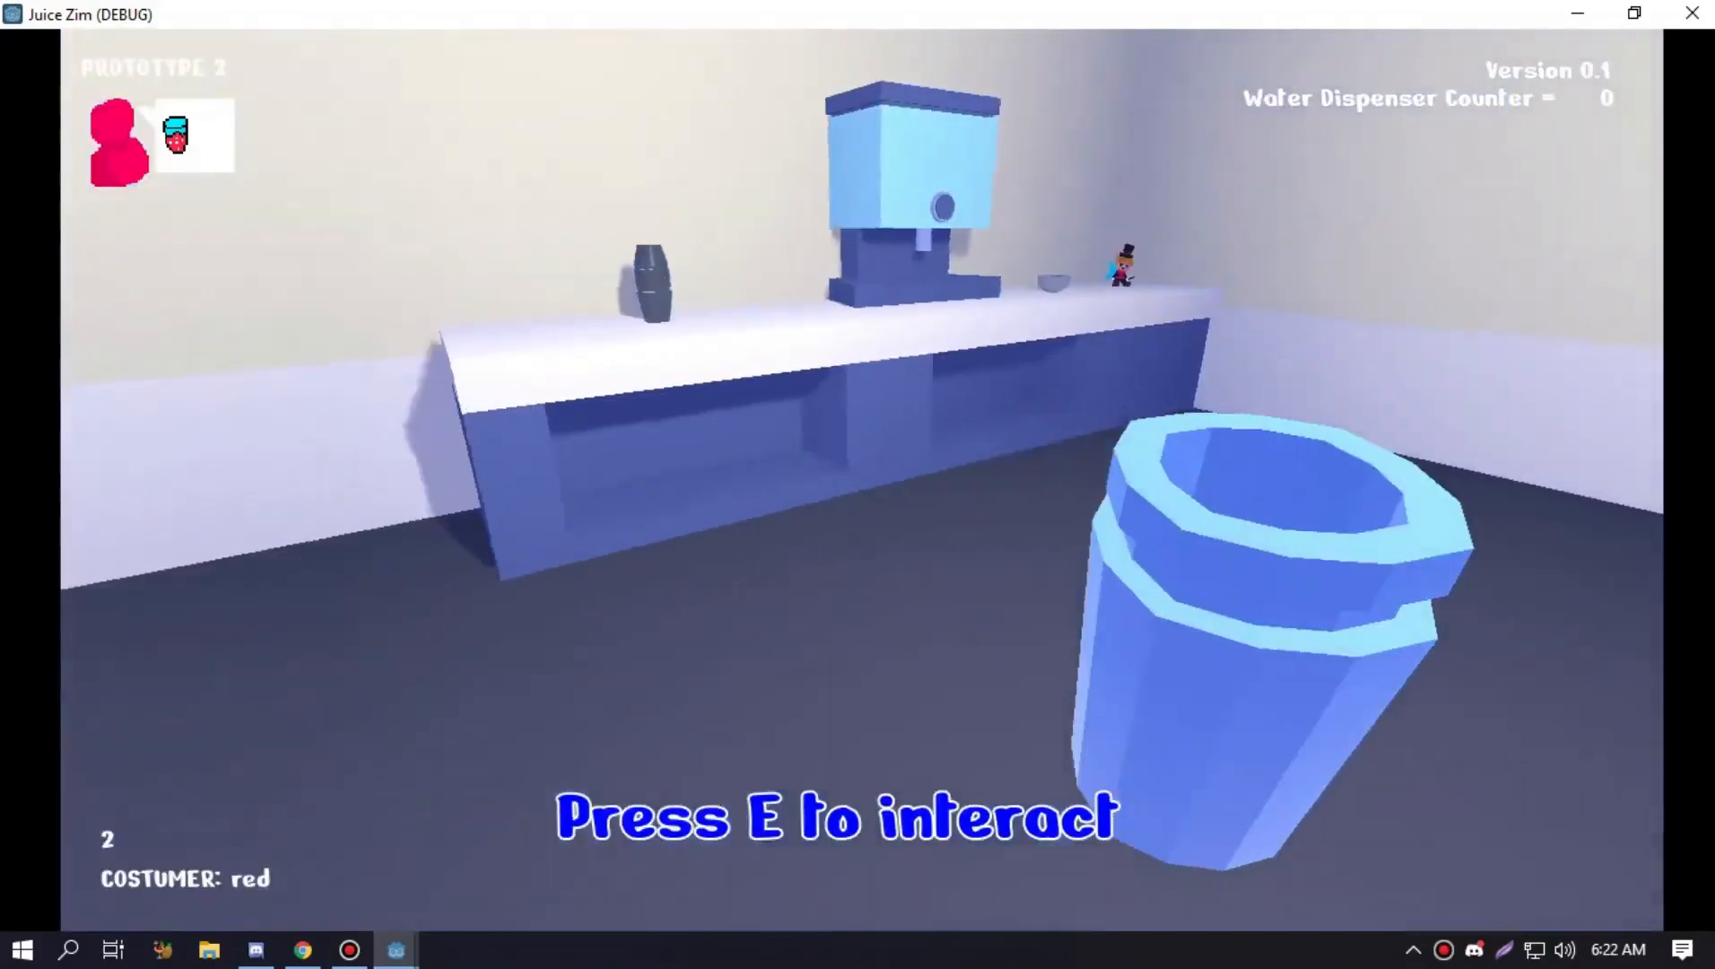
{"action": "key", "text": "e"}
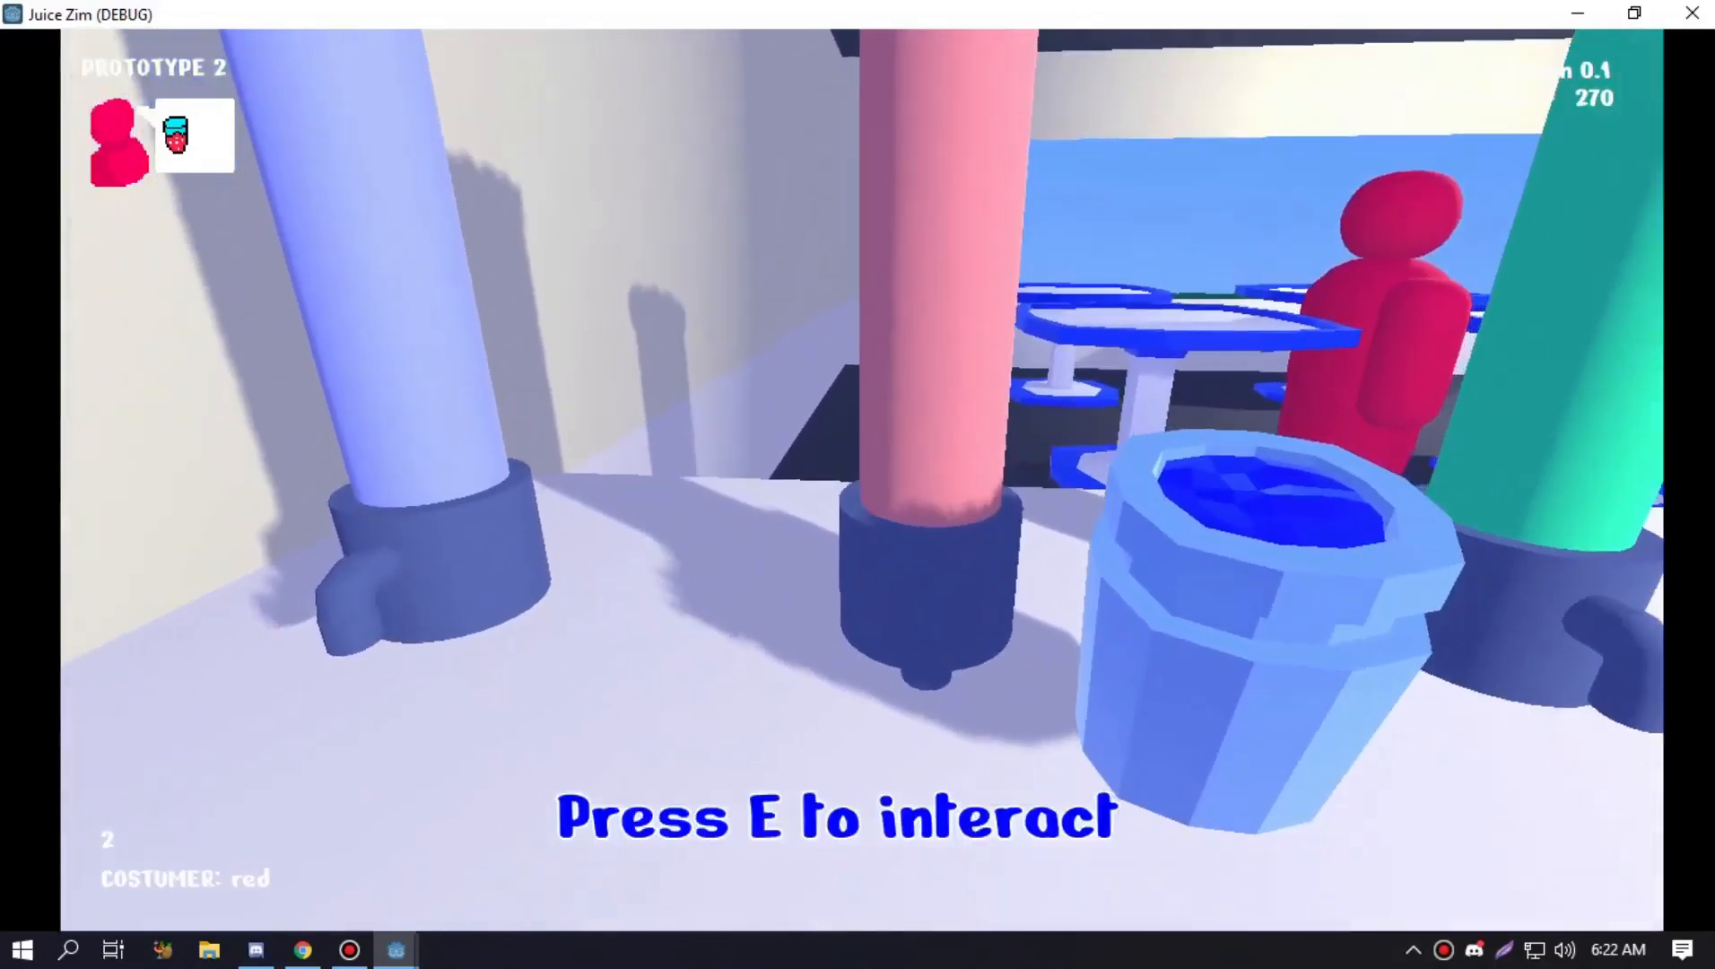
{"action": "key", "text": "e"}
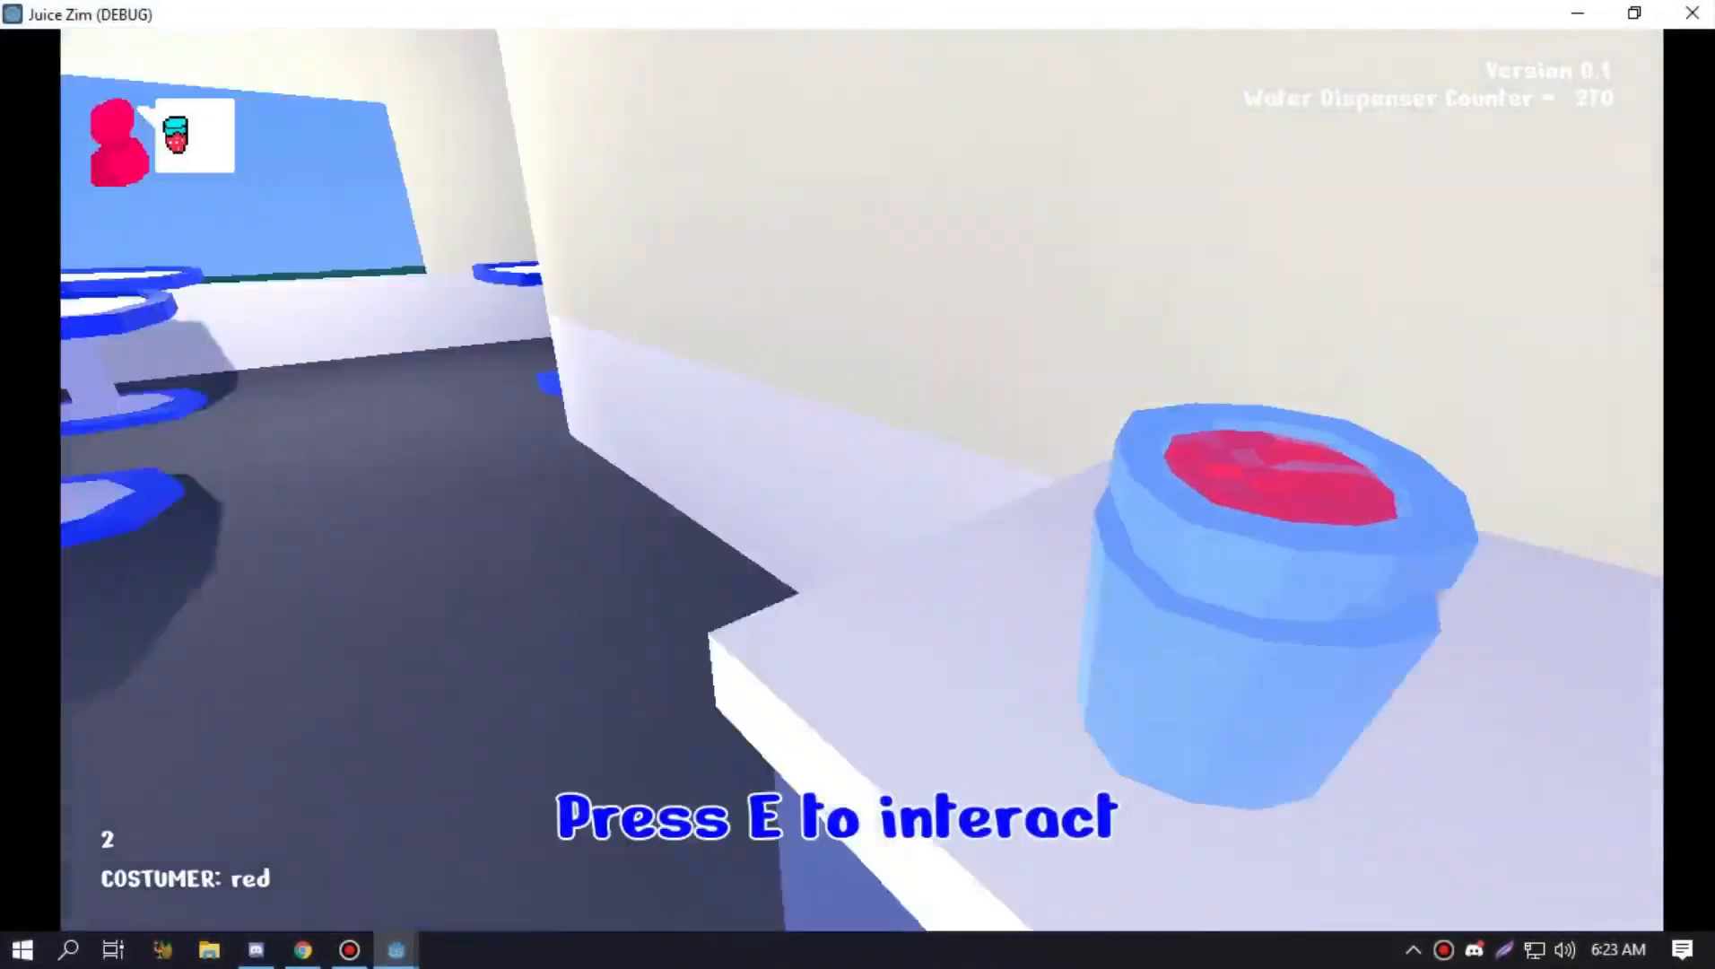
{"action": "key", "text": "e"}
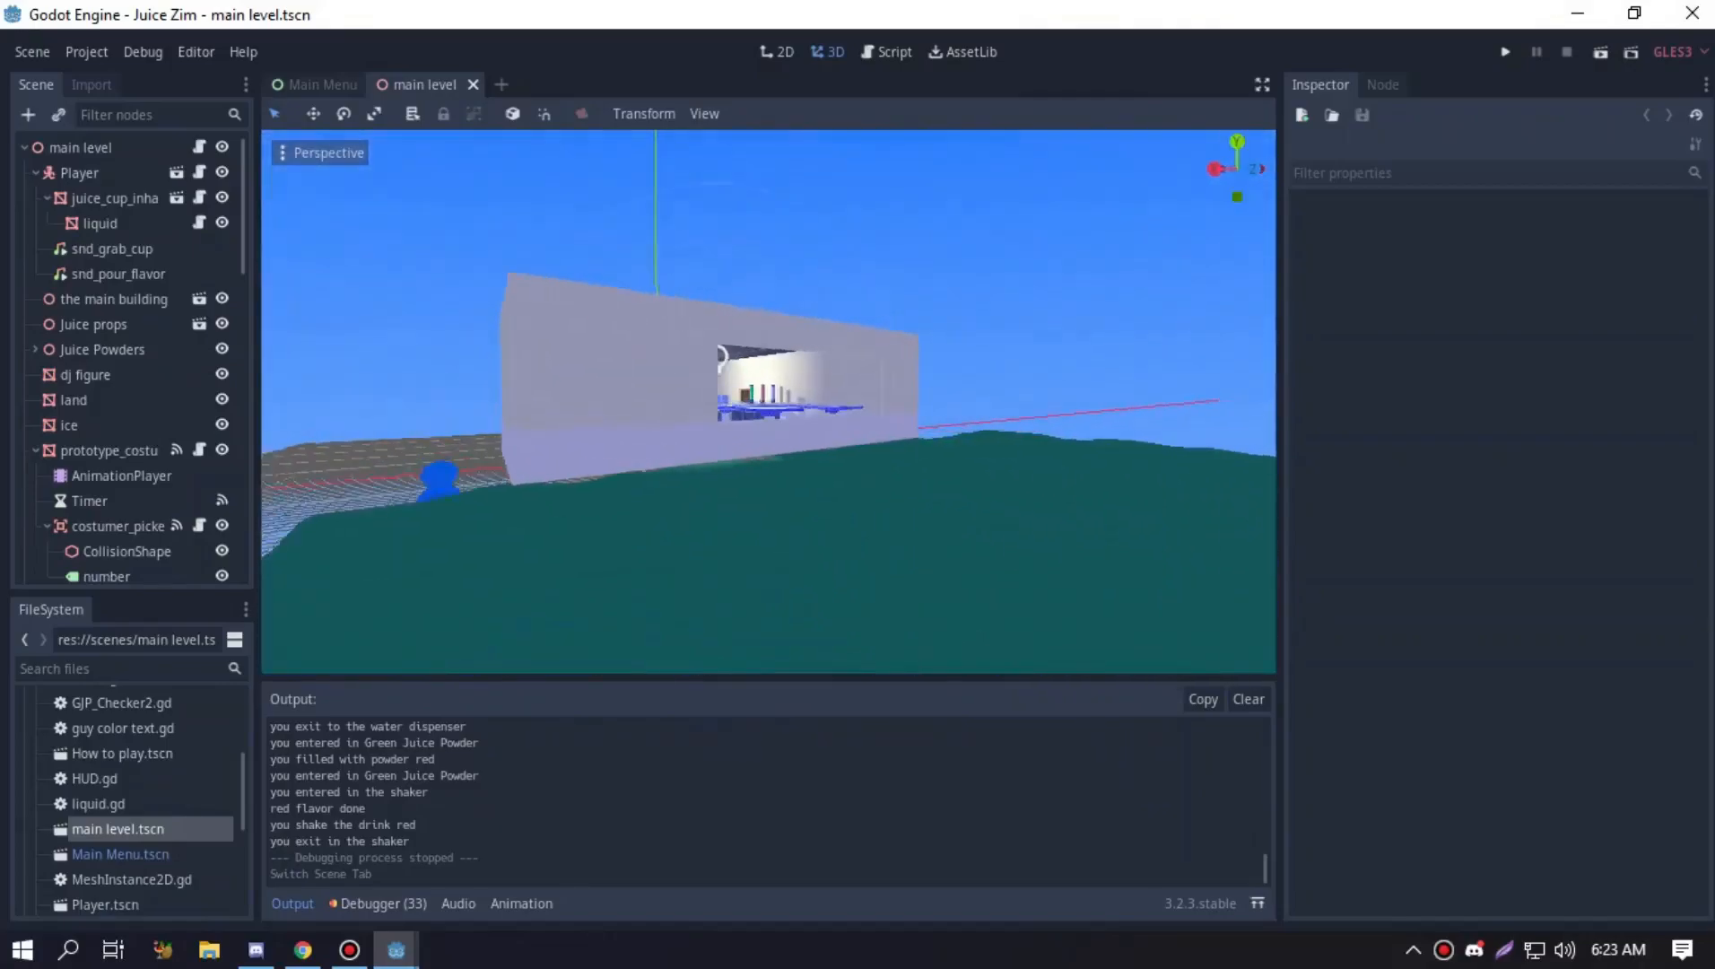
Select prototype_costumer in the Scene tree and zoom the viewport toward the customer and cup
{"action": "left_click", "coordinate": [110, 449]}
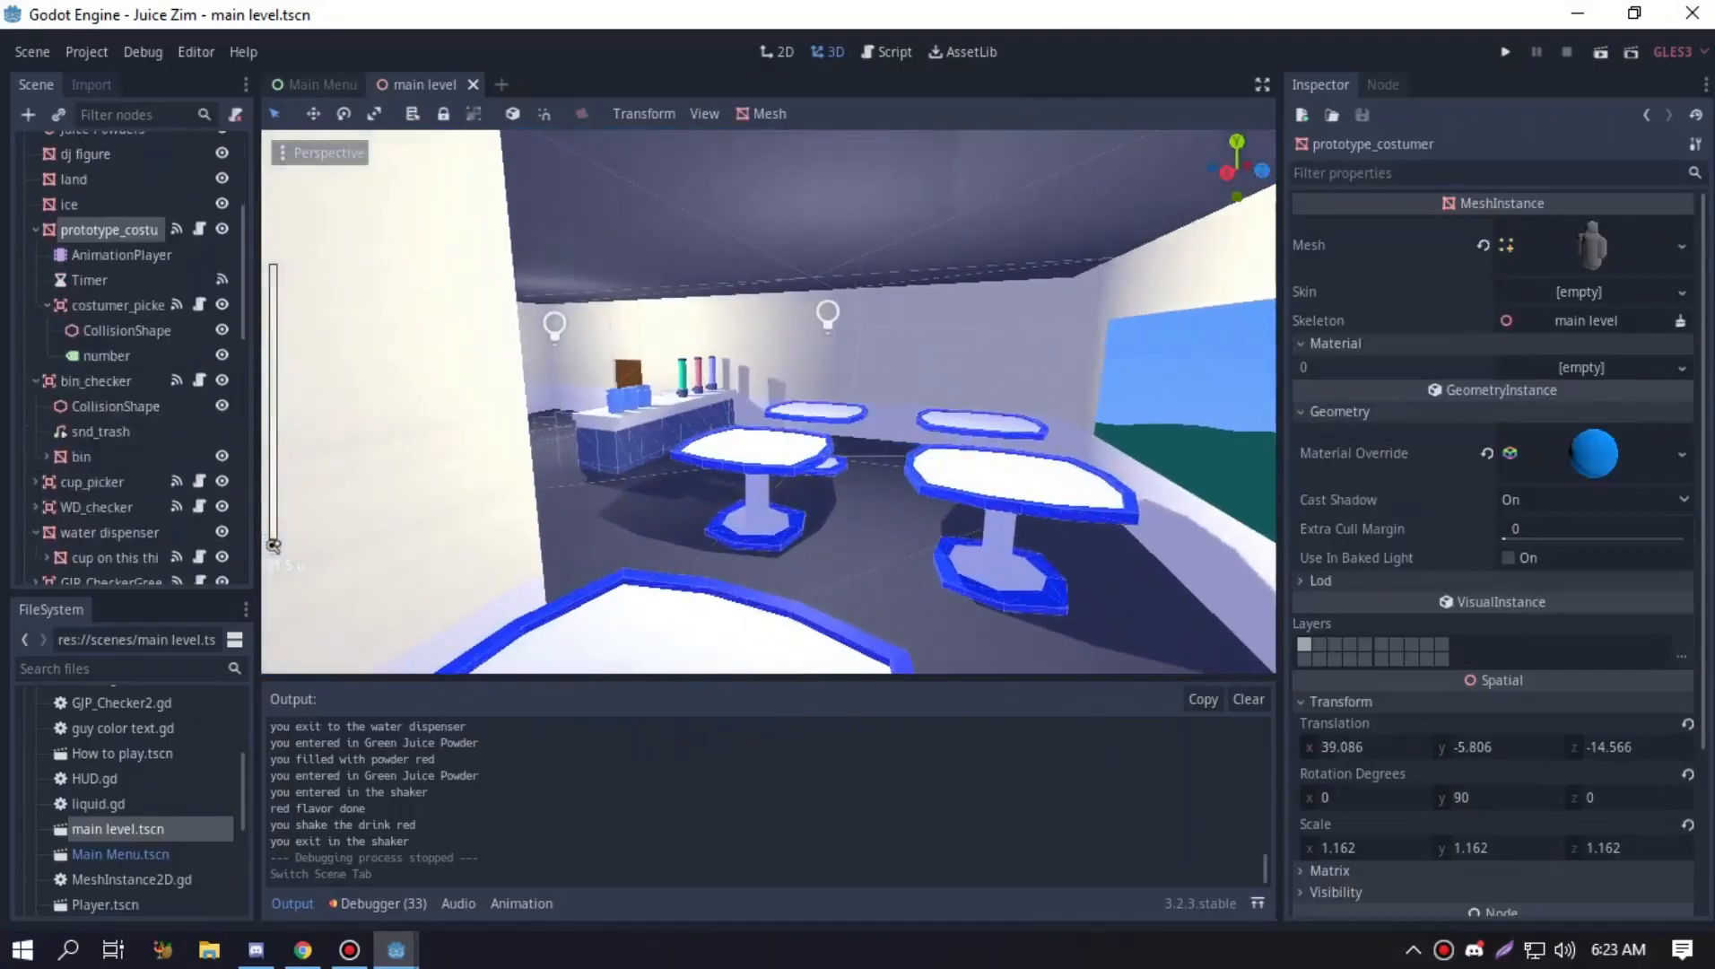
{"action": "scroll", "scroll_direction": "down", "scroll_amount": 3}
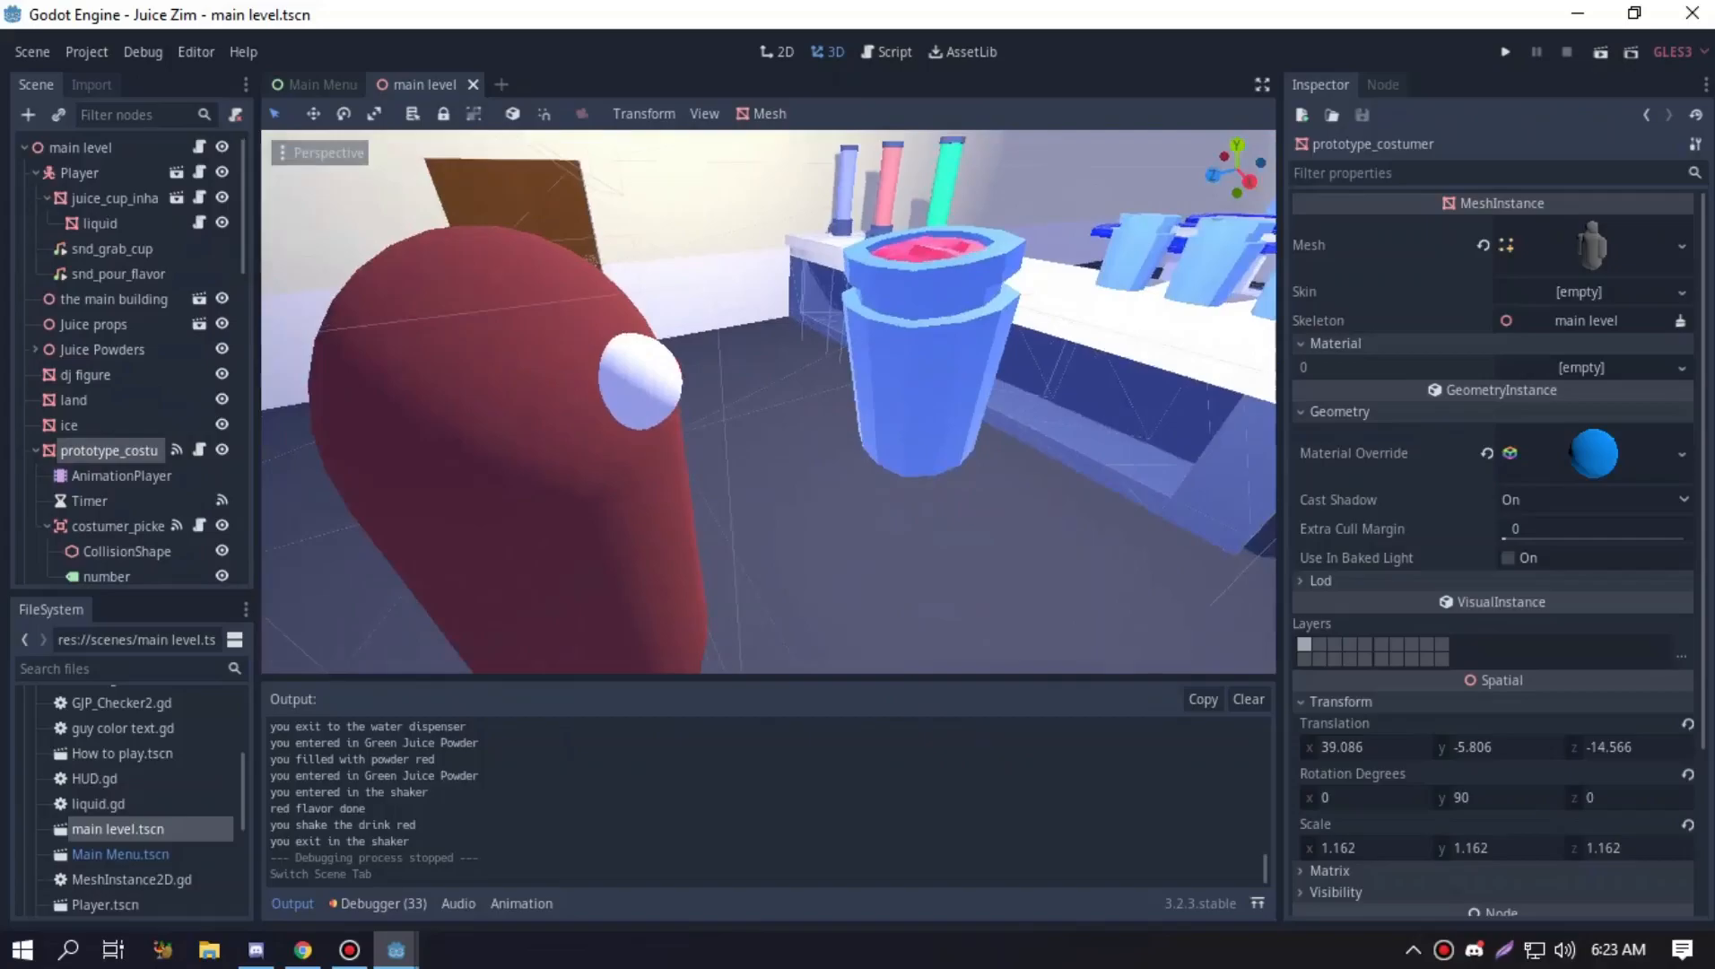
Select Player, then juice_cup_inhand and its liquid mesh with the red material override
{"action": "left_click", "coordinate": [79, 173]}
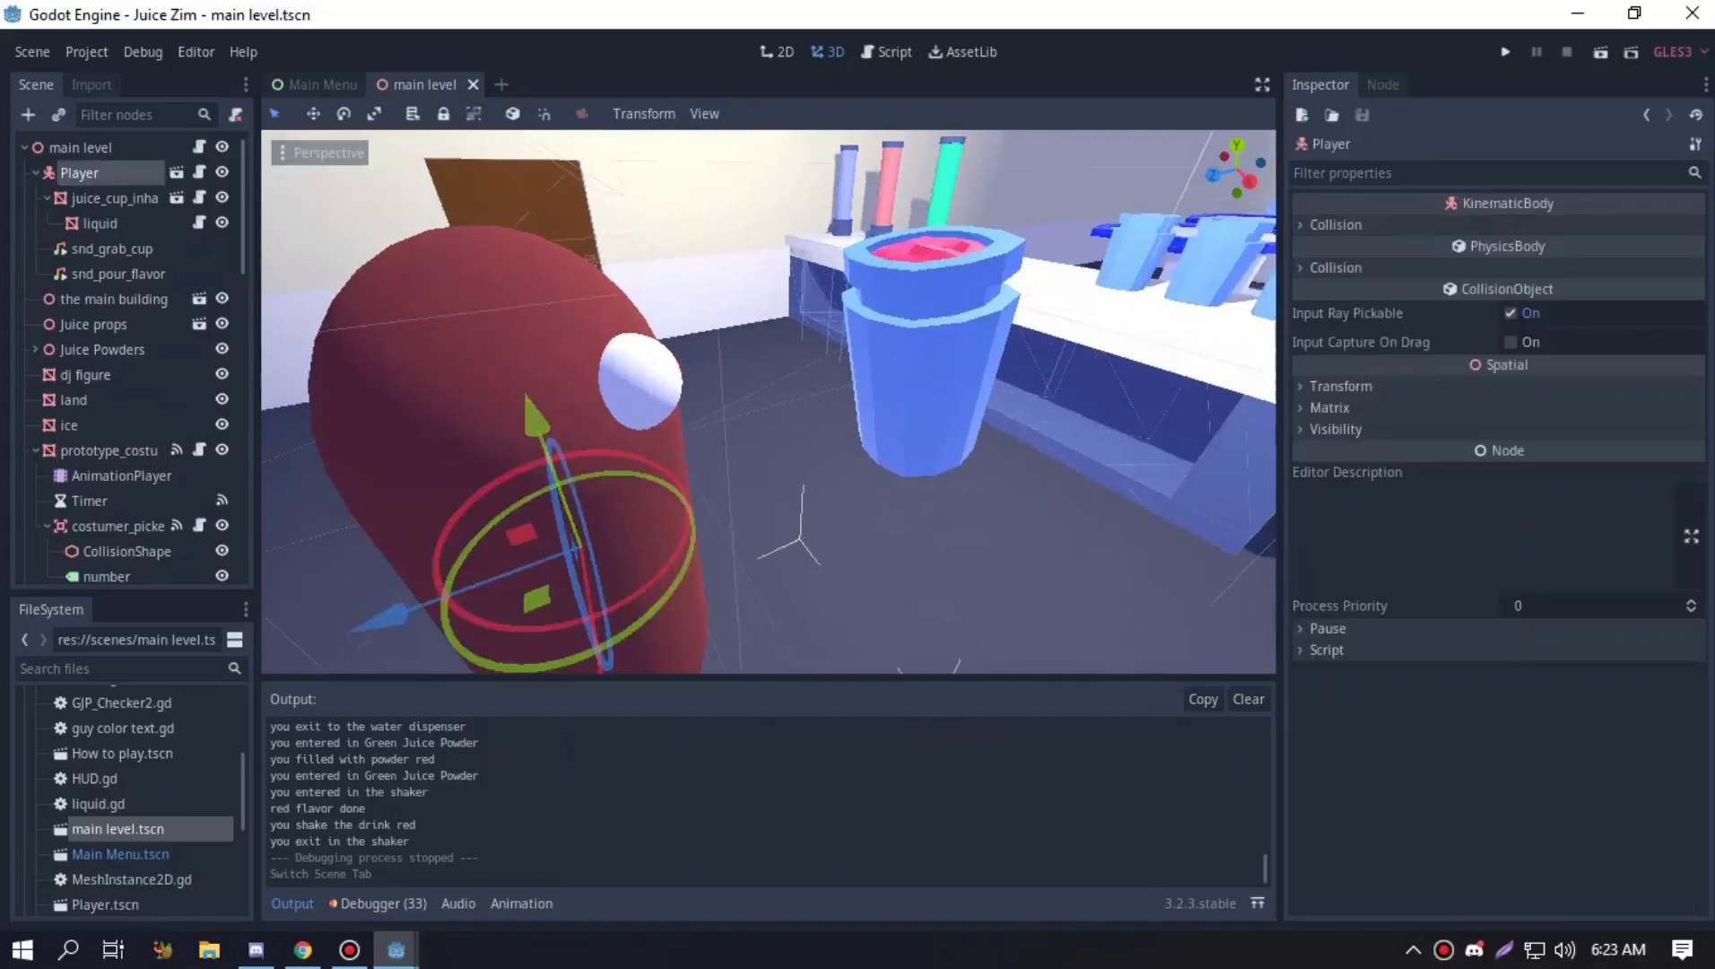
{"action": "left_click", "coordinate": [115, 197]}
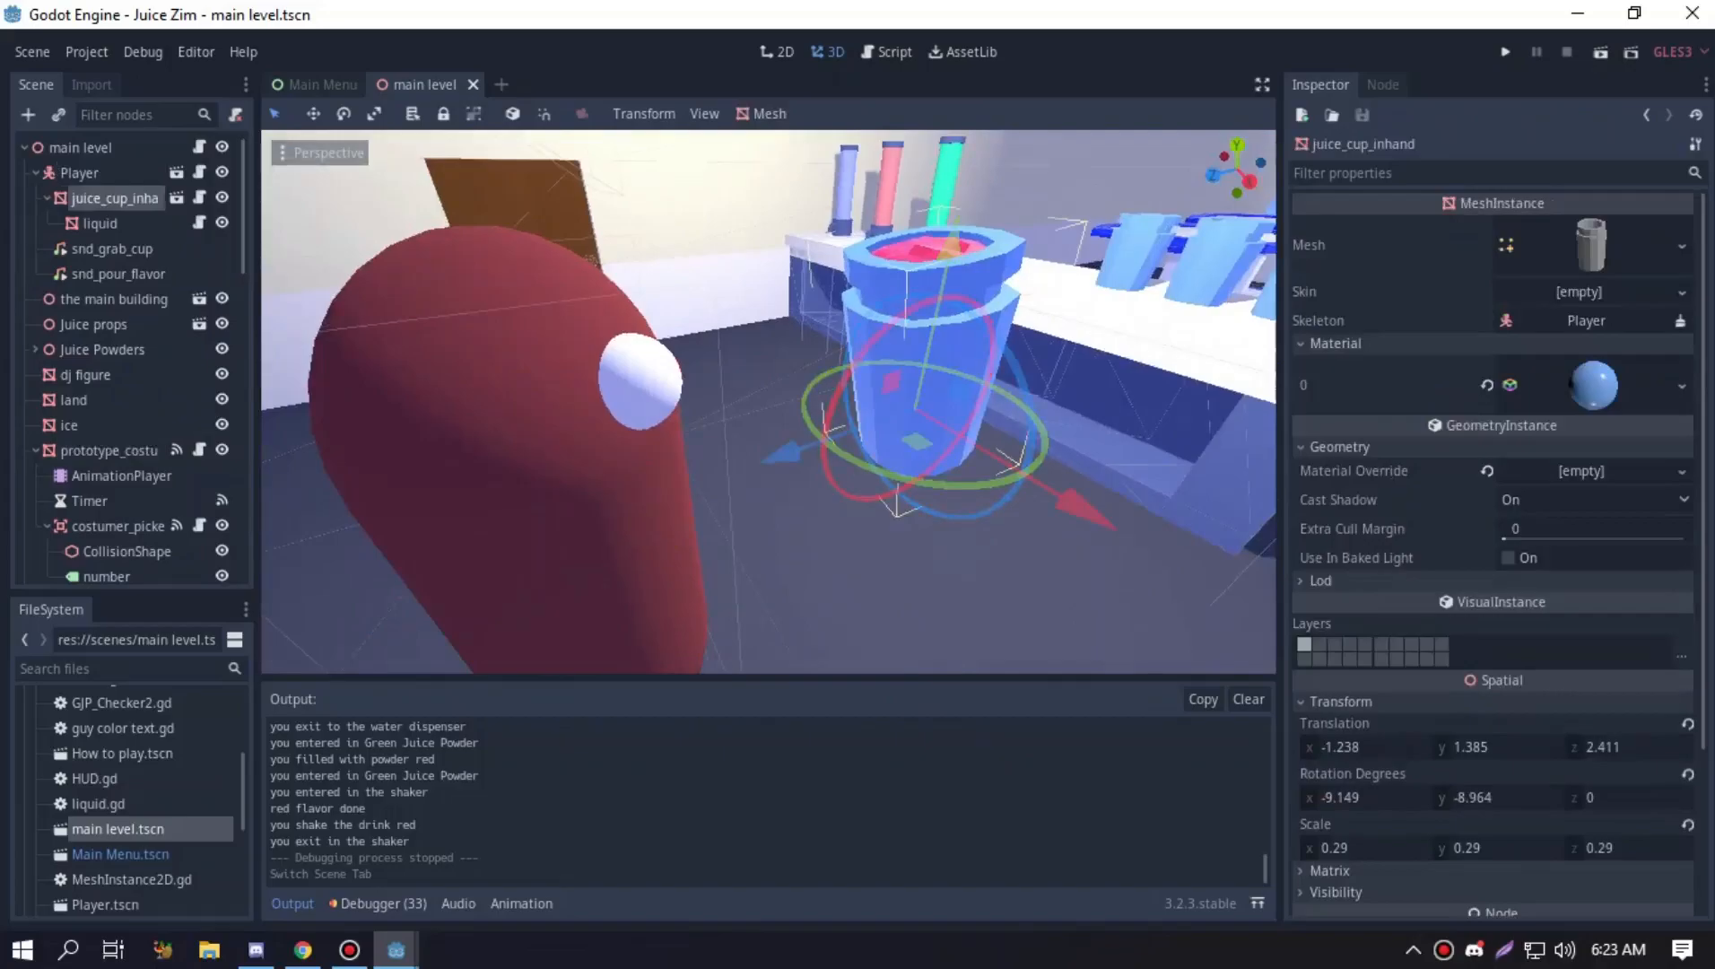
{"action": "left_click", "coordinate": [99, 223]}
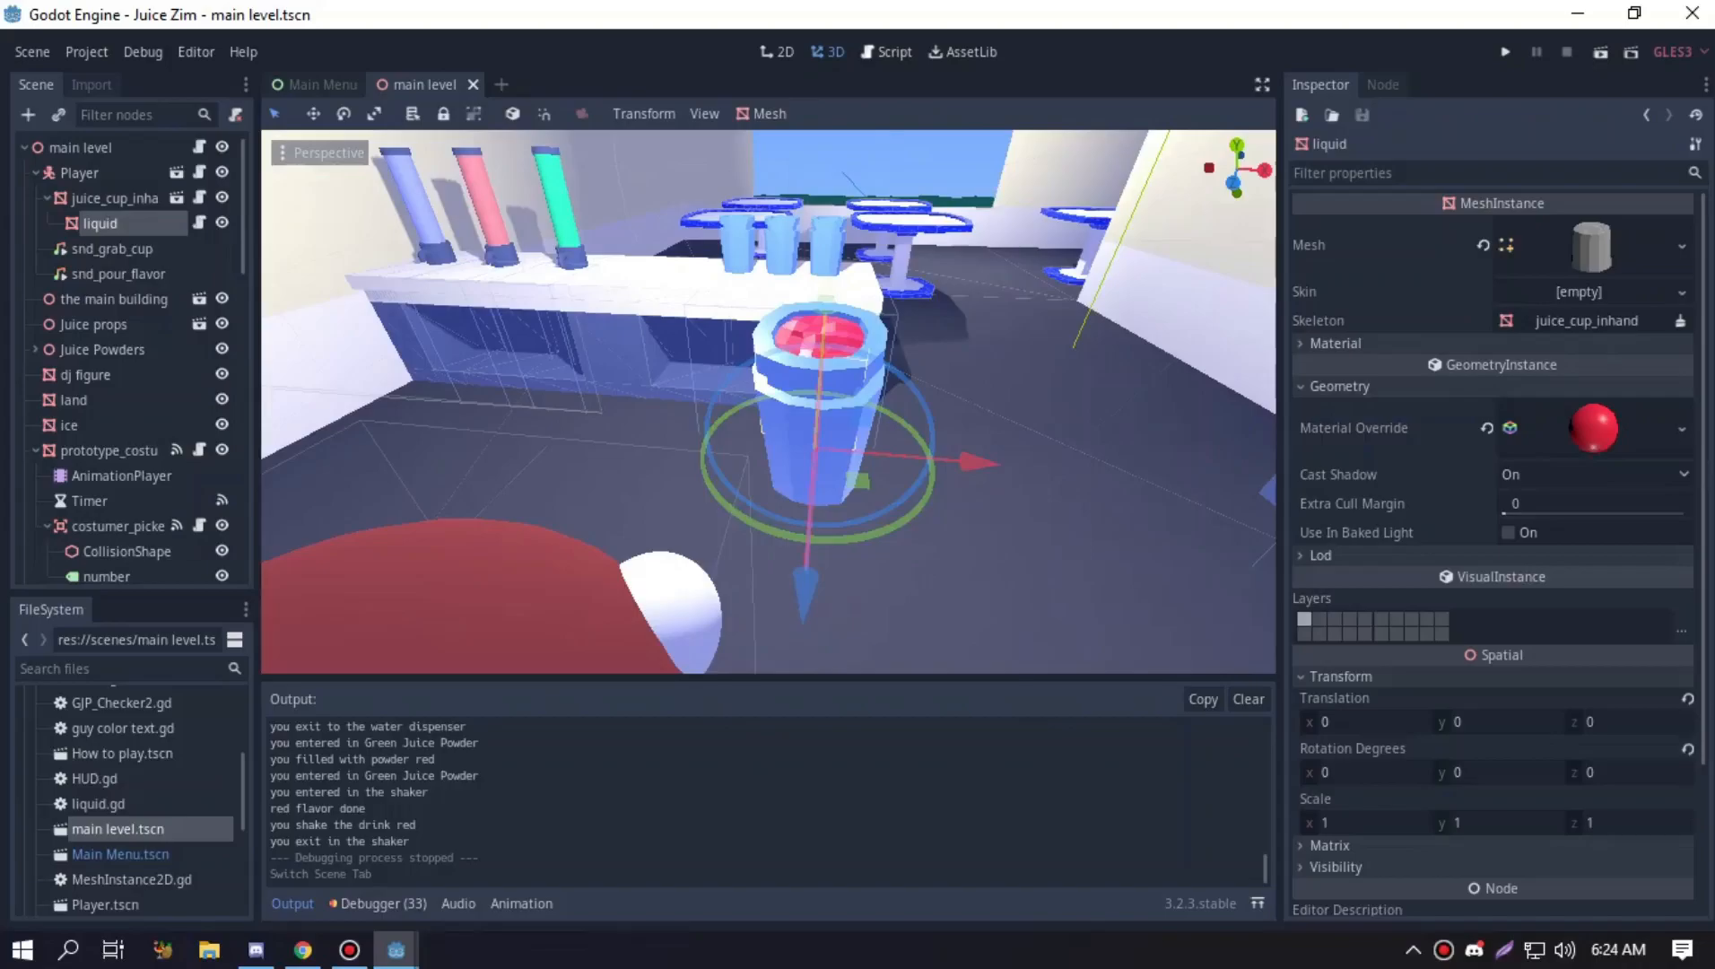
Switch to the Script workspace showing fps_movement.gd
{"action": "left_click", "coordinate": [884, 52]}
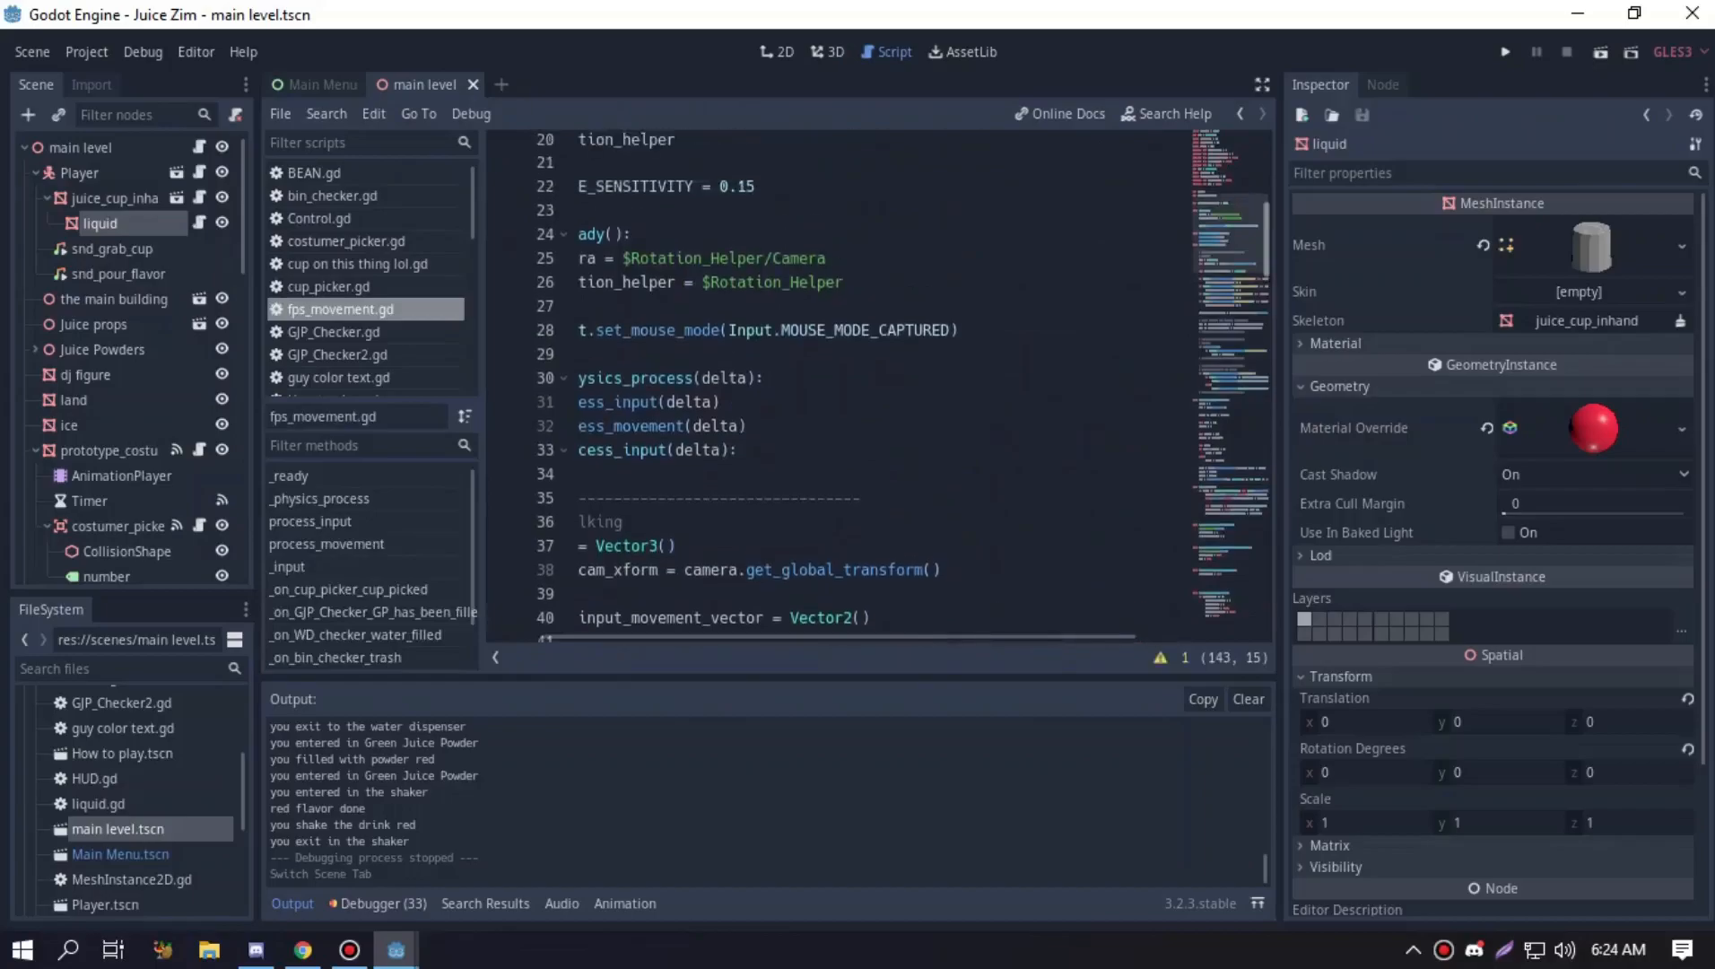
{"action": "scroll", "scroll_direction": "down", "scroll_amount": 3}
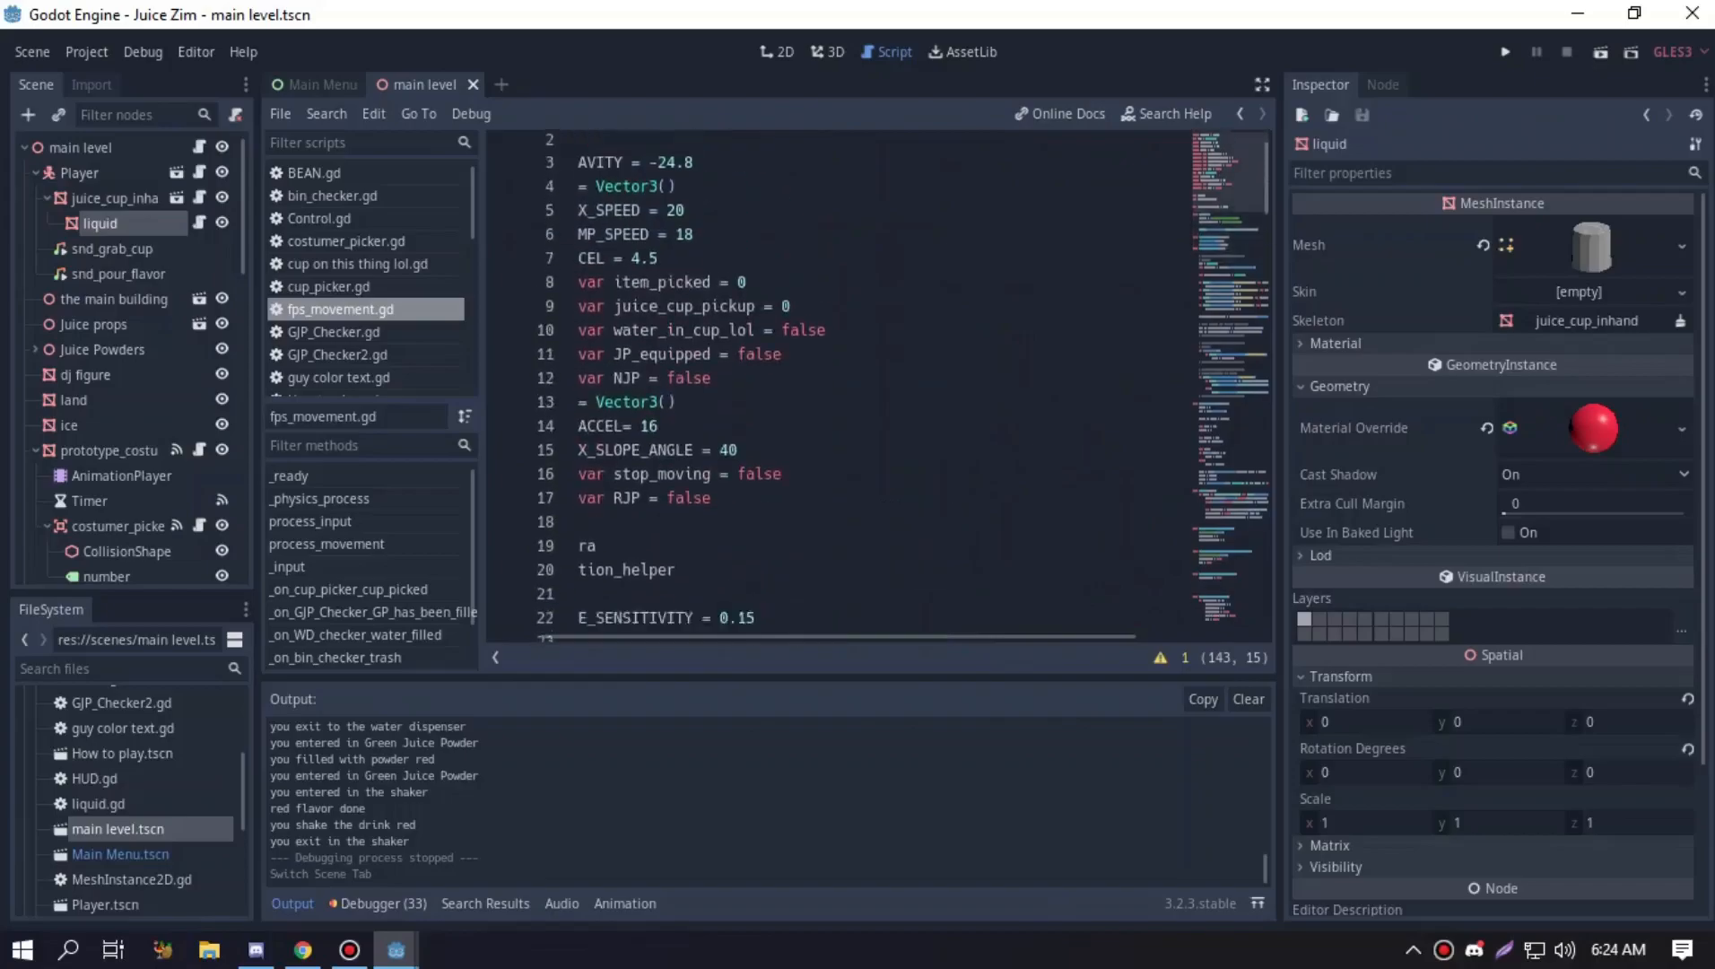
{"action": "scroll", "scroll_direction": "down", "scroll_amount": 3}
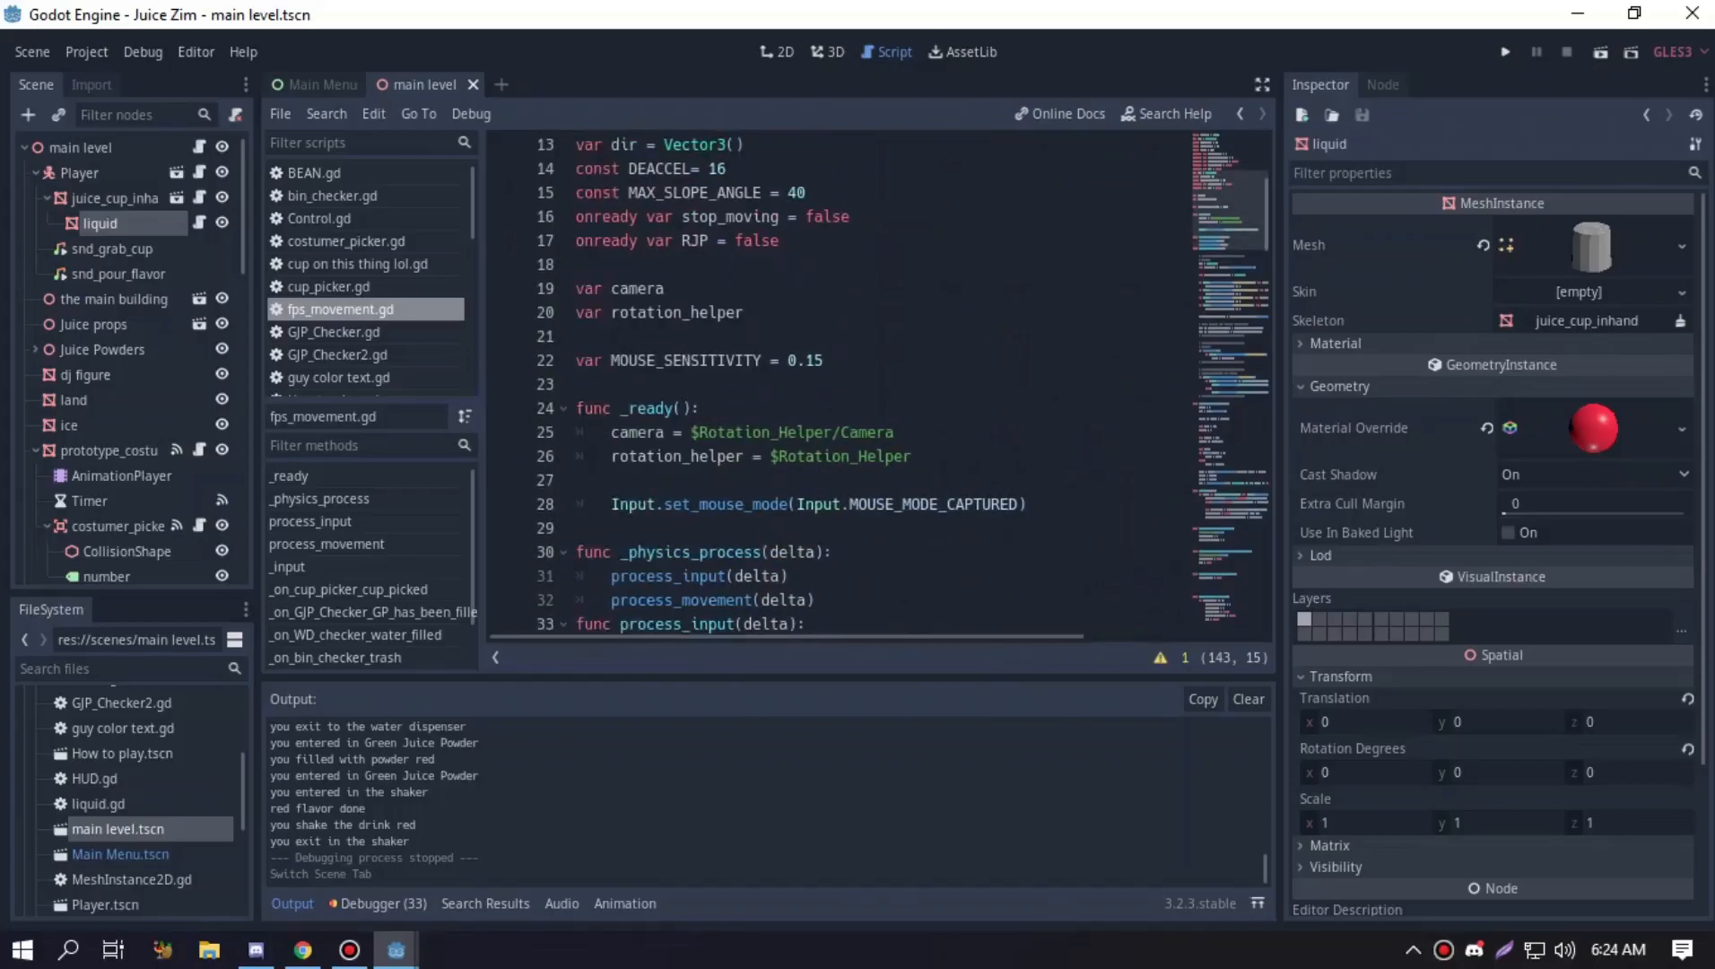
{"action": "scroll", "scroll_direction": "down", "scroll_amount": 3}
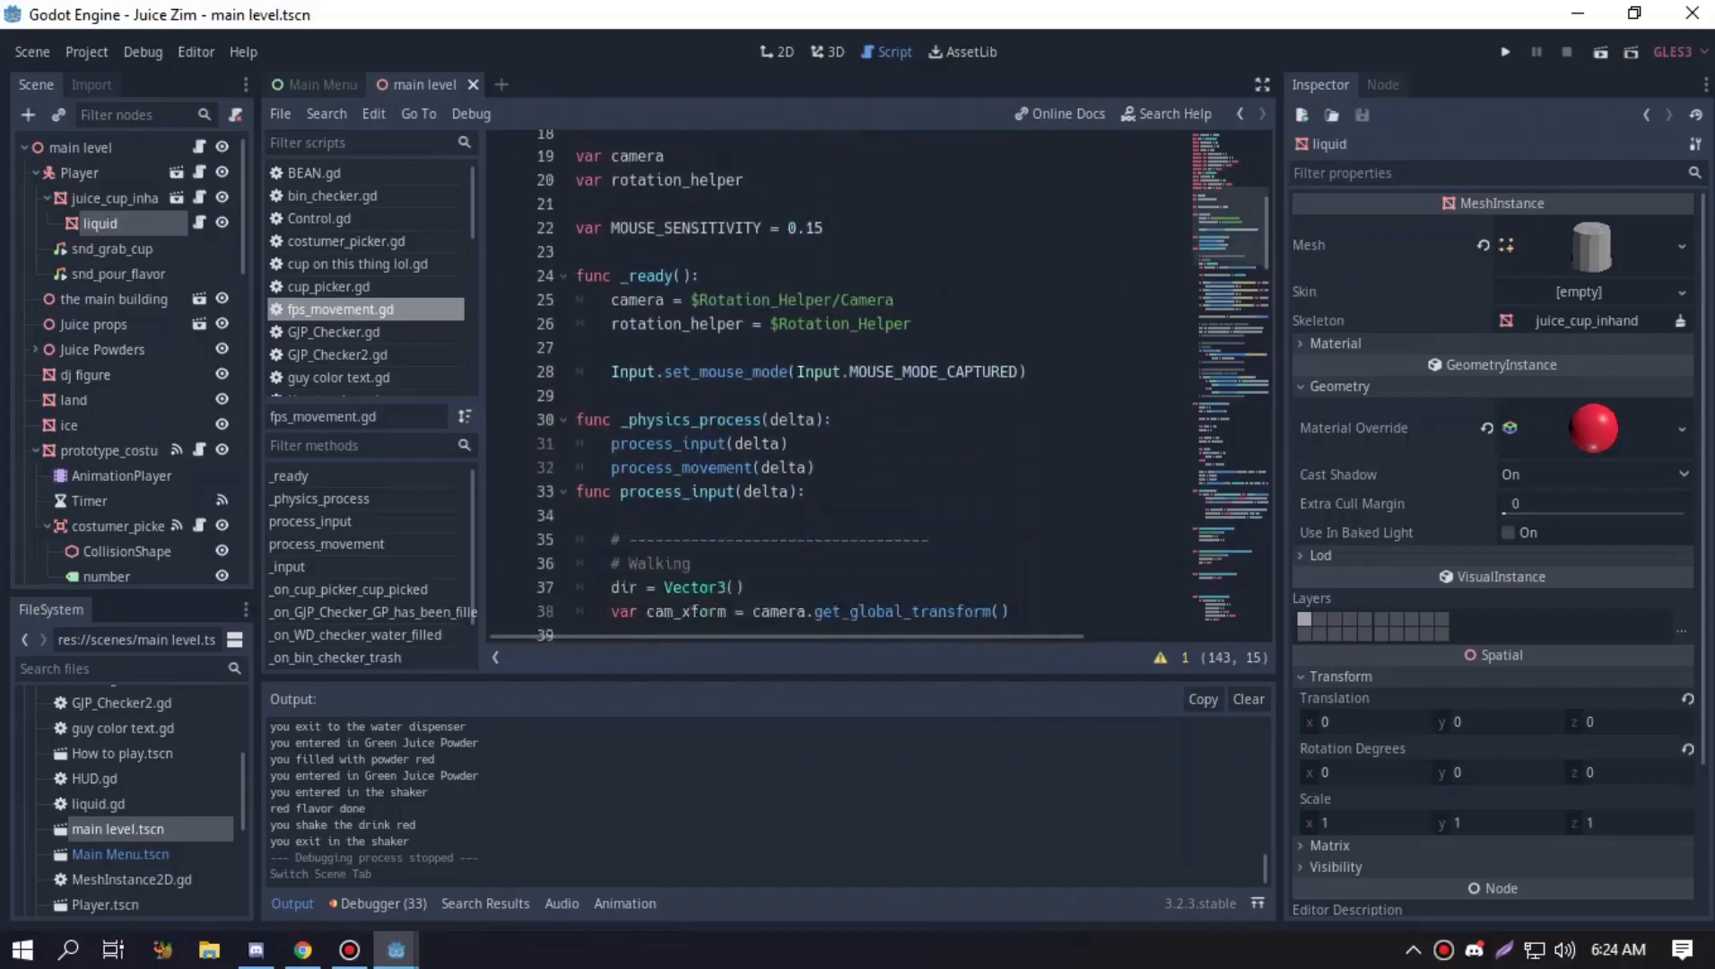
{"action": "scroll", "scroll_direction": "down", "scroll_amount": 3}
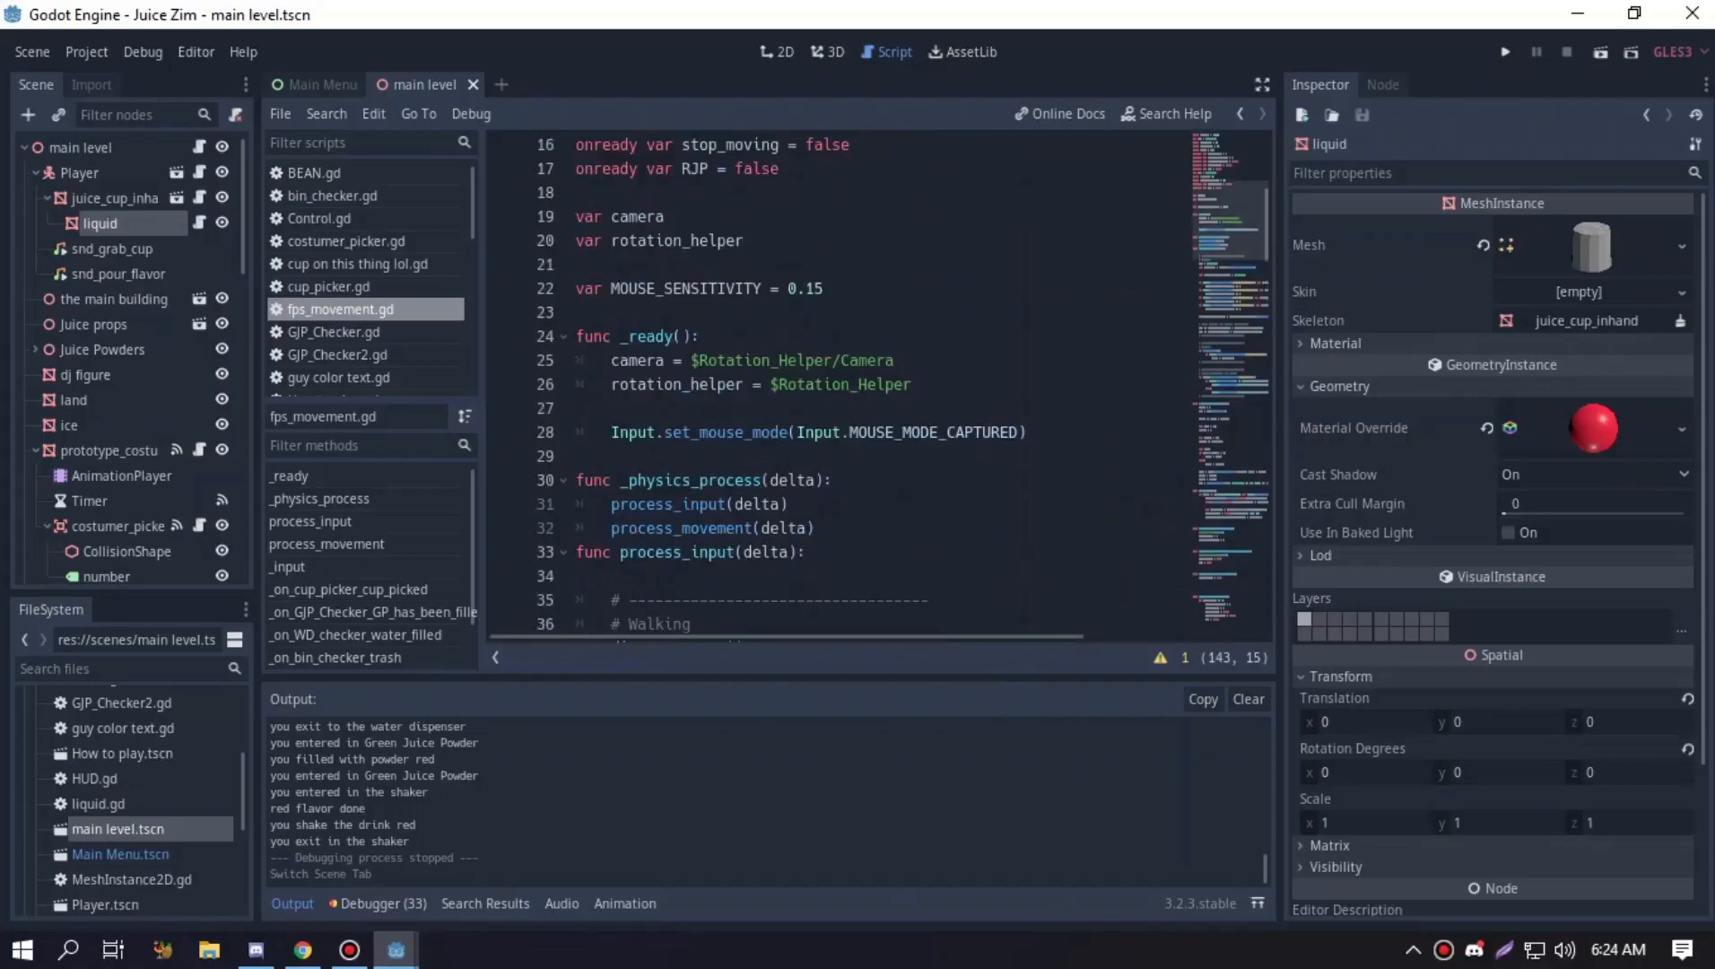
{"action": "scroll", "scroll_direction": "down", "scroll_amount": 3}
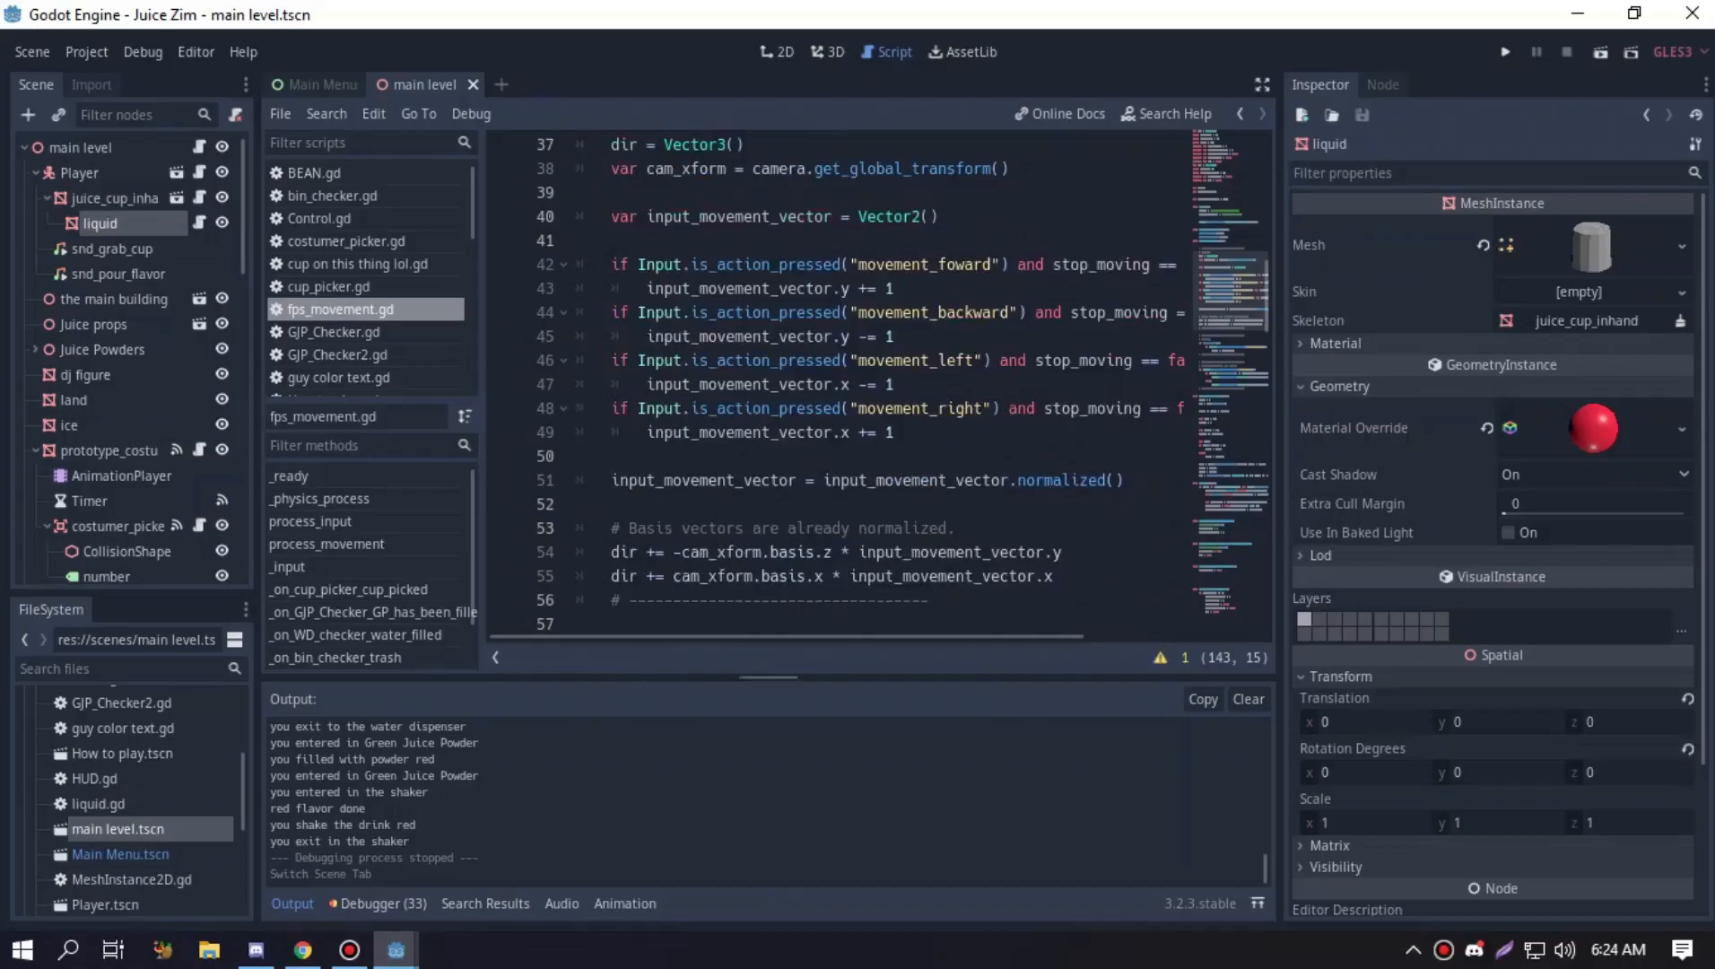
{"action": "scroll", "scroll_direction": "down", "scroll_amount": 3}
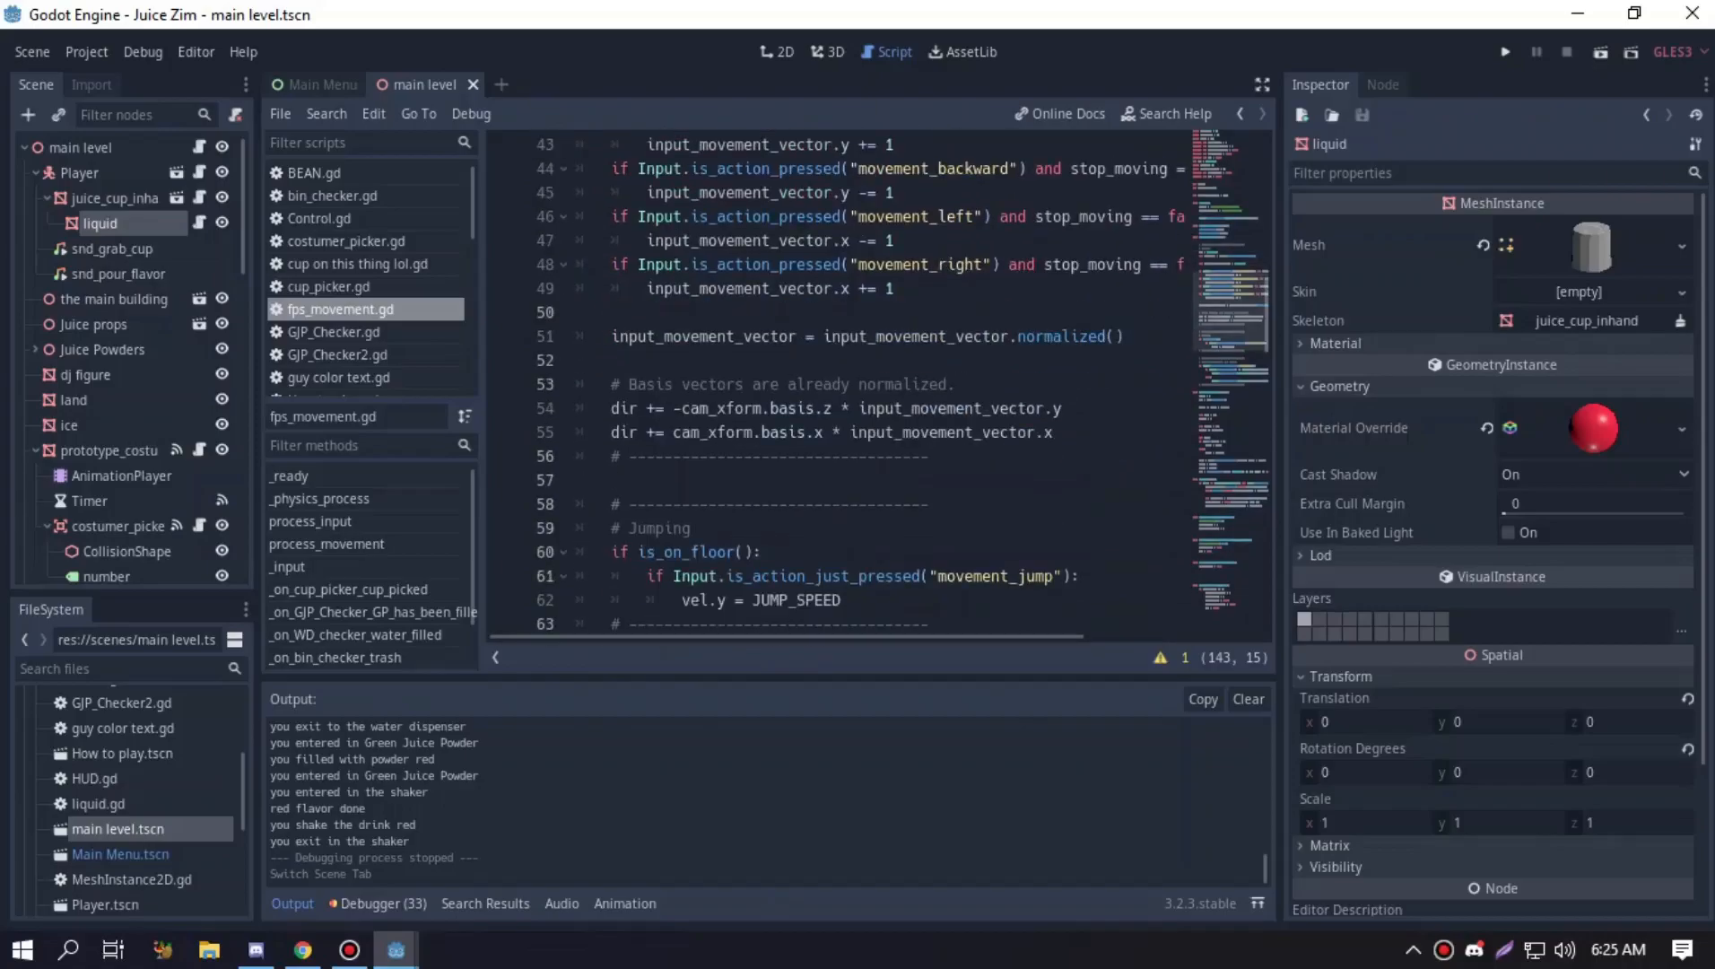
{"action": "scroll", "scroll_direction": "down", "scroll_amount": 3}
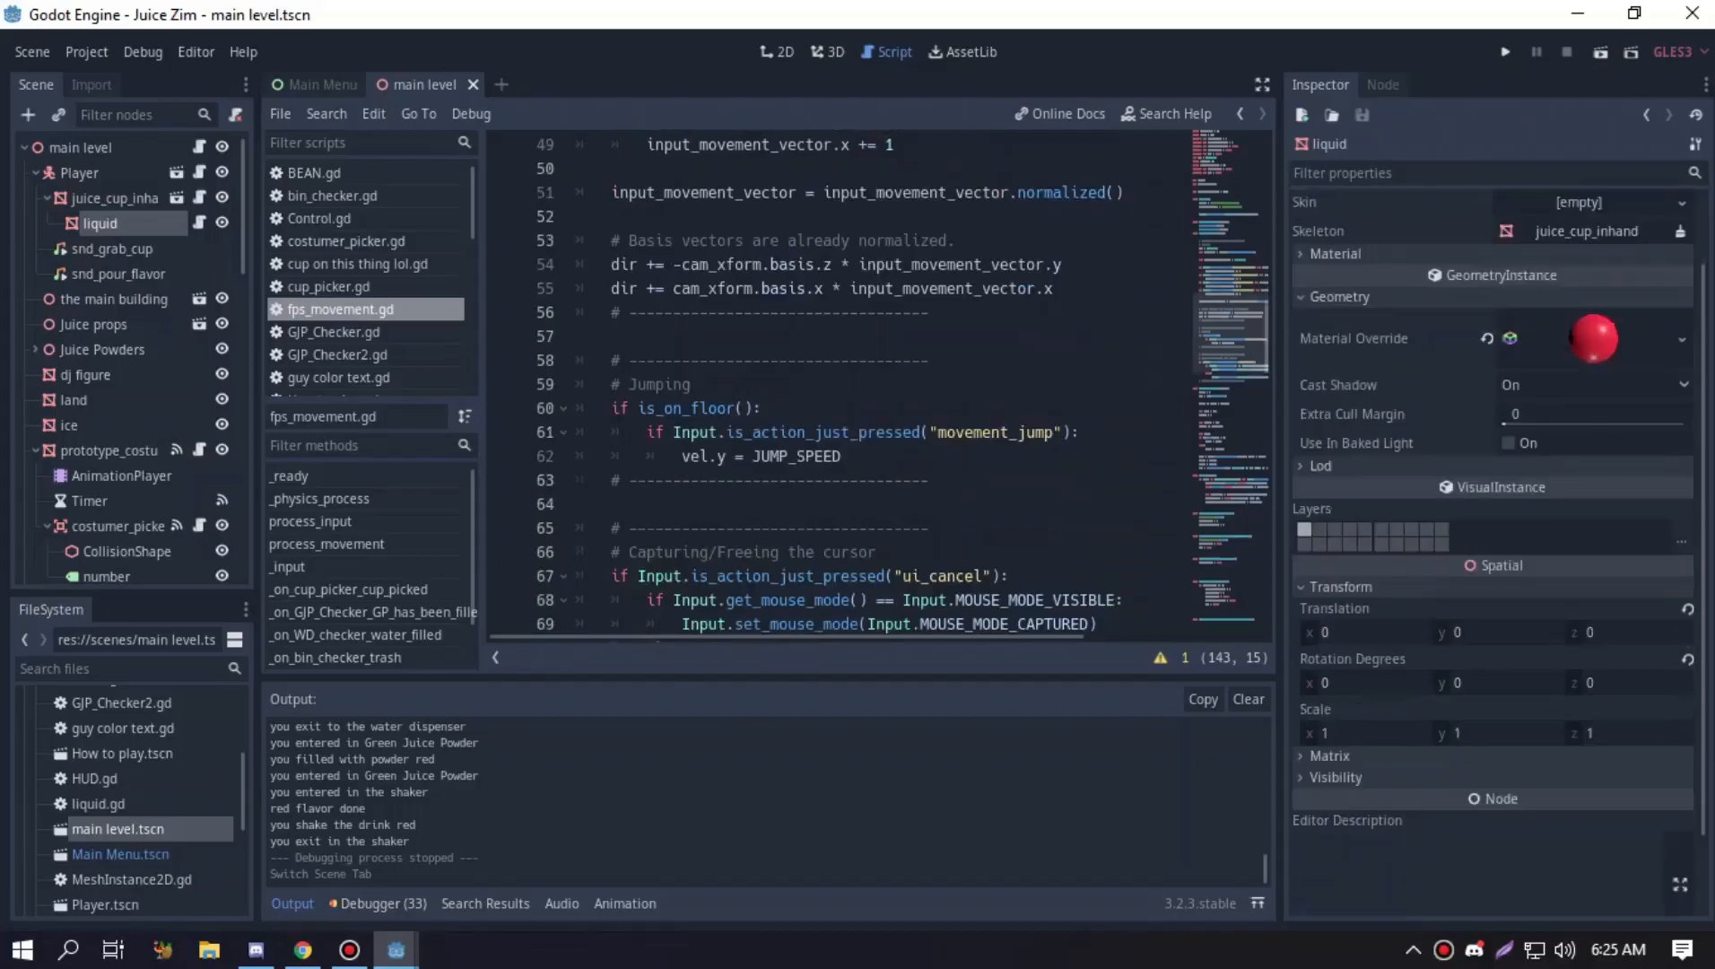
{"action": "scroll", "scroll_direction": "down", "scroll_amount": 3}
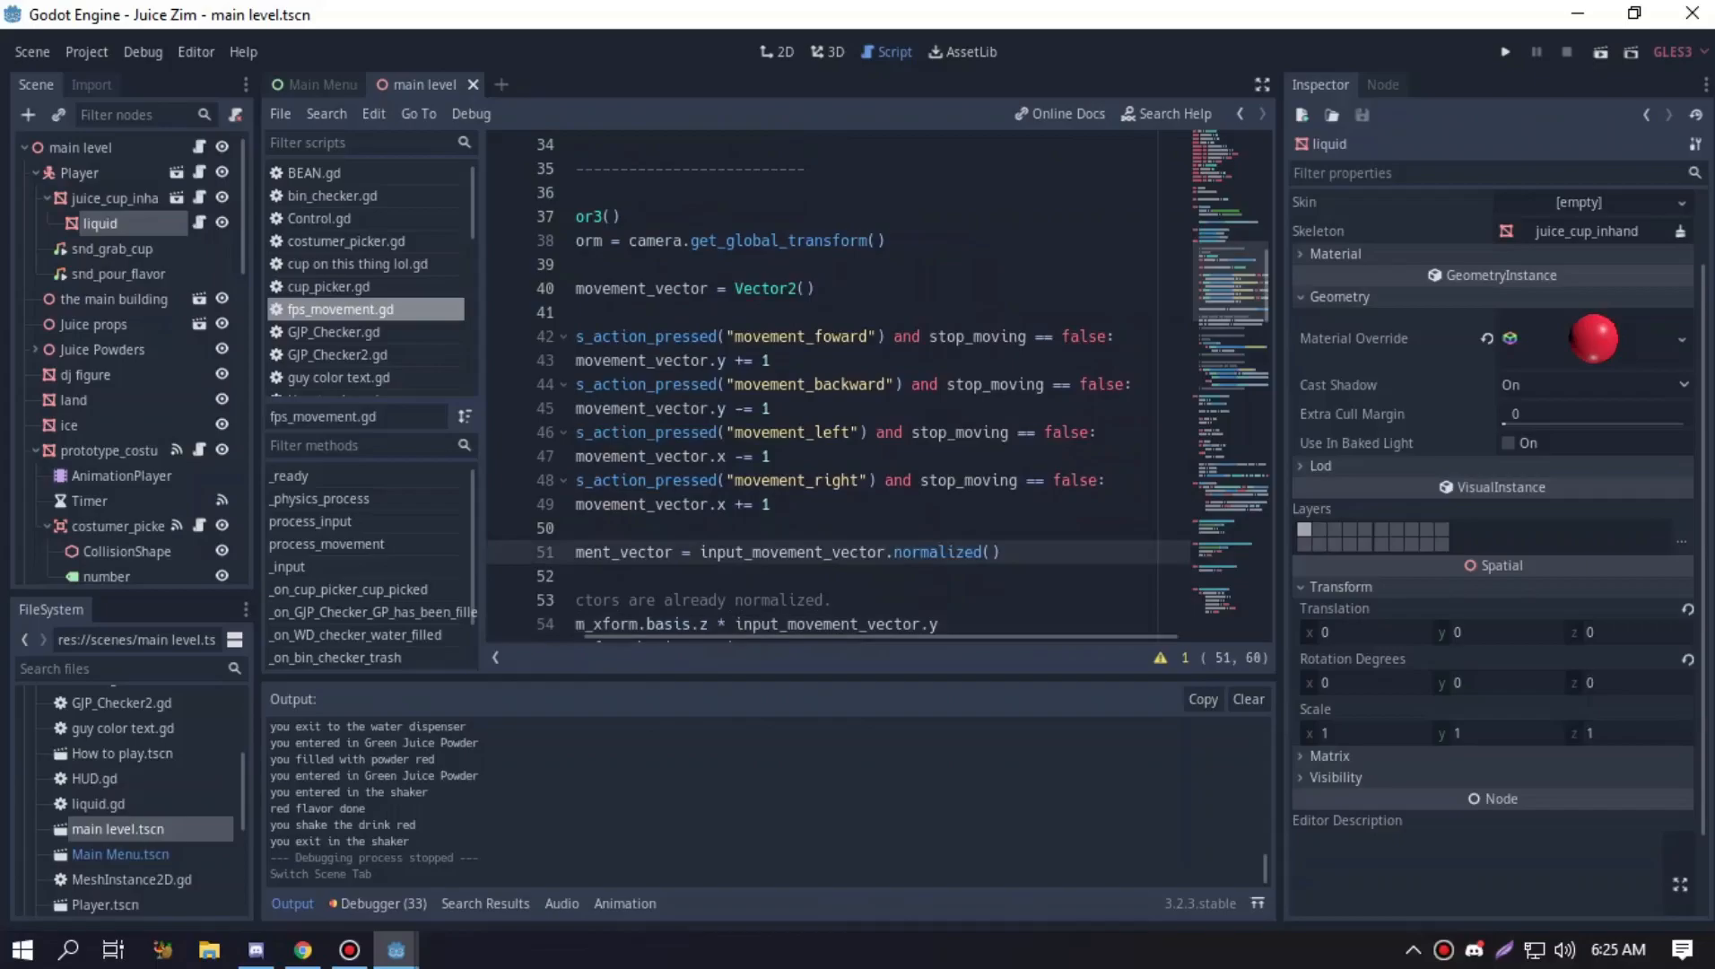
{"action": "left_click", "coordinate": [971, 552]}
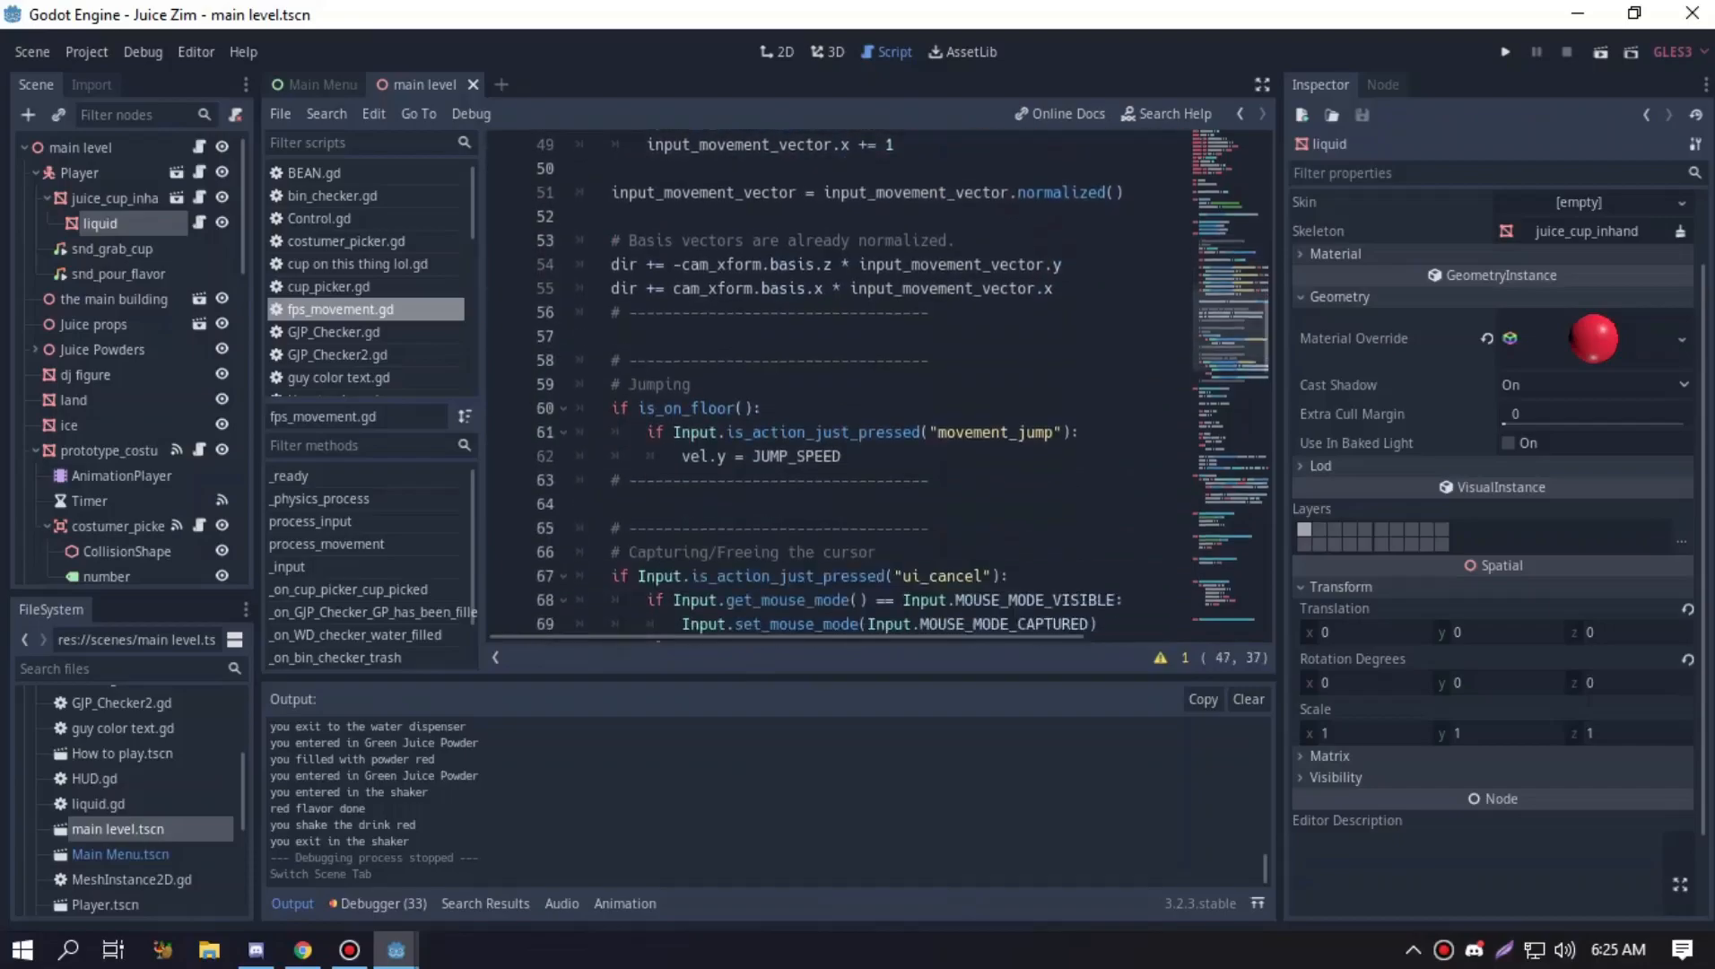
{"action": "left_click", "coordinate": [707, 289]}
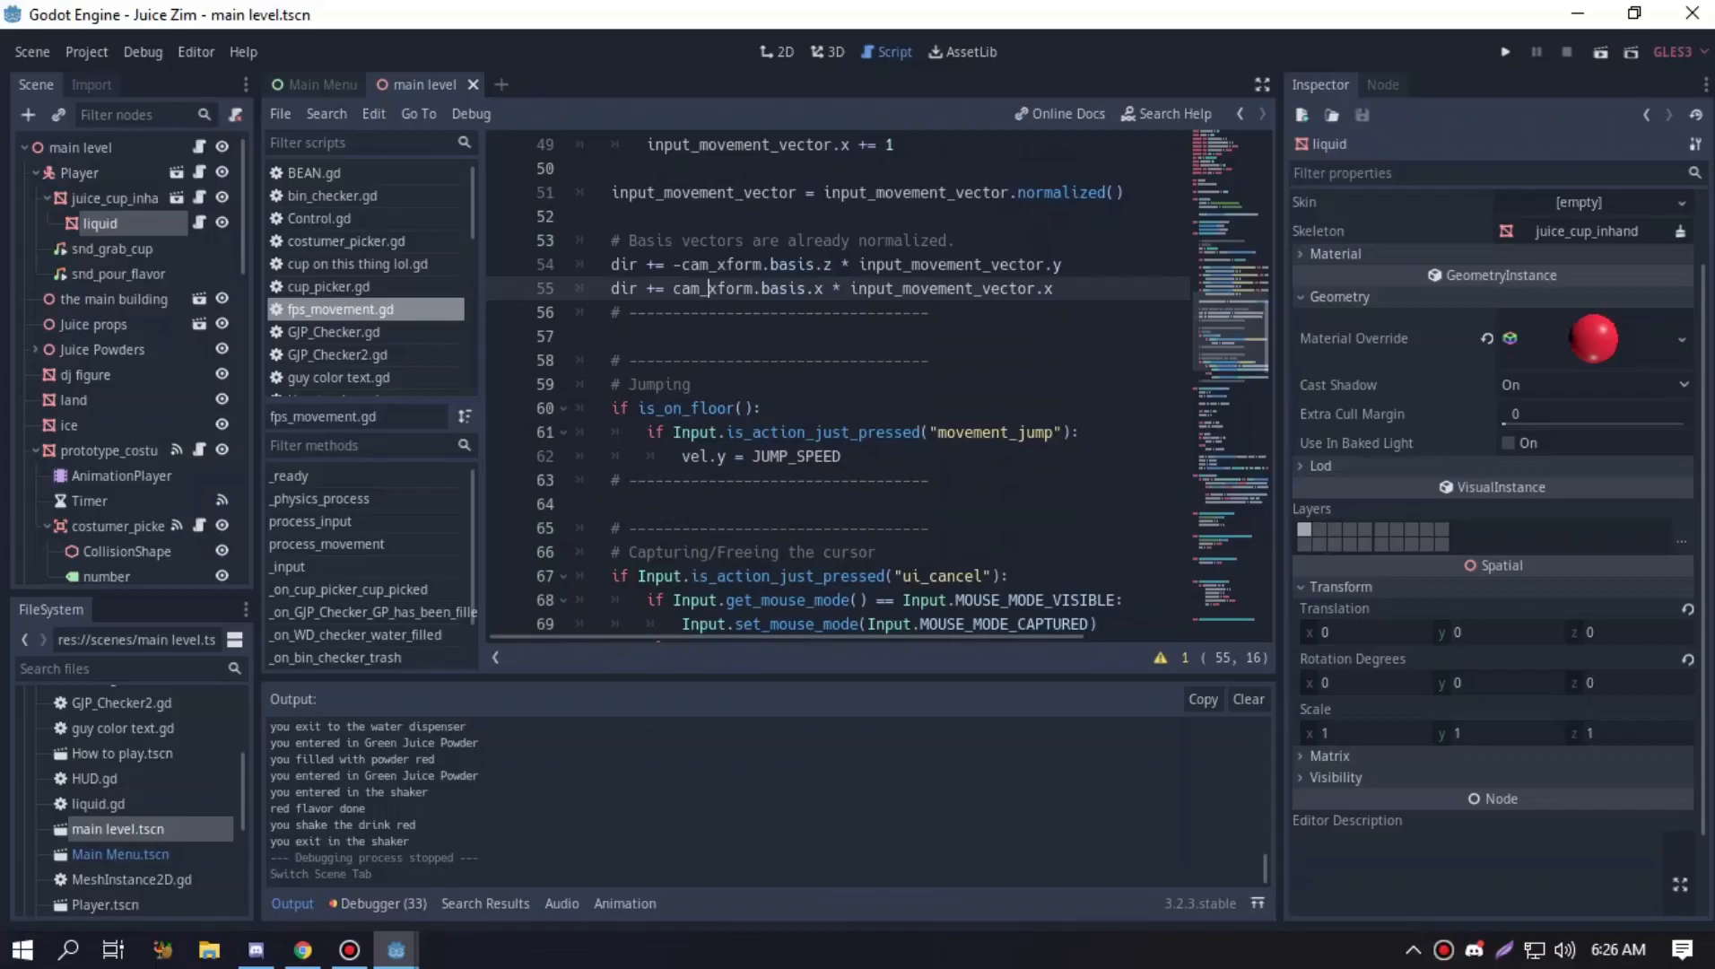
{"action": "scroll", "scroll_direction": "down", "scroll_amount": 3}
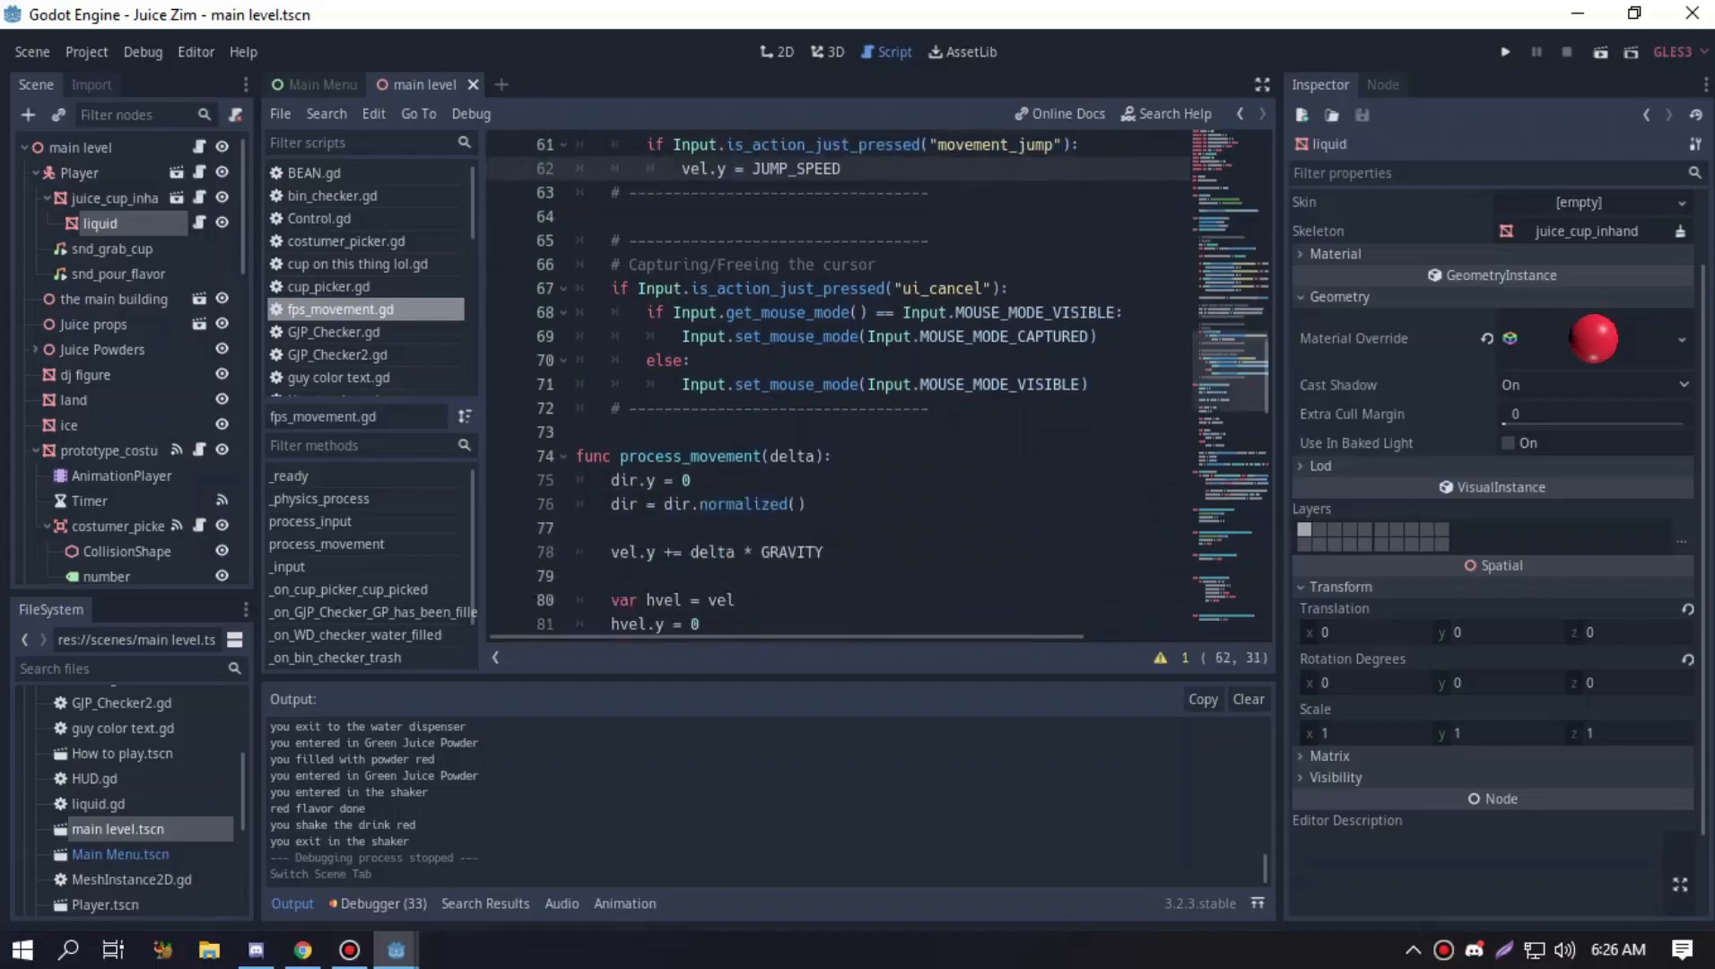
{"action": "scroll", "scroll_direction": "down", "scroll_amount": 3}
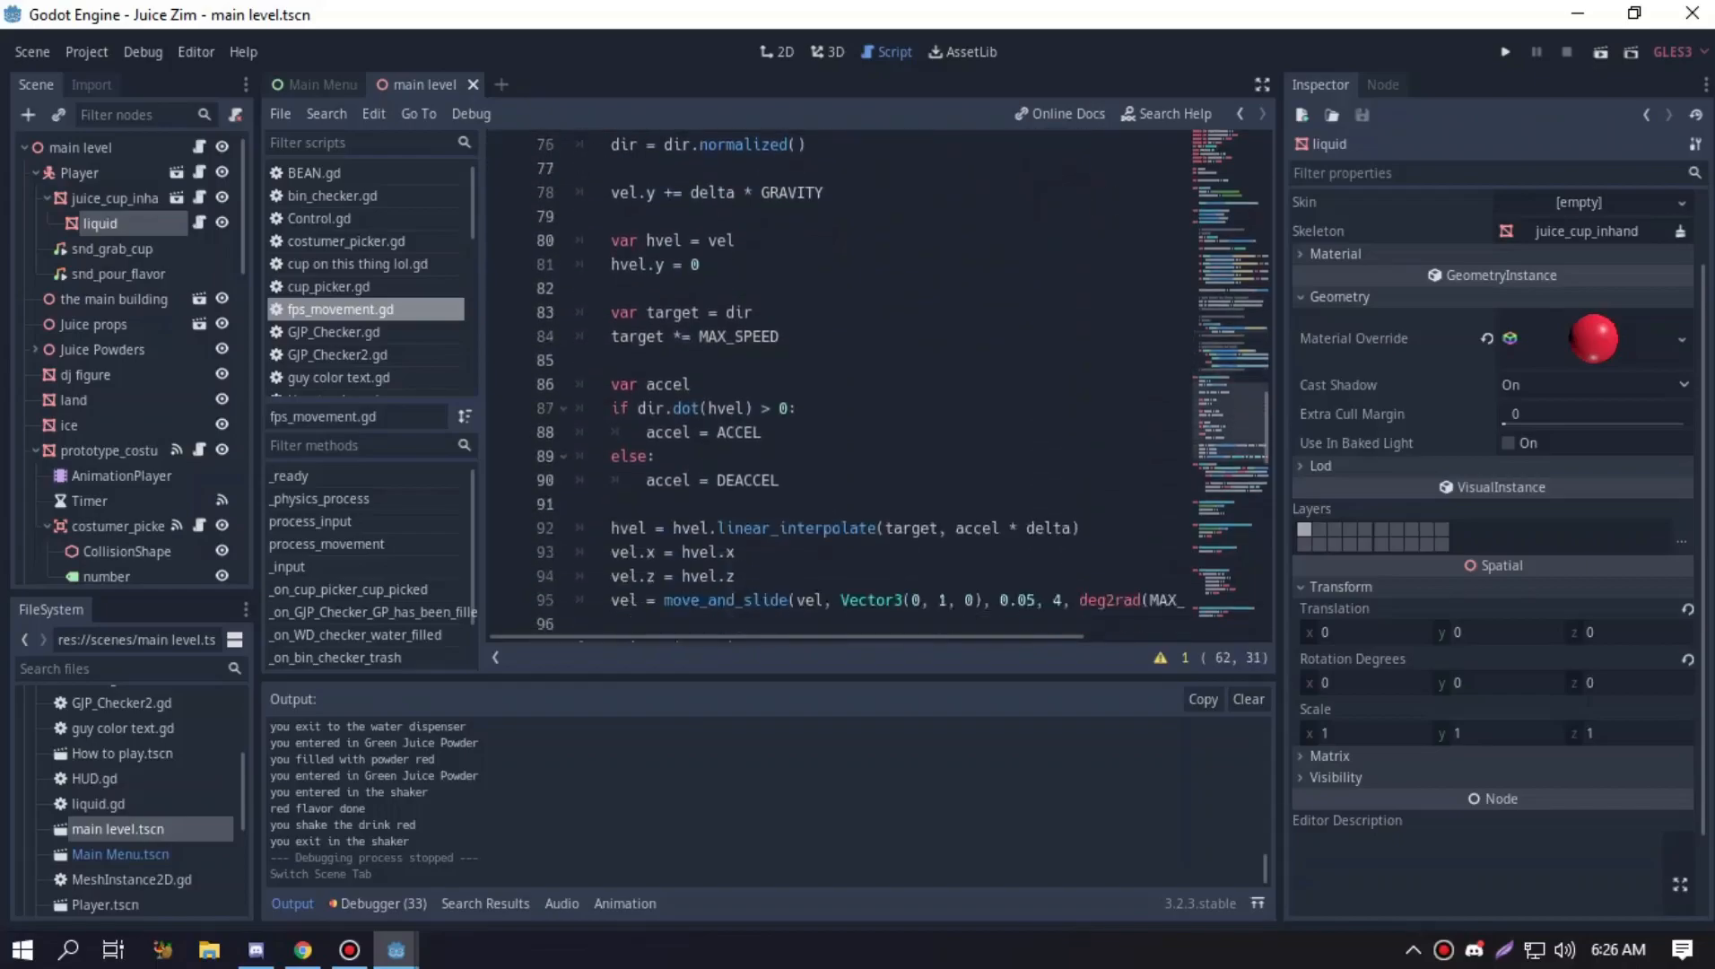
{"action": "scroll", "scroll_direction": "down", "scroll_amount": 3}
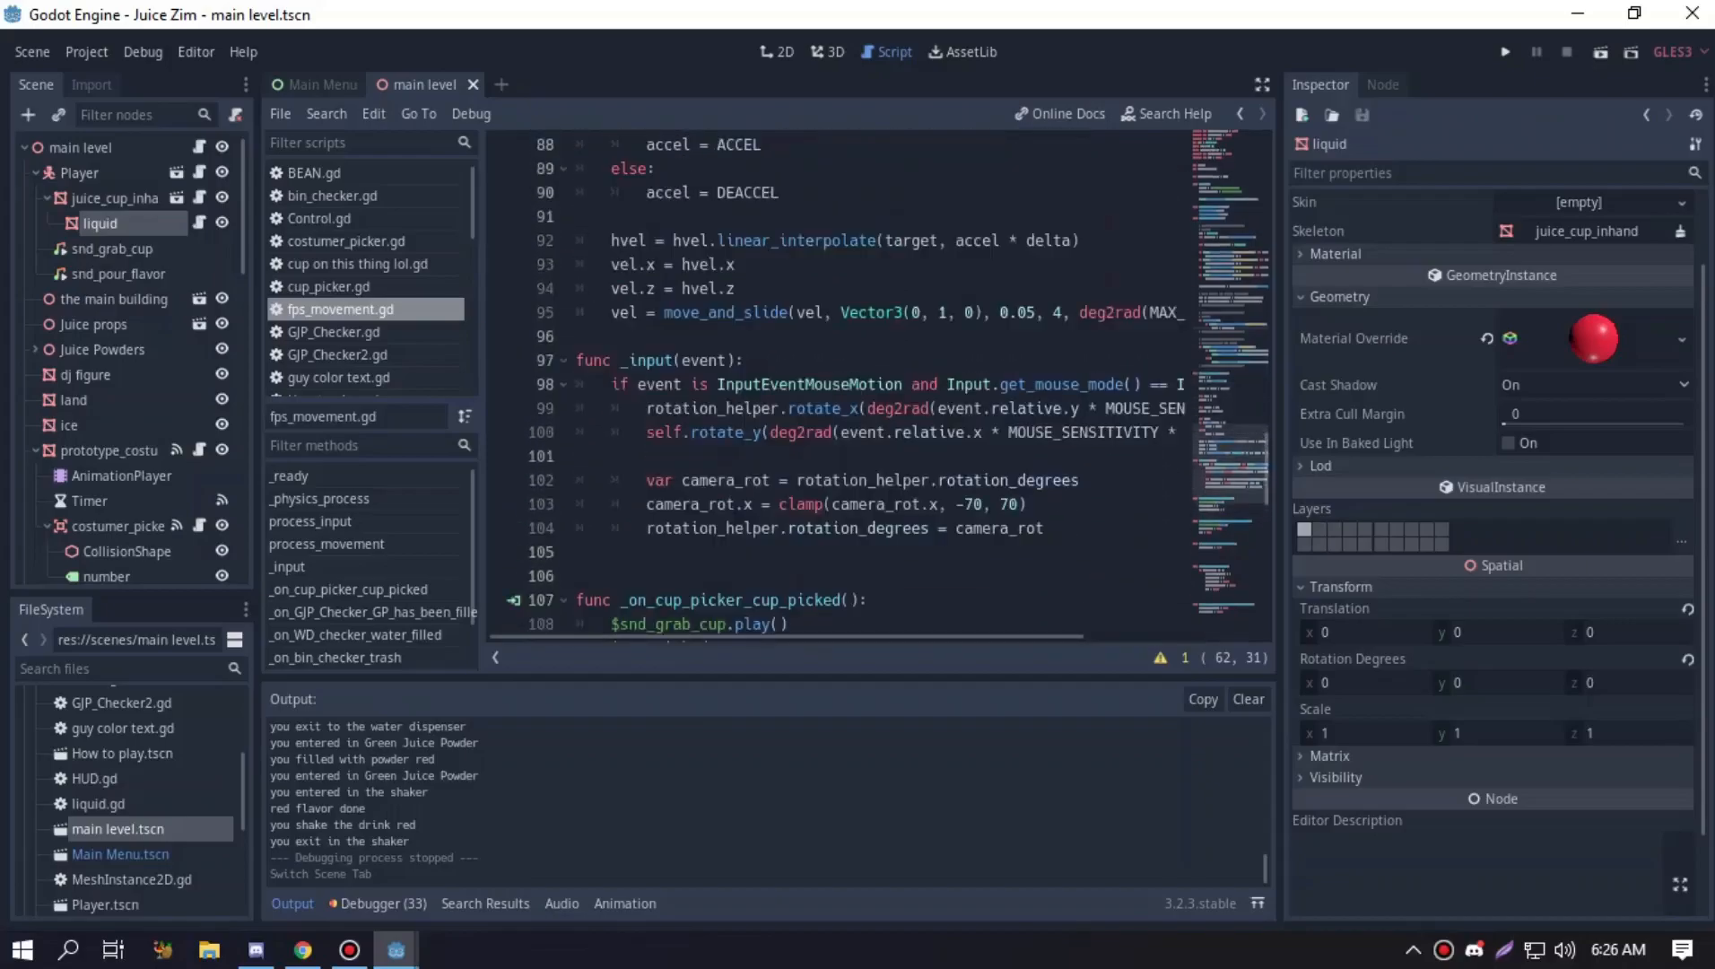
{"action": "scroll", "scroll_direction": "down", "scroll_amount": 3}
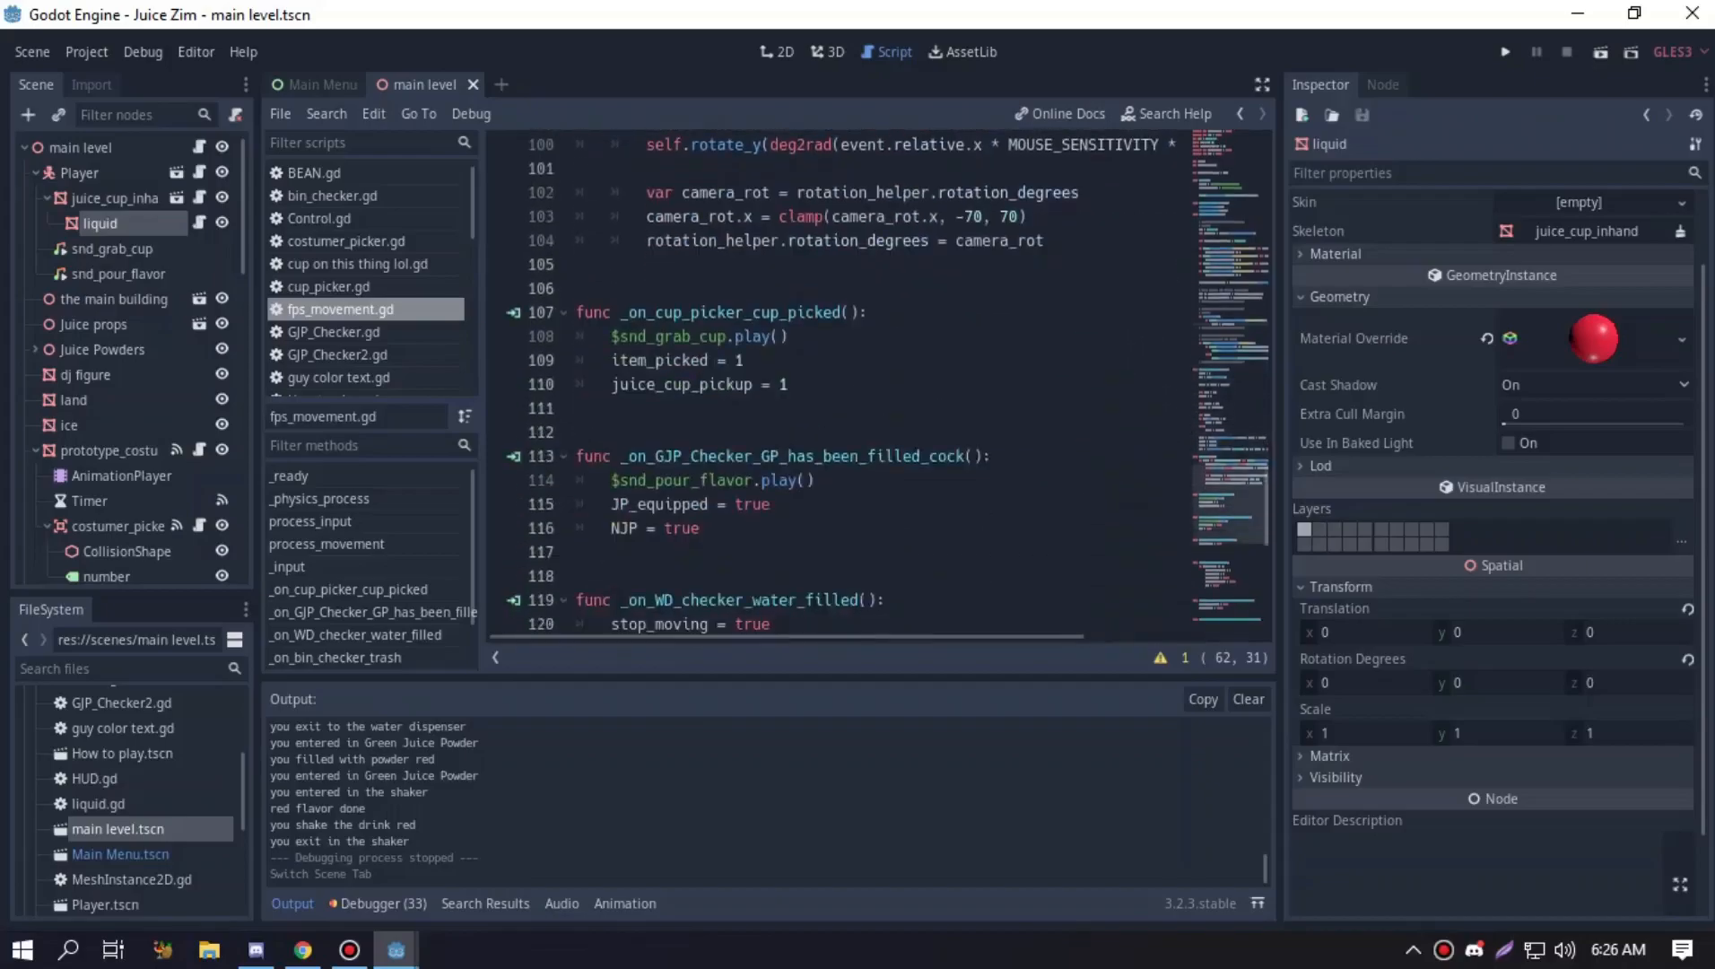
{"action": "scroll", "scroll_direction": "down", "scroll_amount": 3}
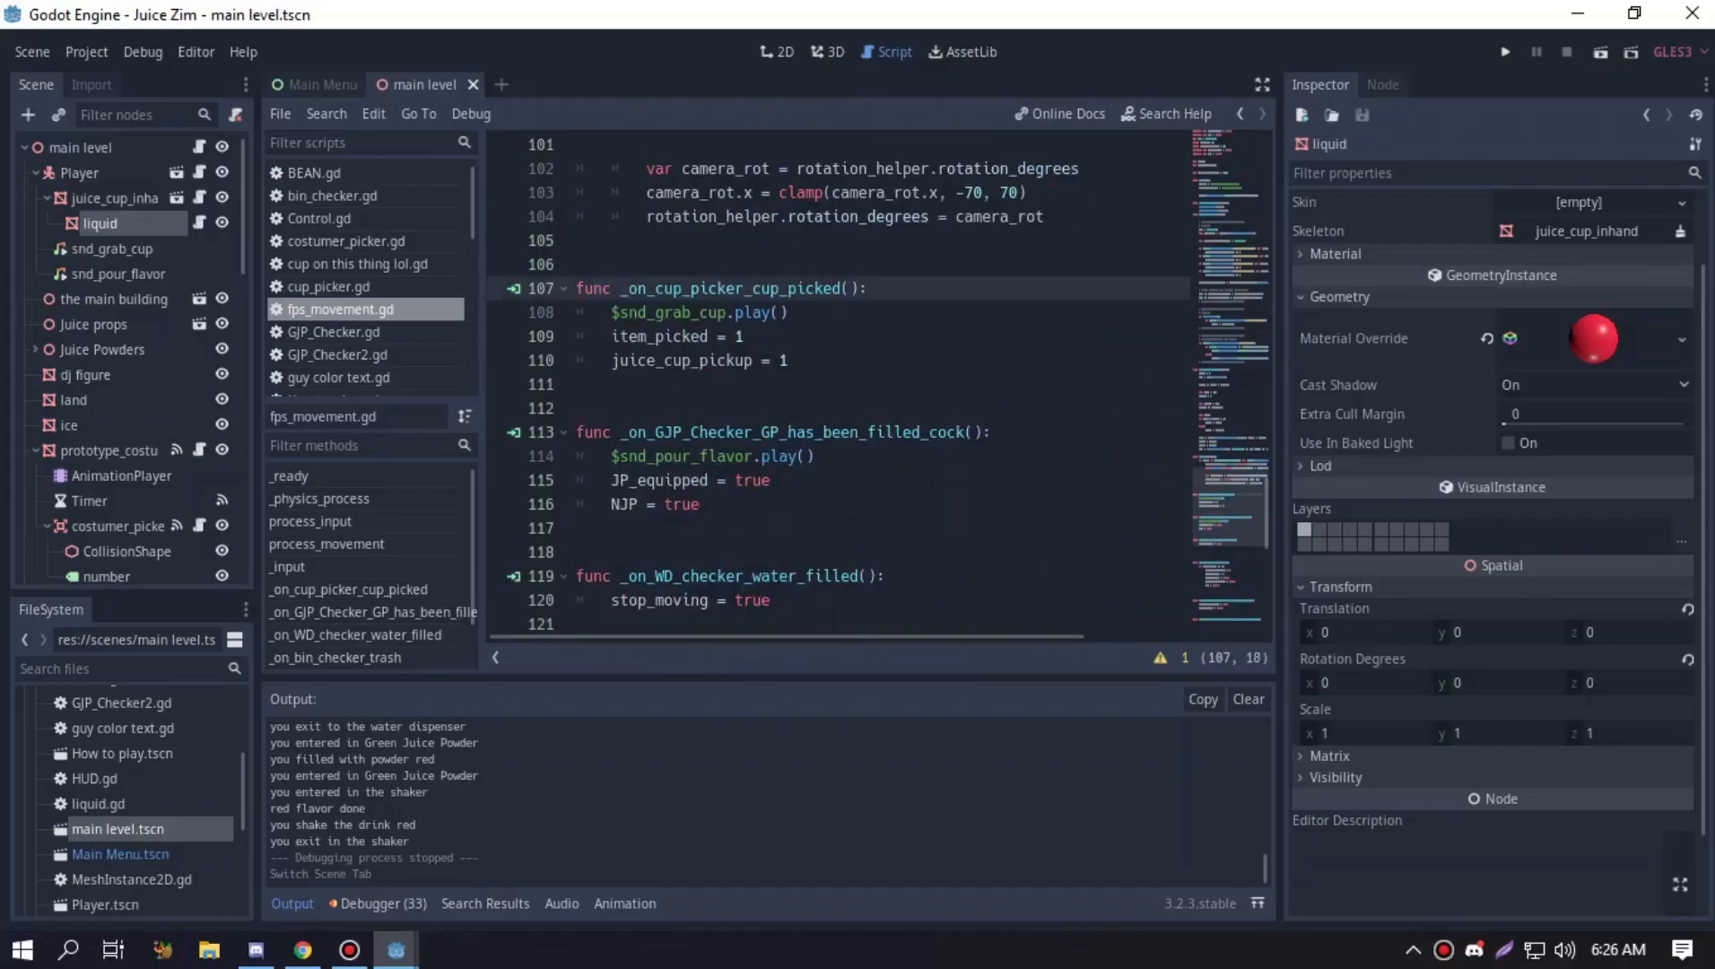
Inspect the _on_cup_picker_cup_picked handler and return to the 3D level viewport
{"action": "double_click", "coordinate": [651, 289]}
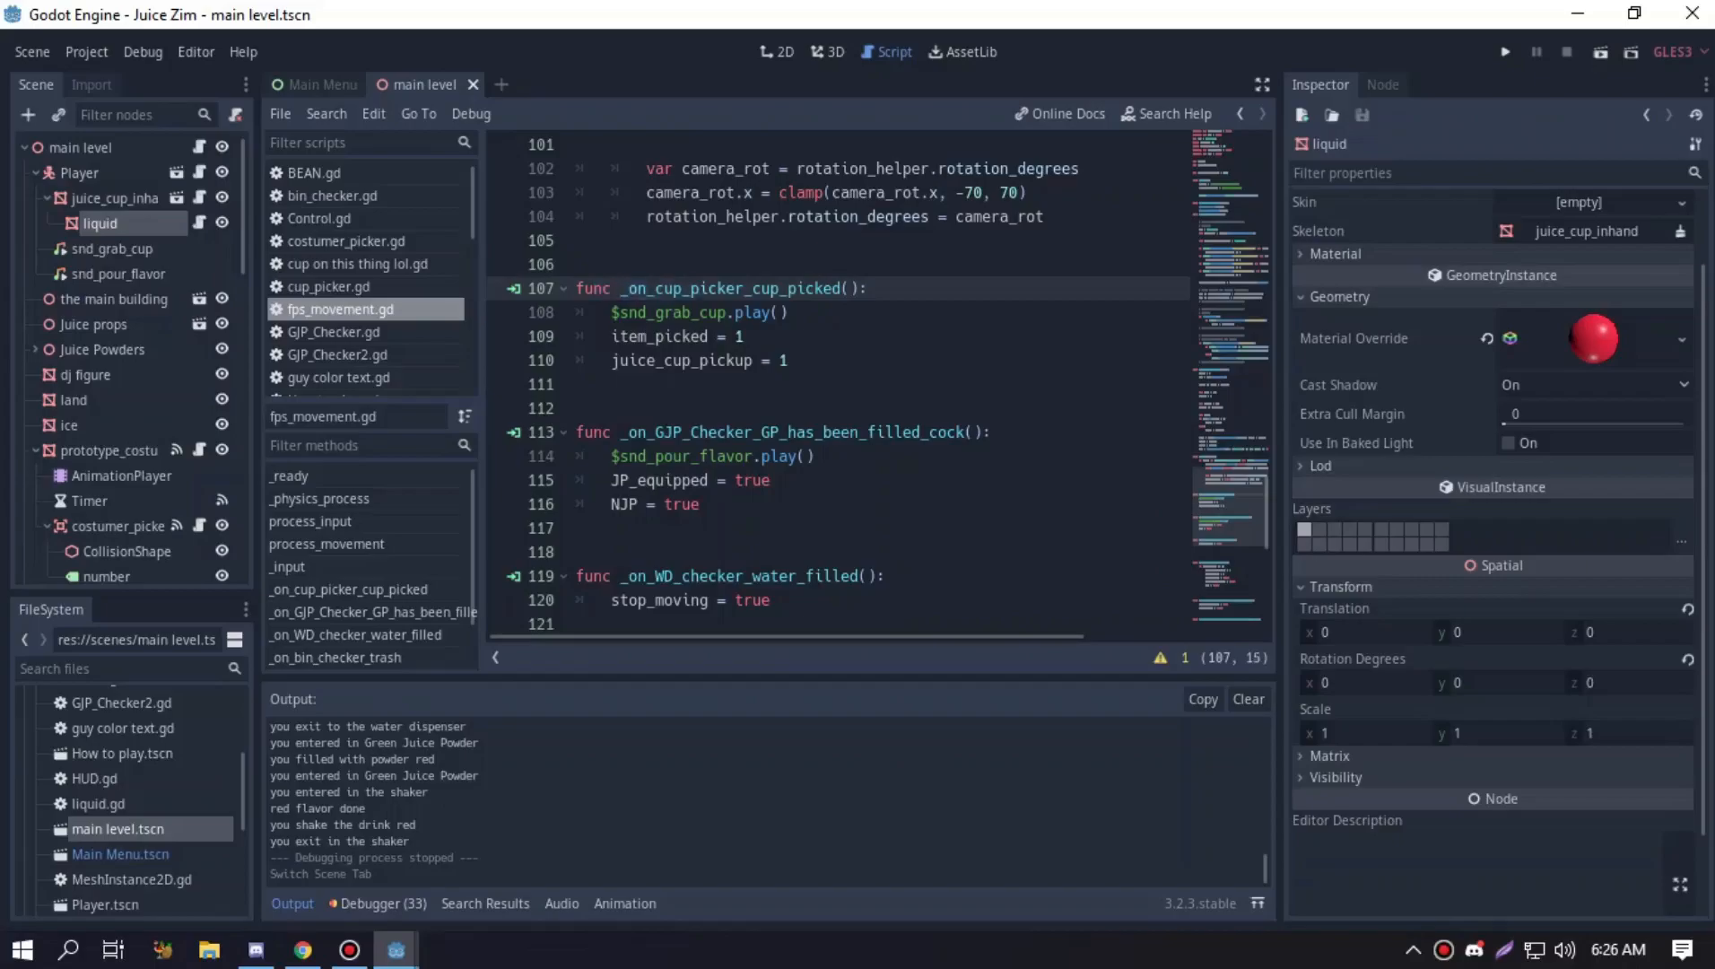
{"action": "left_click", "coordinate": [664, 289]}
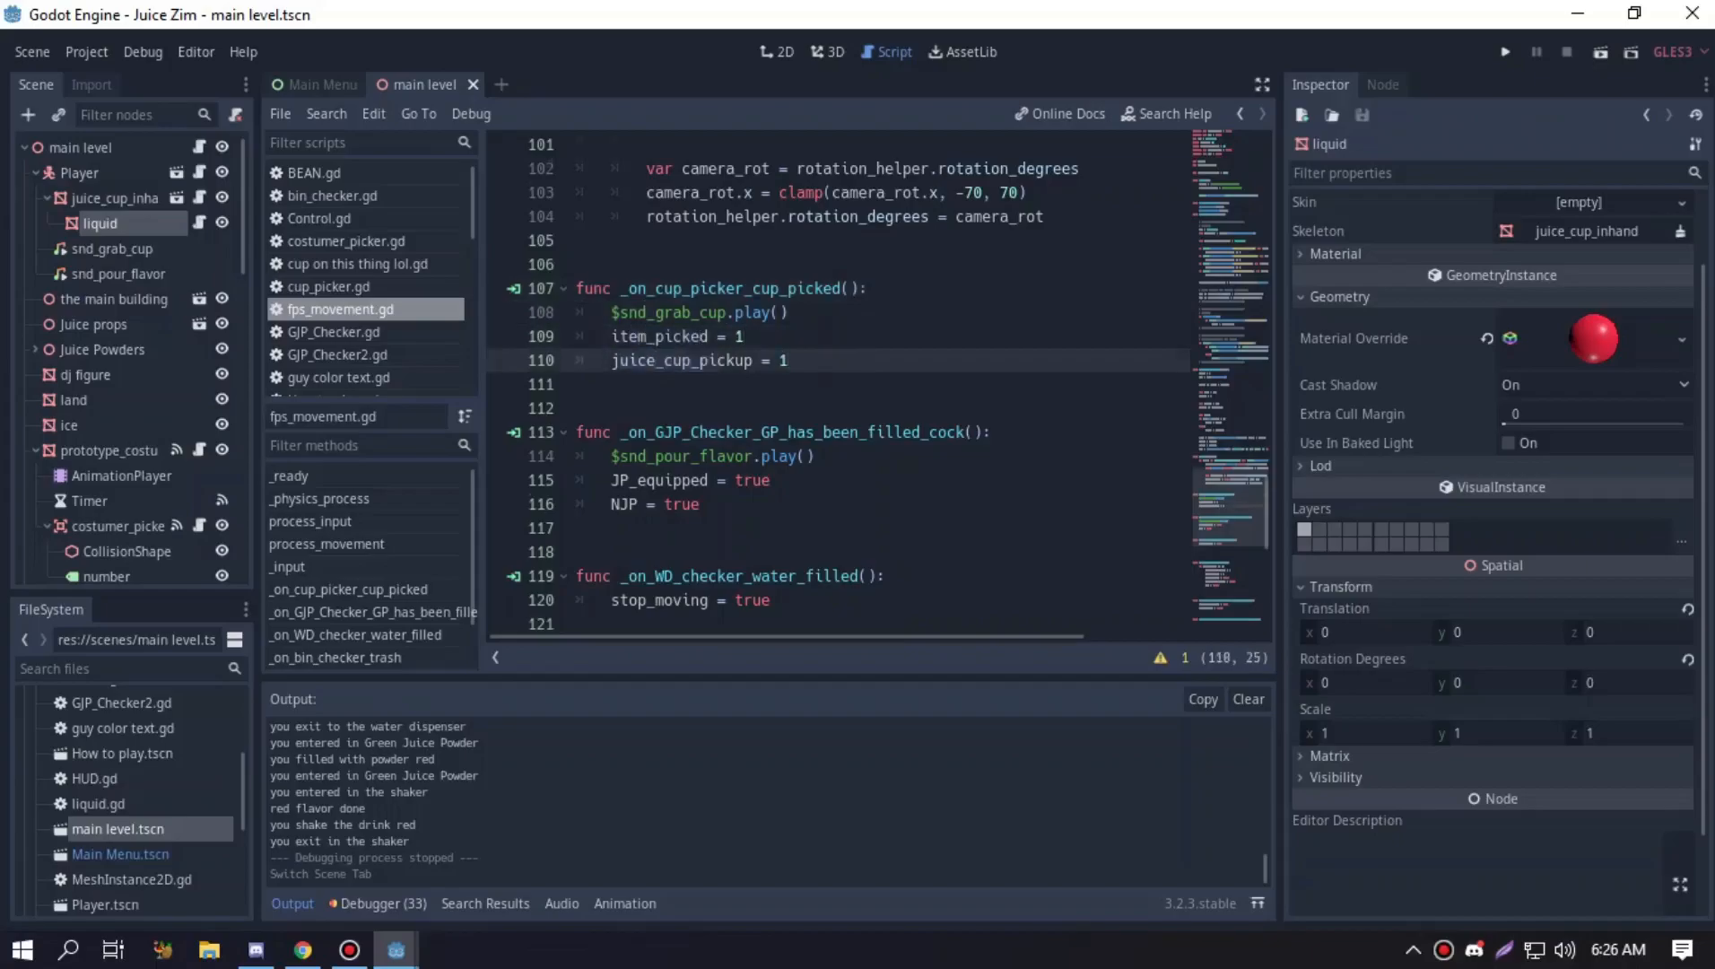
{"action": "scroll", "scroll_direction": "down", "scroll_amount": 3}
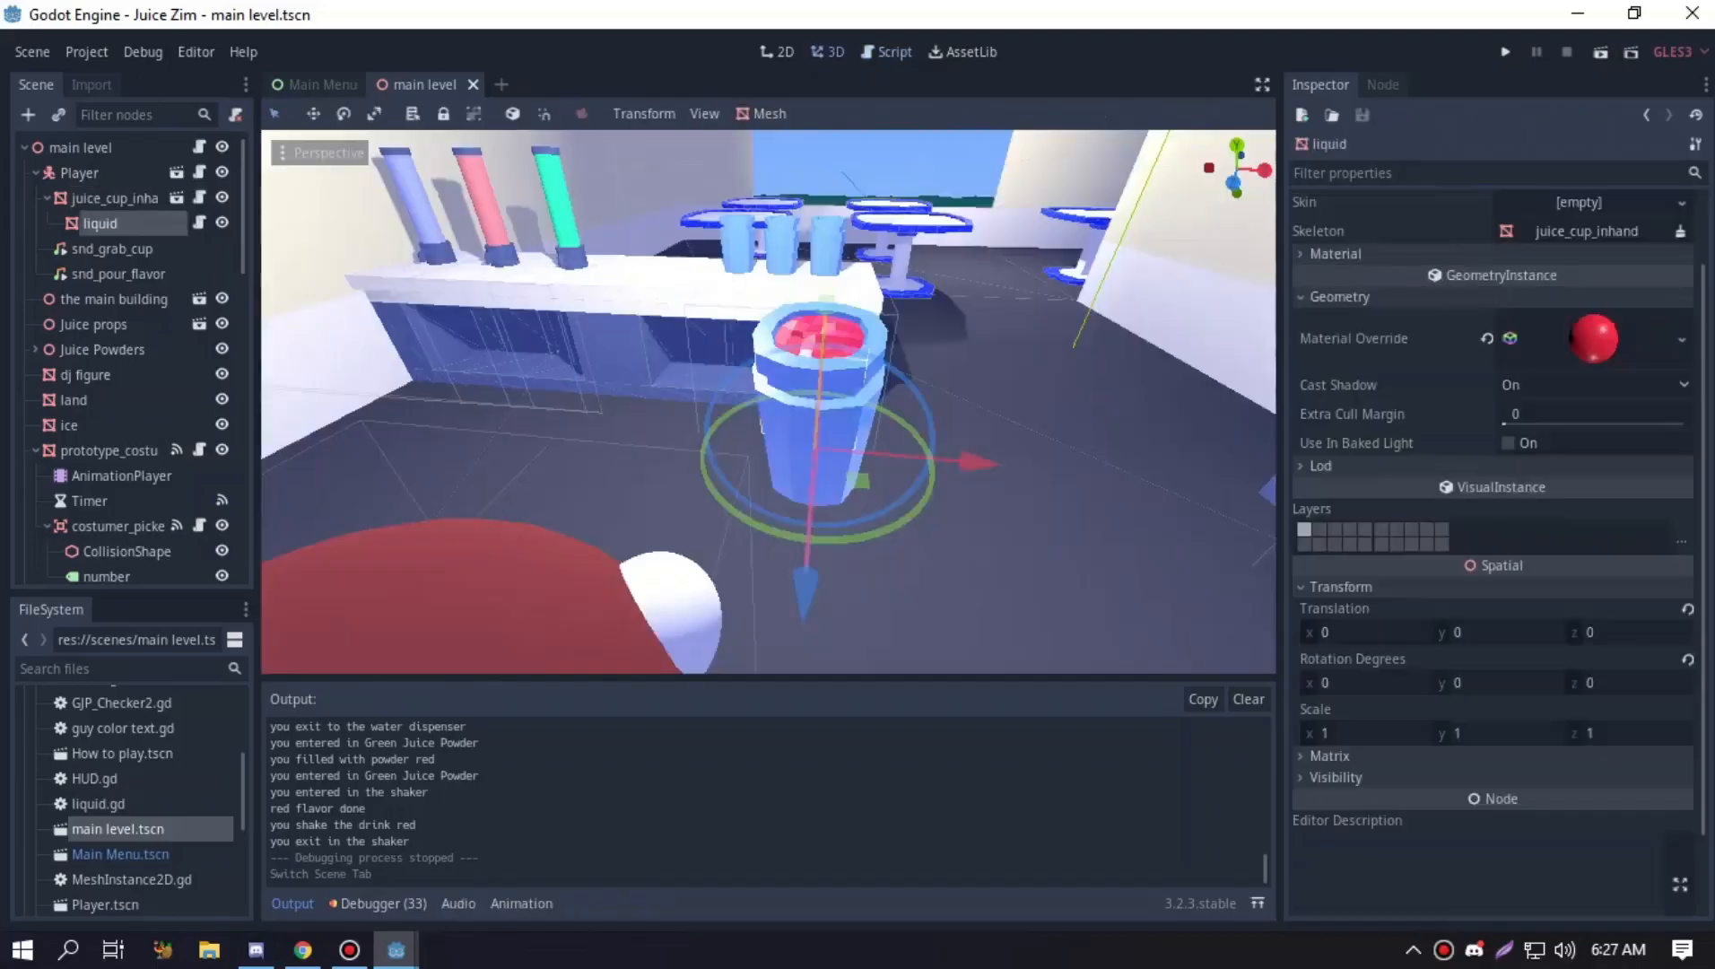
Select the liquid mesh, review the hex colour in liquid.gd's ready function, and return to the 3D view
{"action": "left_click", "coordinate": [884, 52]}
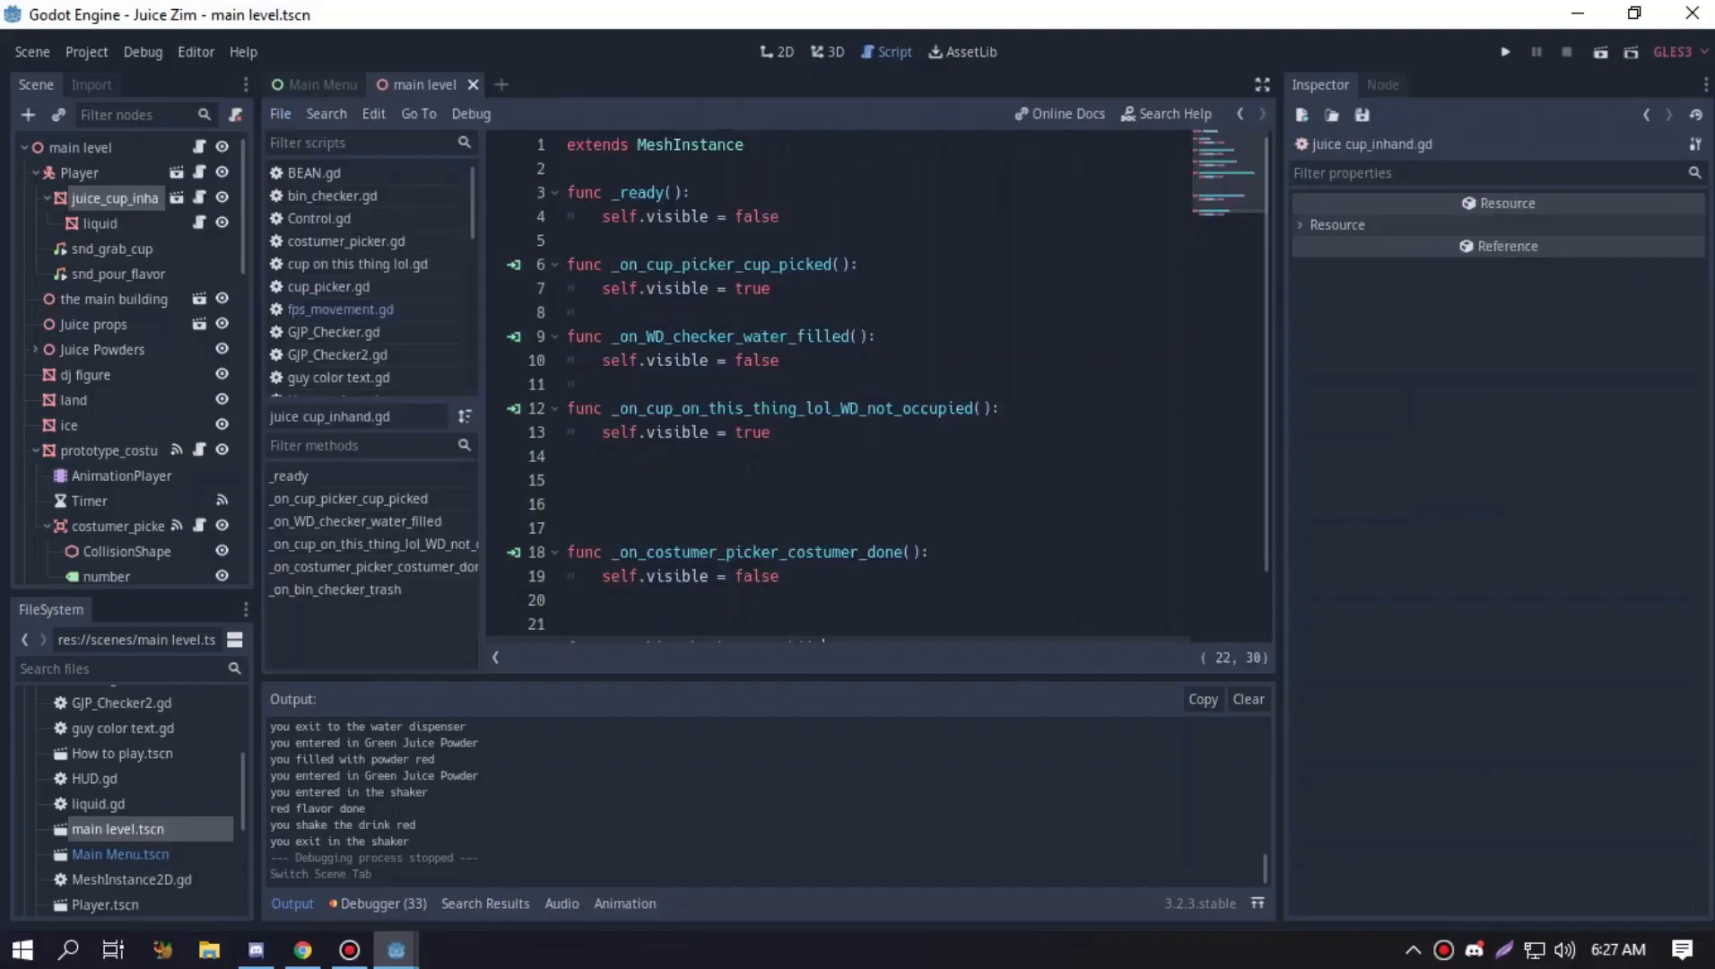
{"action": "scroll", "scroll_direction": "down", "scroll_amount": 3}
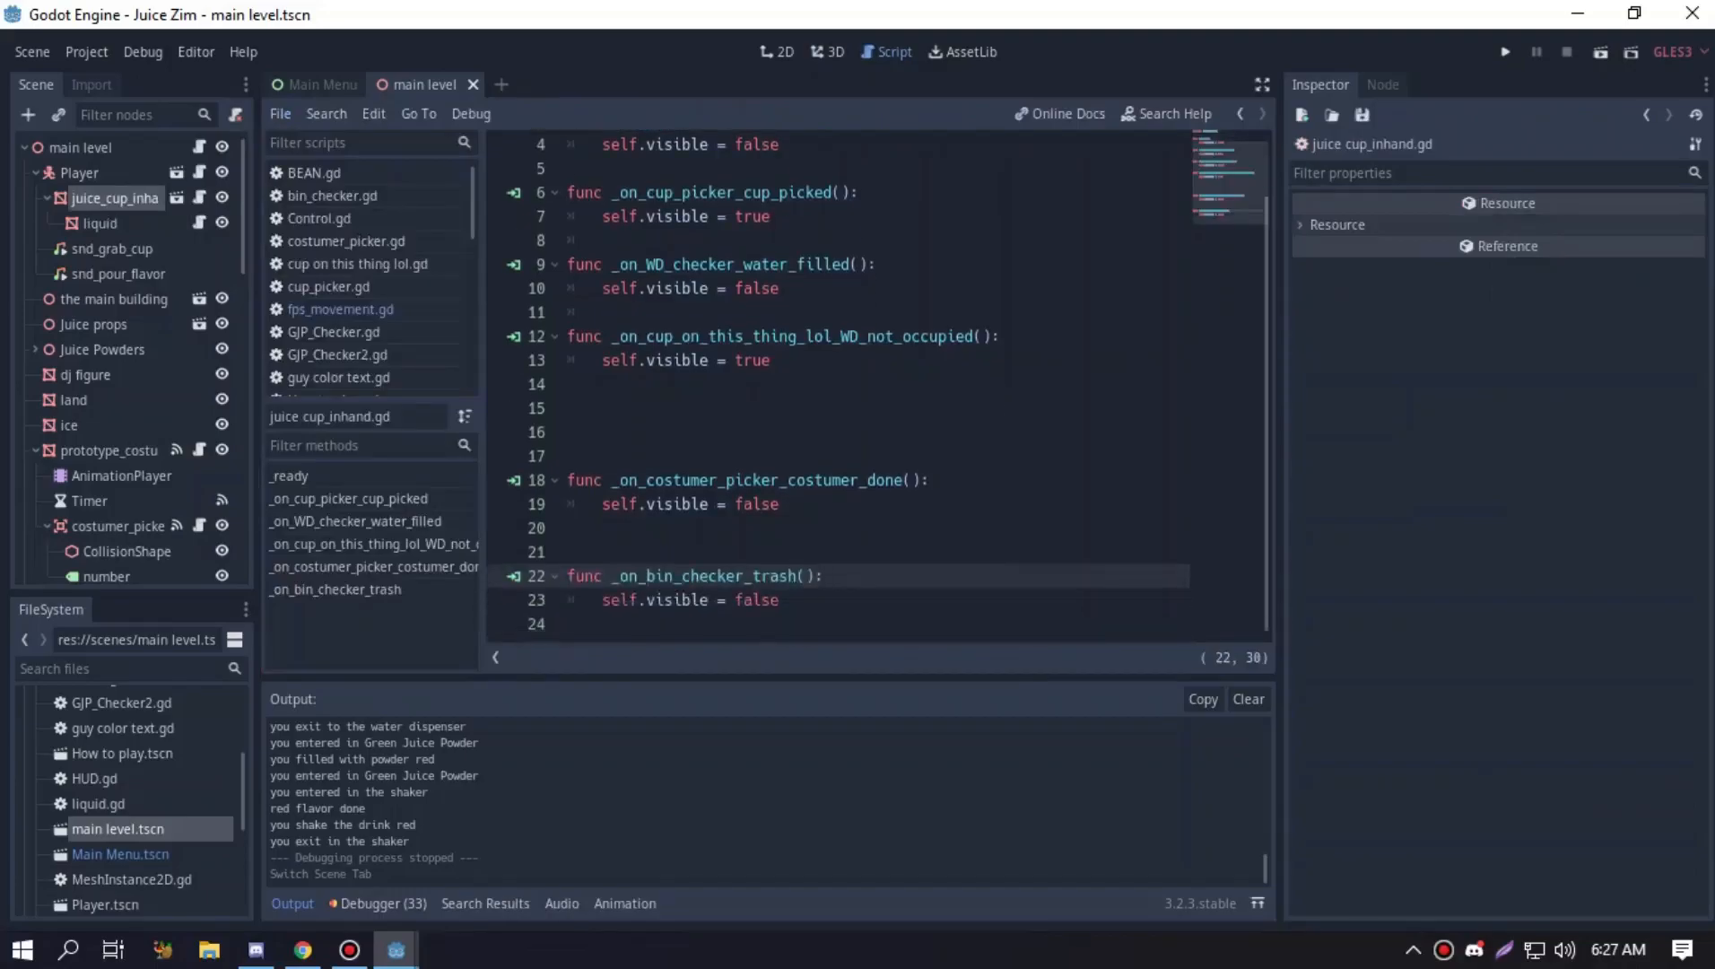
{"action": "left_click", "coordinate": [98, 222]}
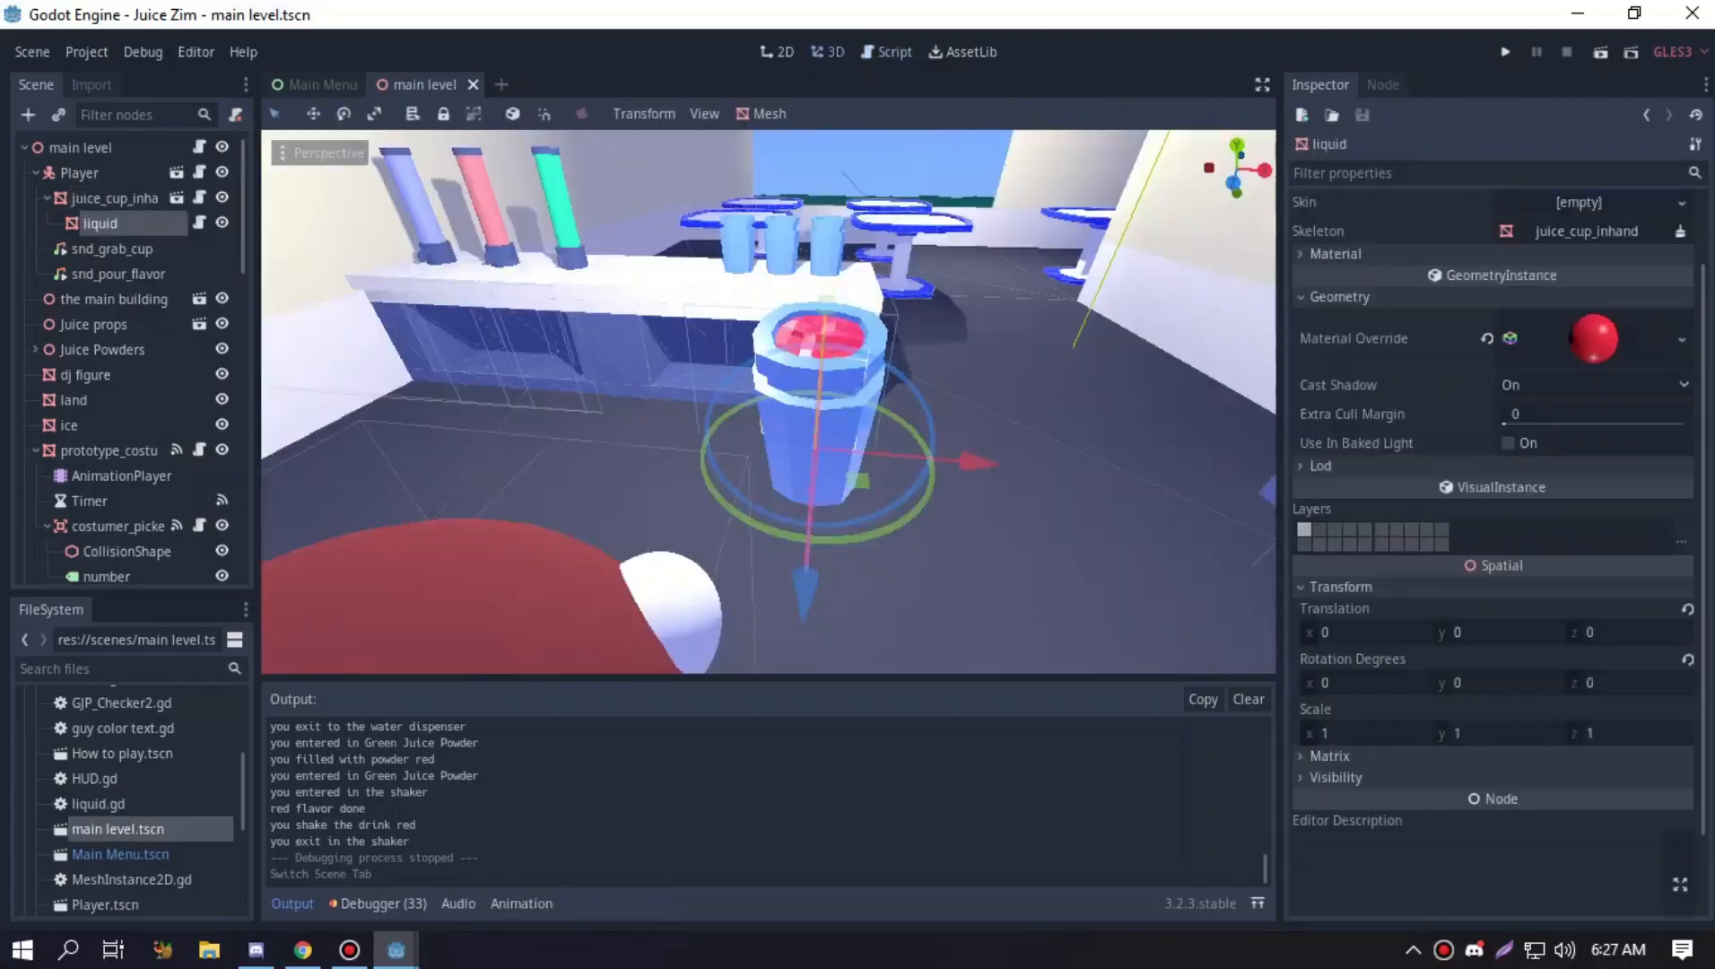
{"action": "left_click", "coordinate": [891, 52]}
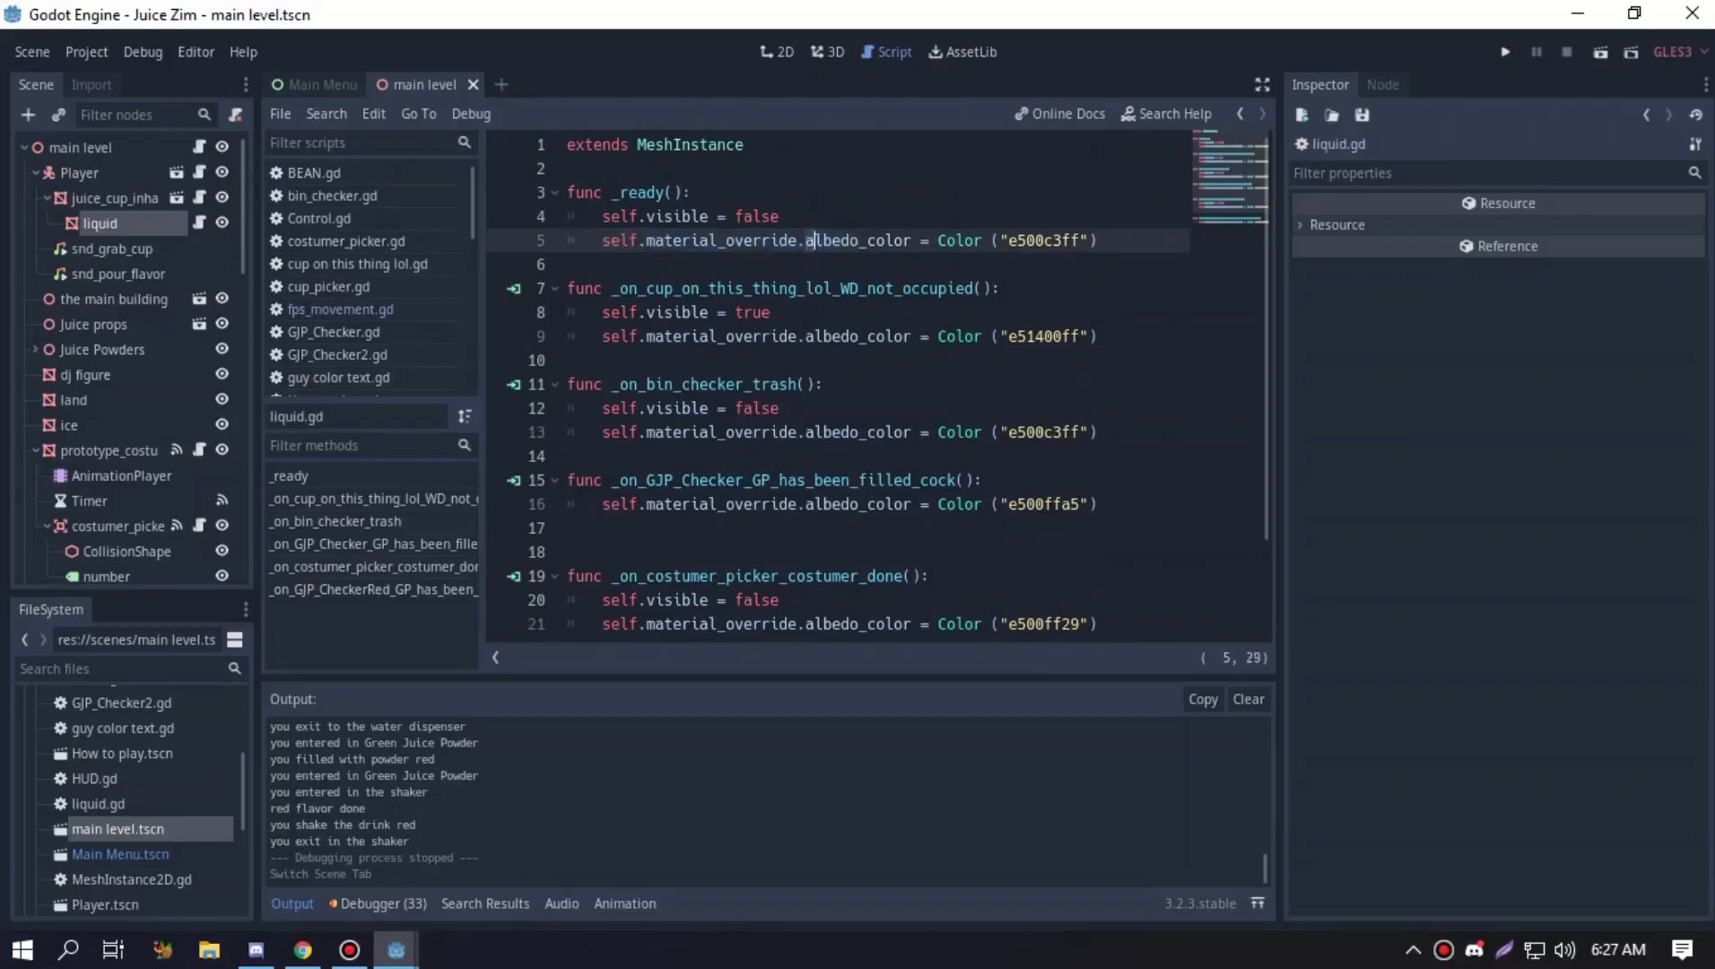
{"action": "double_click", "coordinate": [956, 239]}
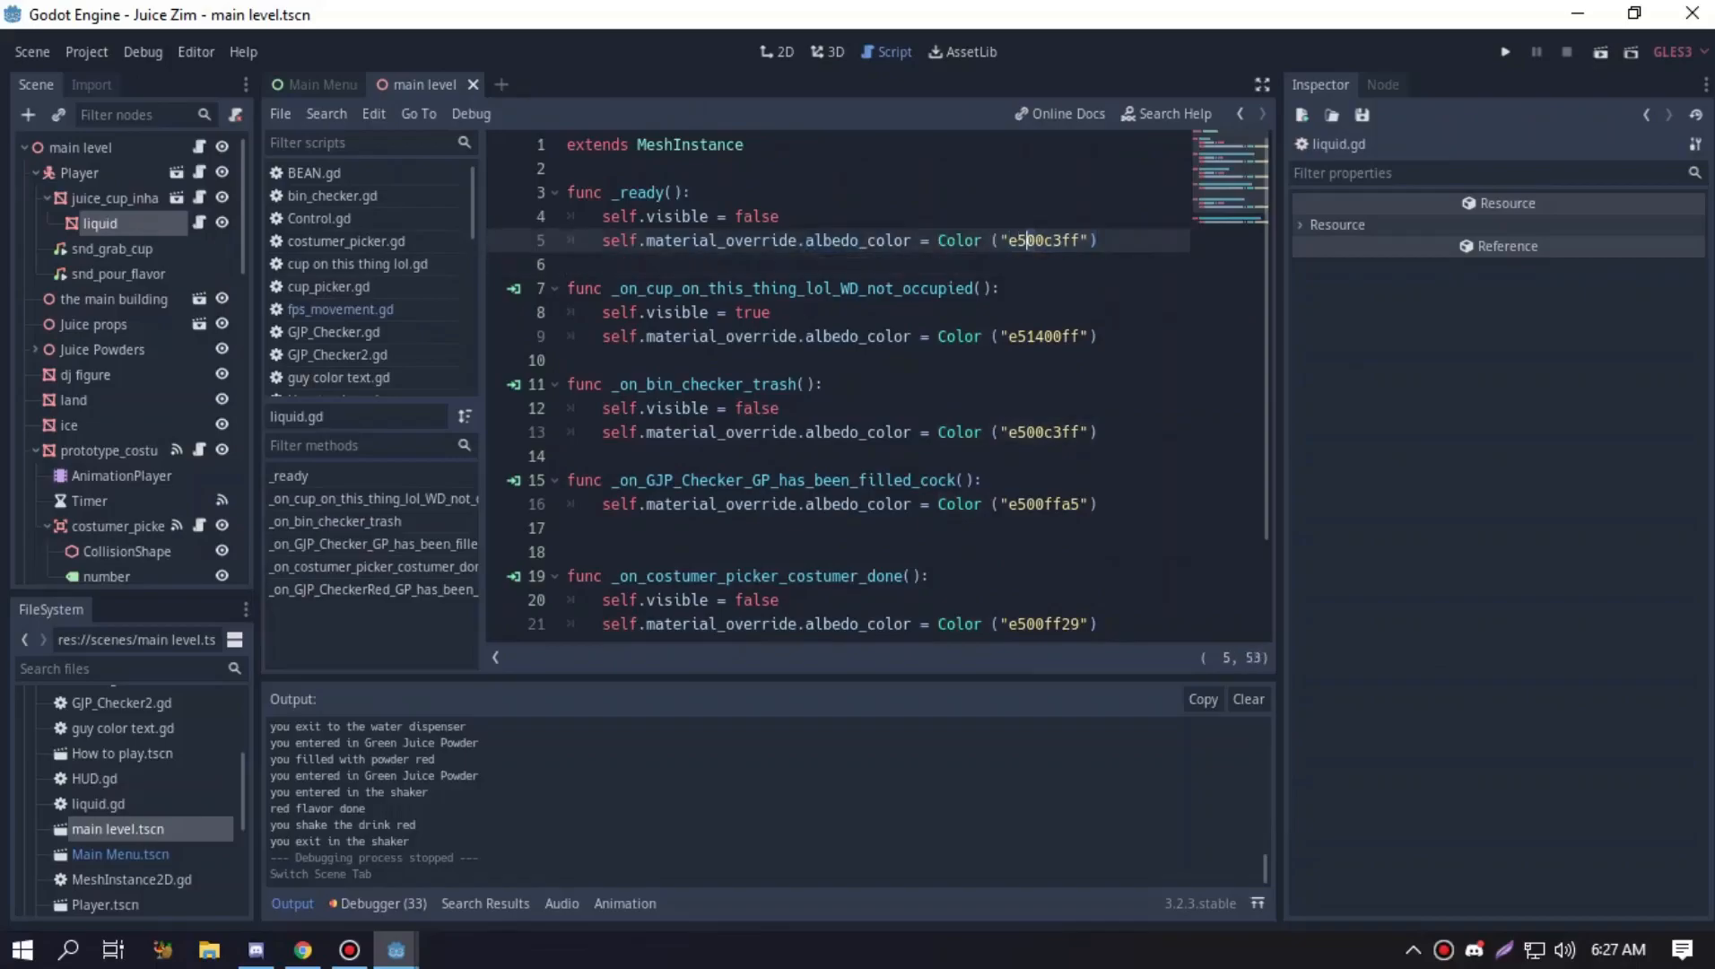
{"action": "left_click", "coordinate": [828, 52]}
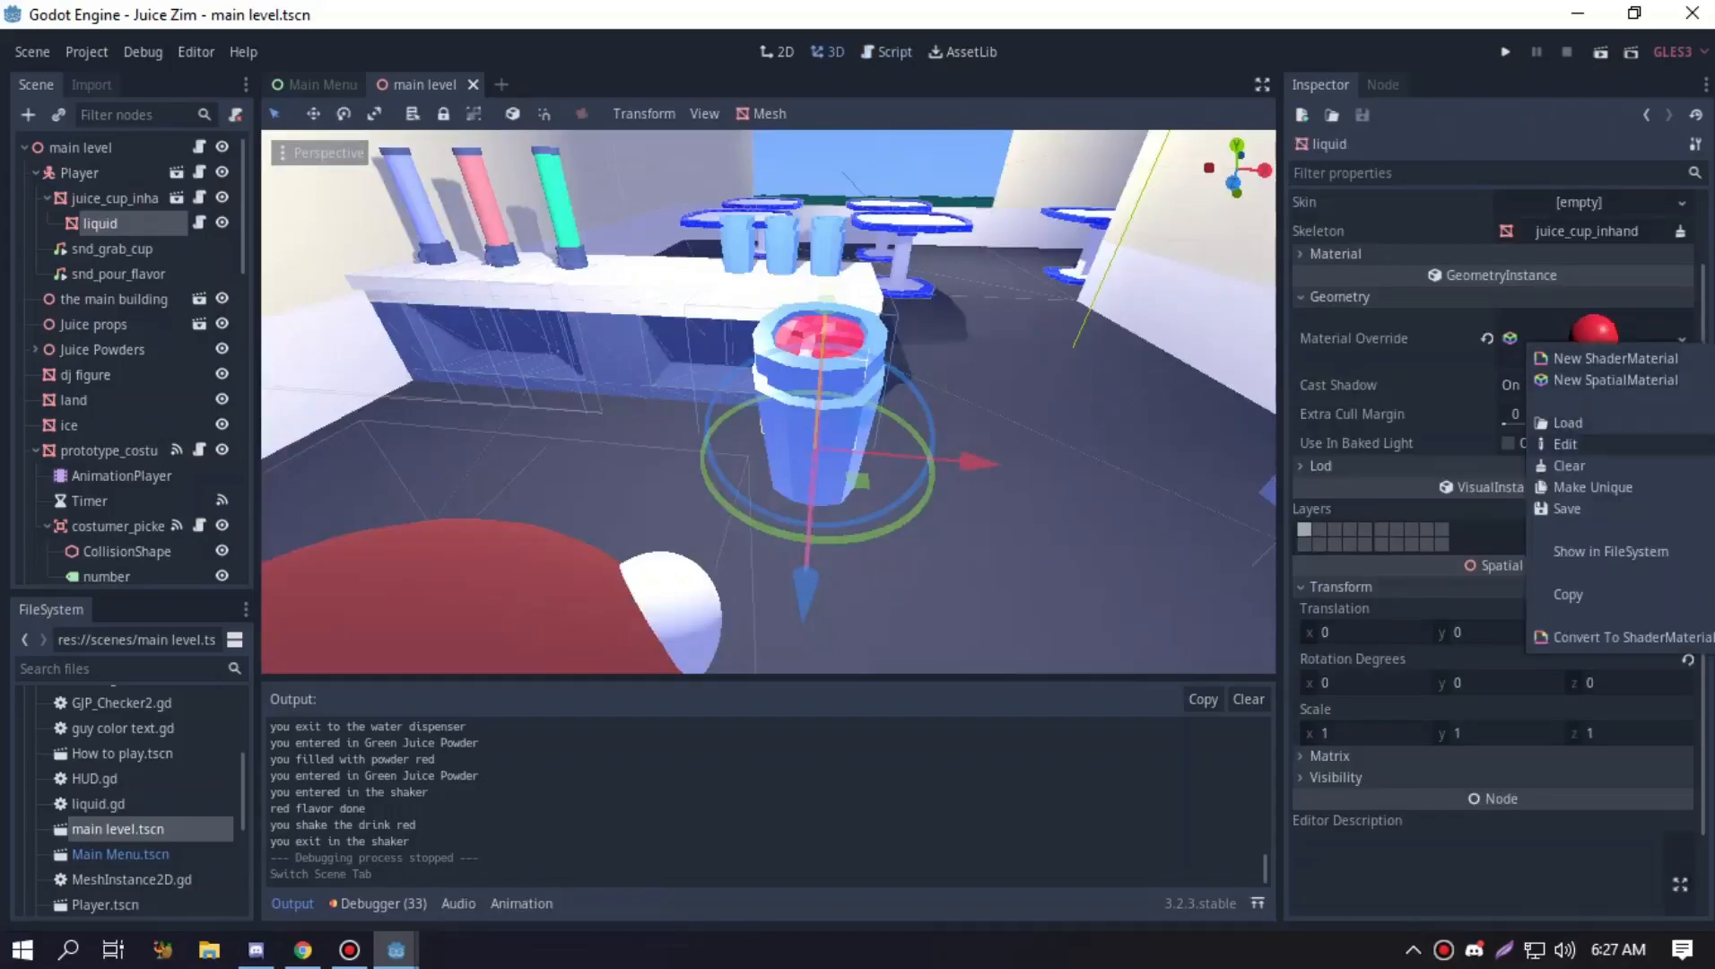
Edit the liquid's override material, inspect its Albedo colour hex code, and return to liquid.gd
{"action": "left_click", "coordinate": [1564, 443]}
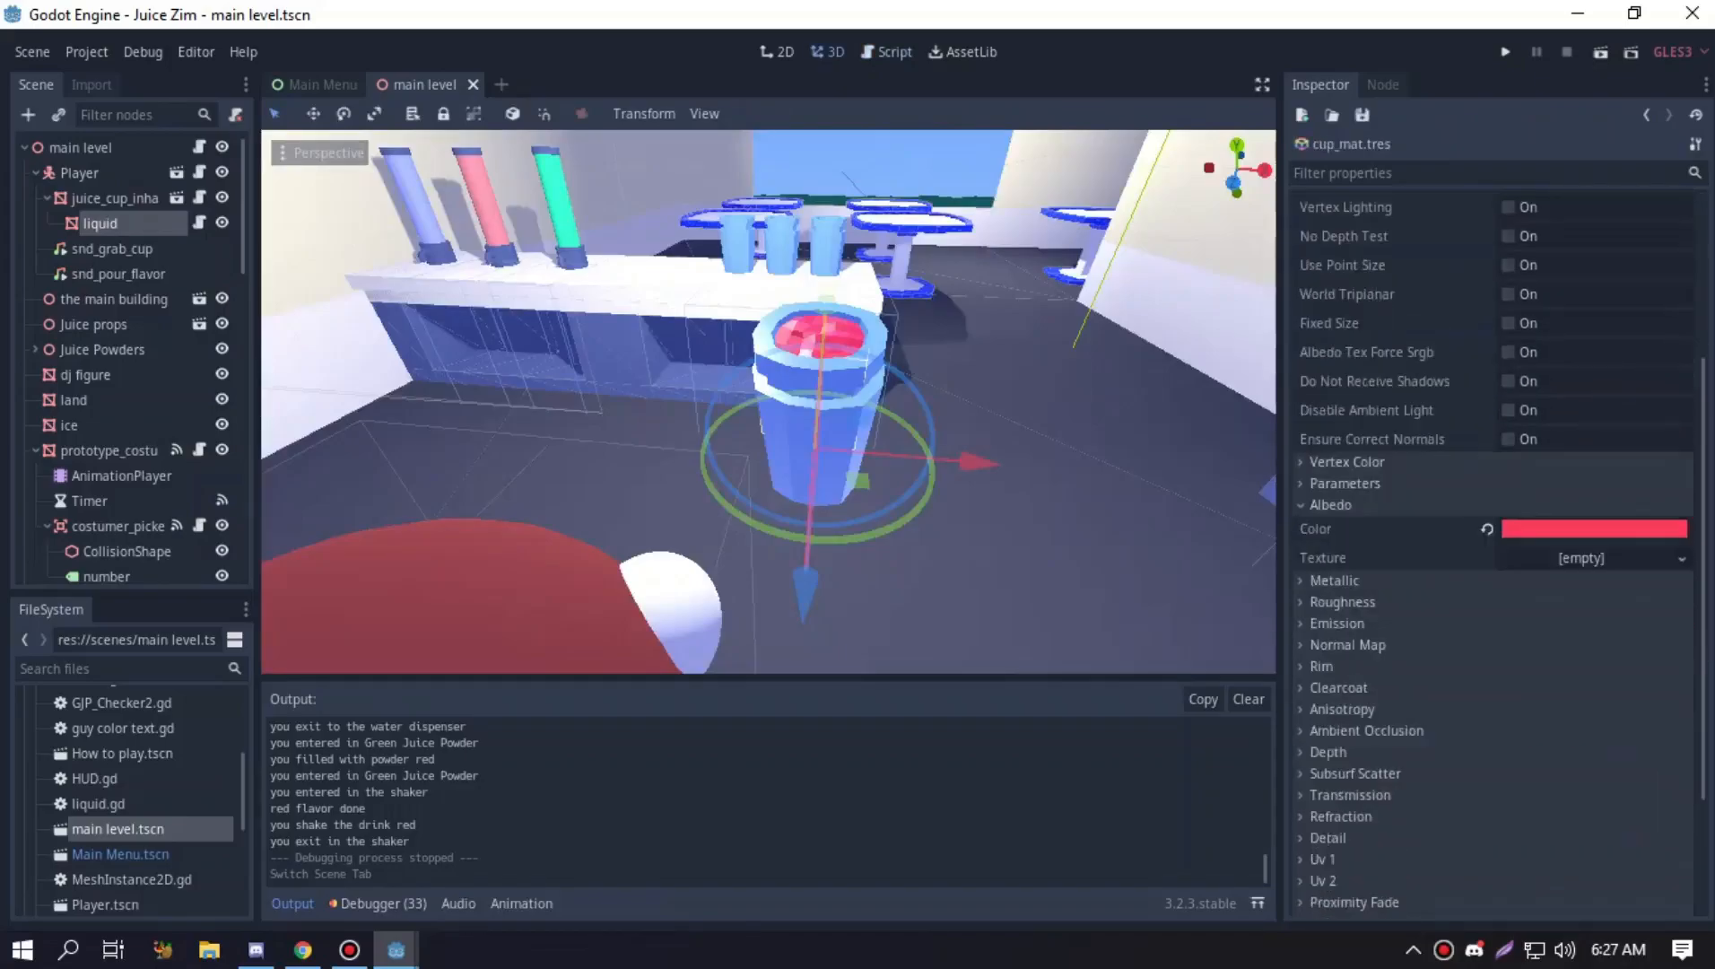
{"action": "left_click", "coordinate": [1593, 527]}
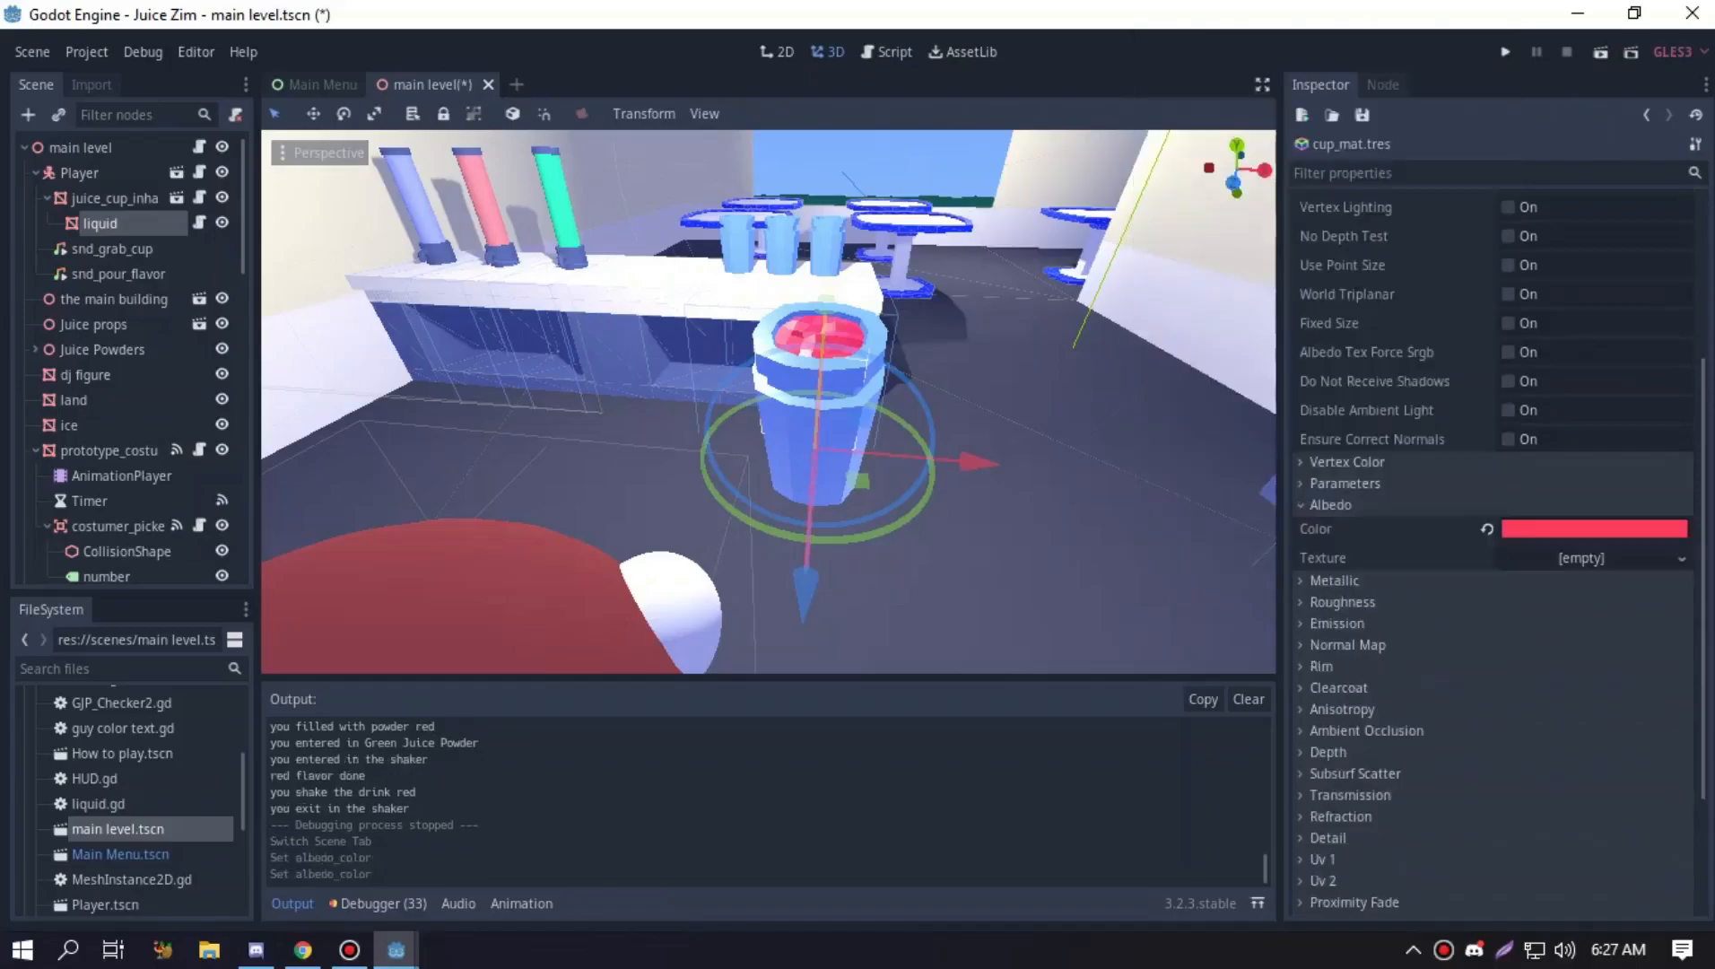
{"action": "left_click", "coordinate": [1591, 529]}
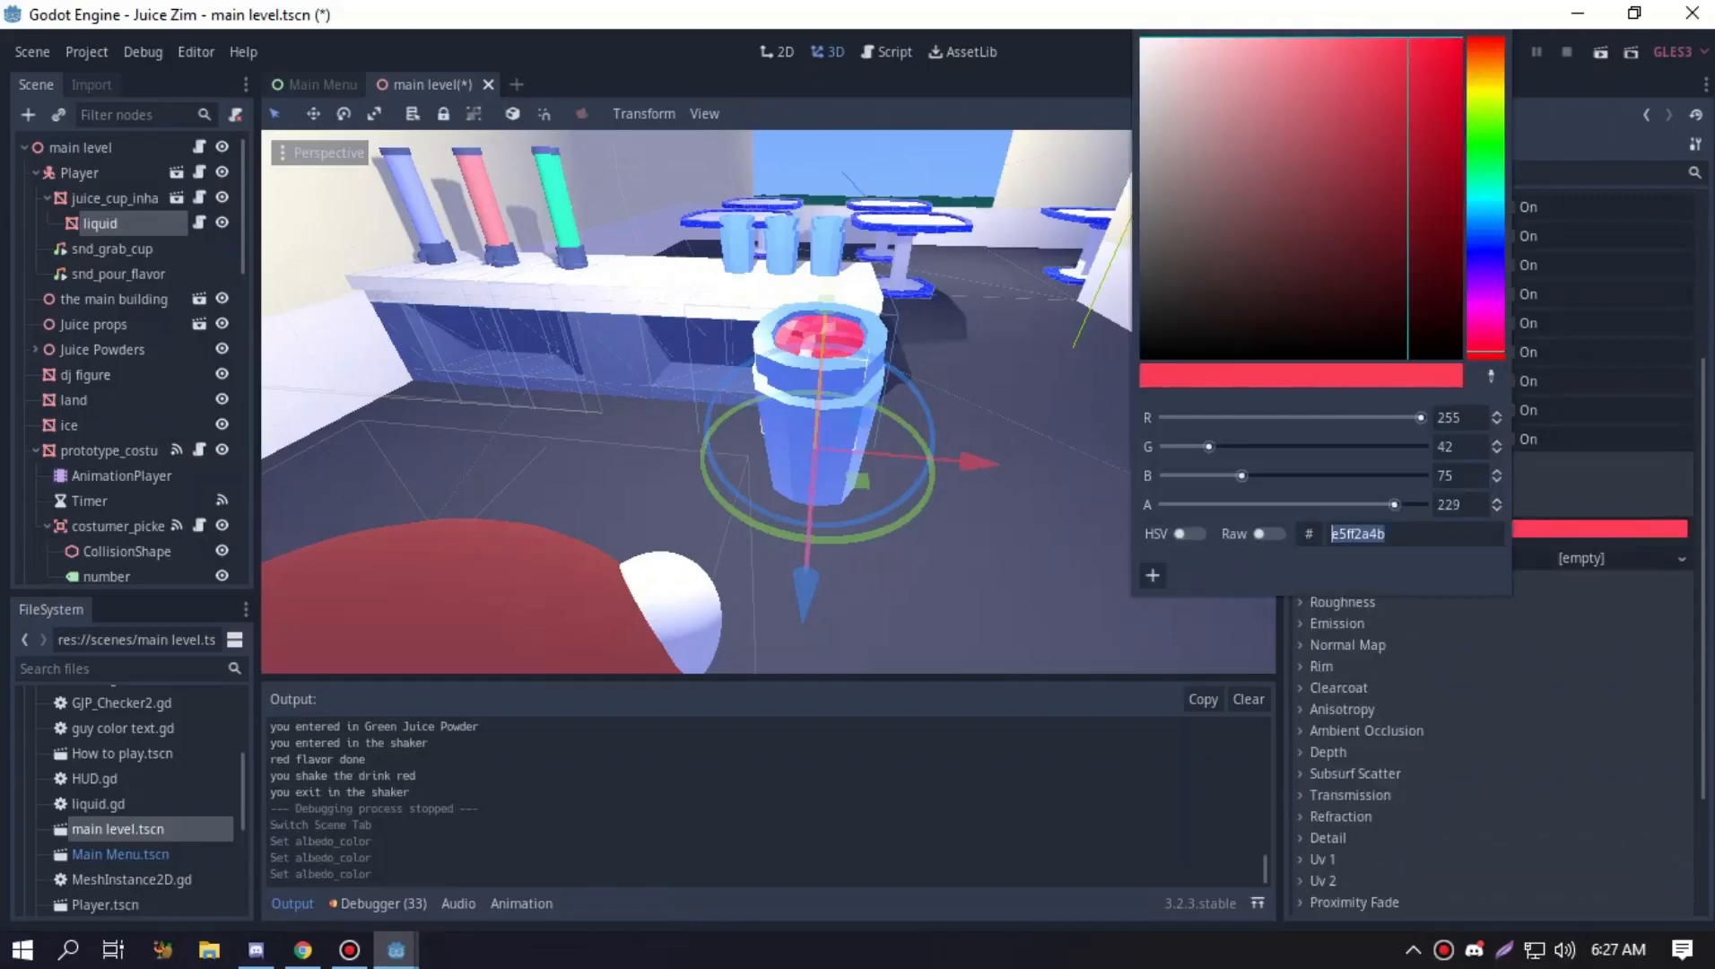
{"action": "left_click", "coordinate": [891, 52]}
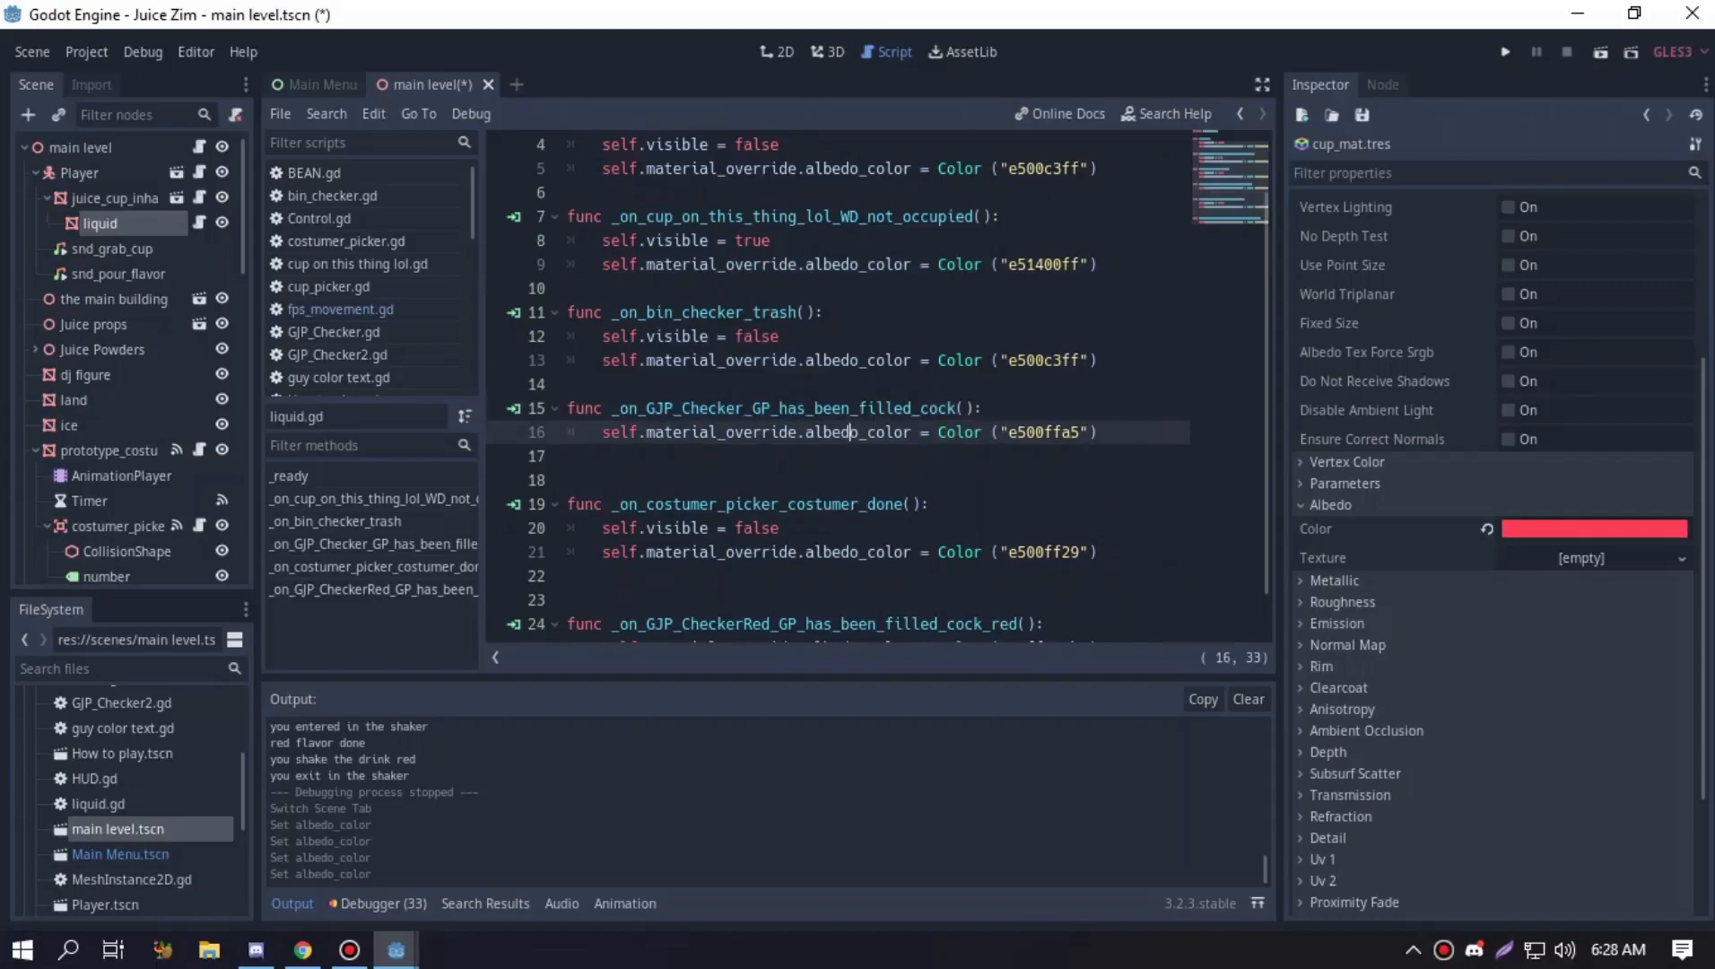
Review the CheckerRed handler setting colour e5ff2a4b, then return to the 3D scene
{"action": "scroll", "scroll_direction": "down", "scroll_amount": 3}
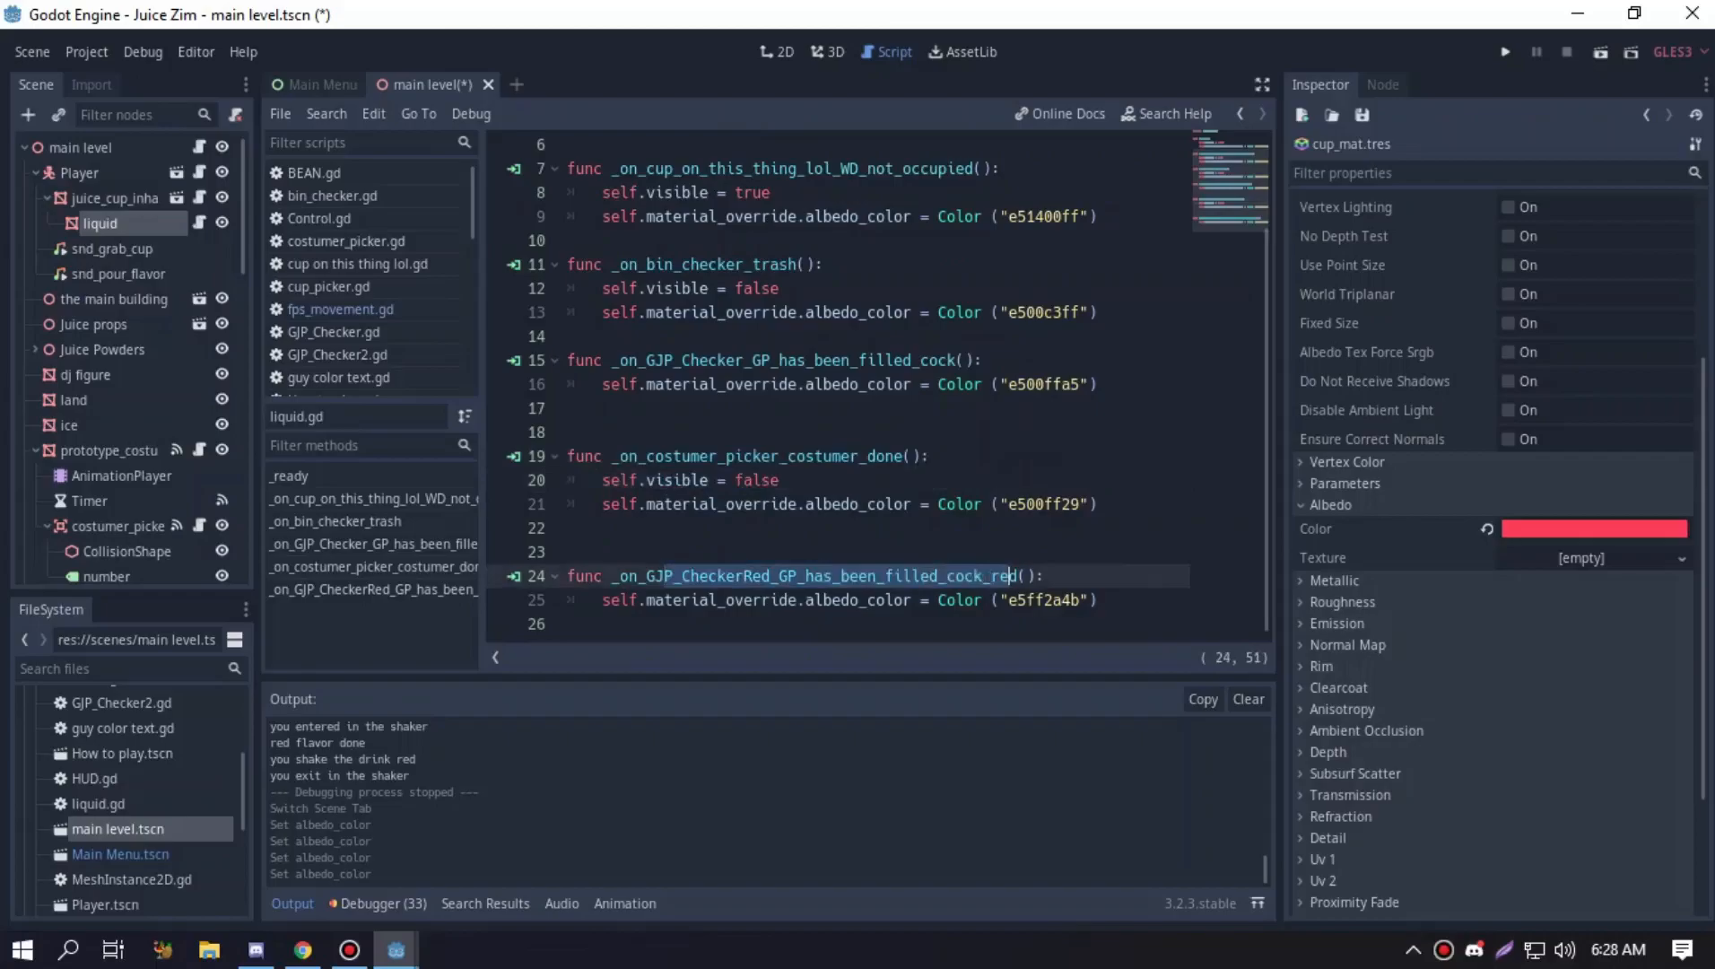
{"action": "left_click", "coordinate": [118, 273]}
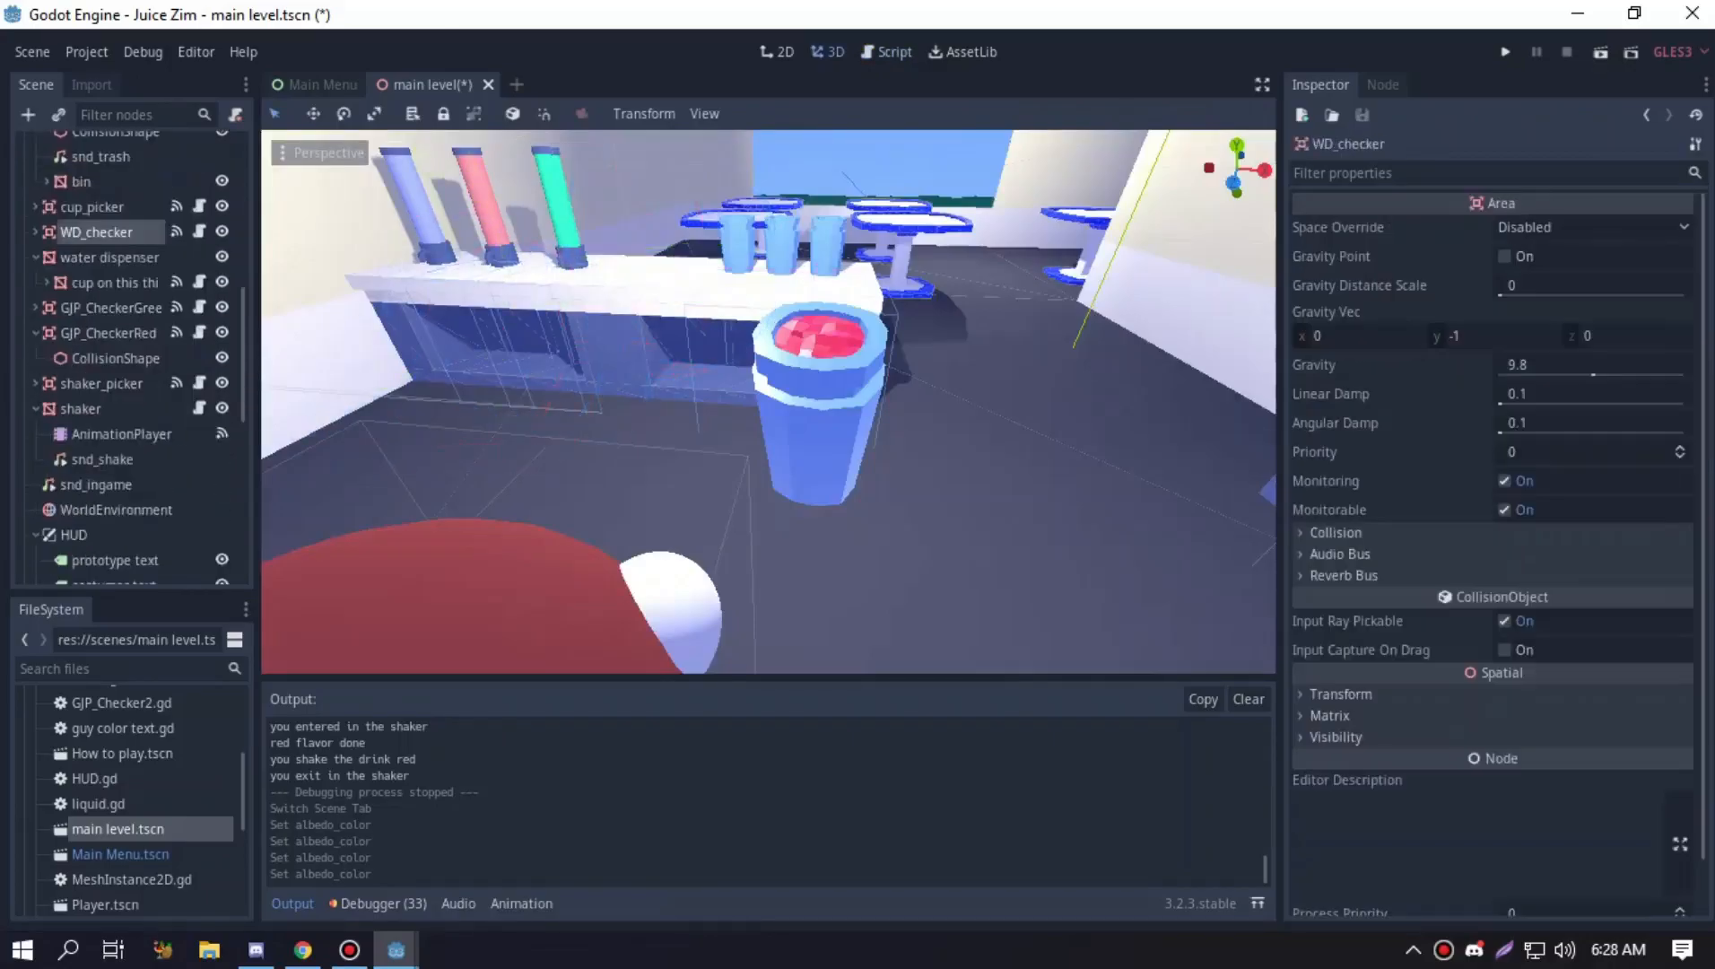
Review cup_picker.gd on the cup_picker area and list its connected signals
{"action": "left_click", "coordinate": [93, 207]}
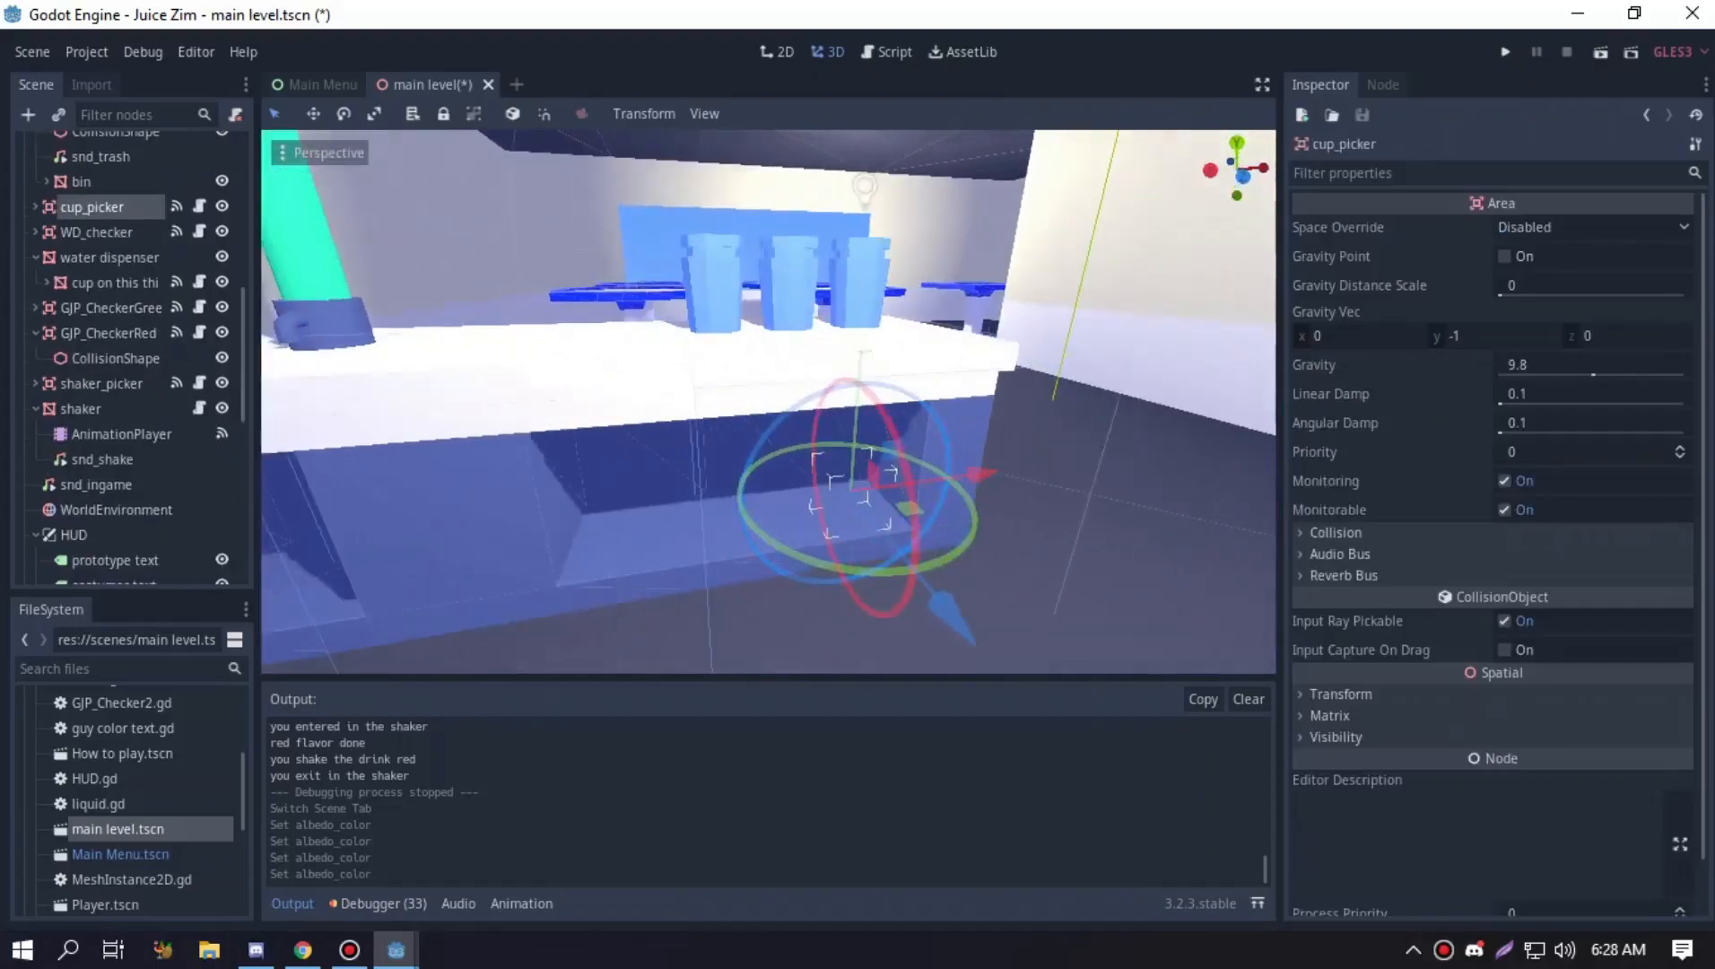
{"action": "mouse_move", "coordinate": [197, 206]}
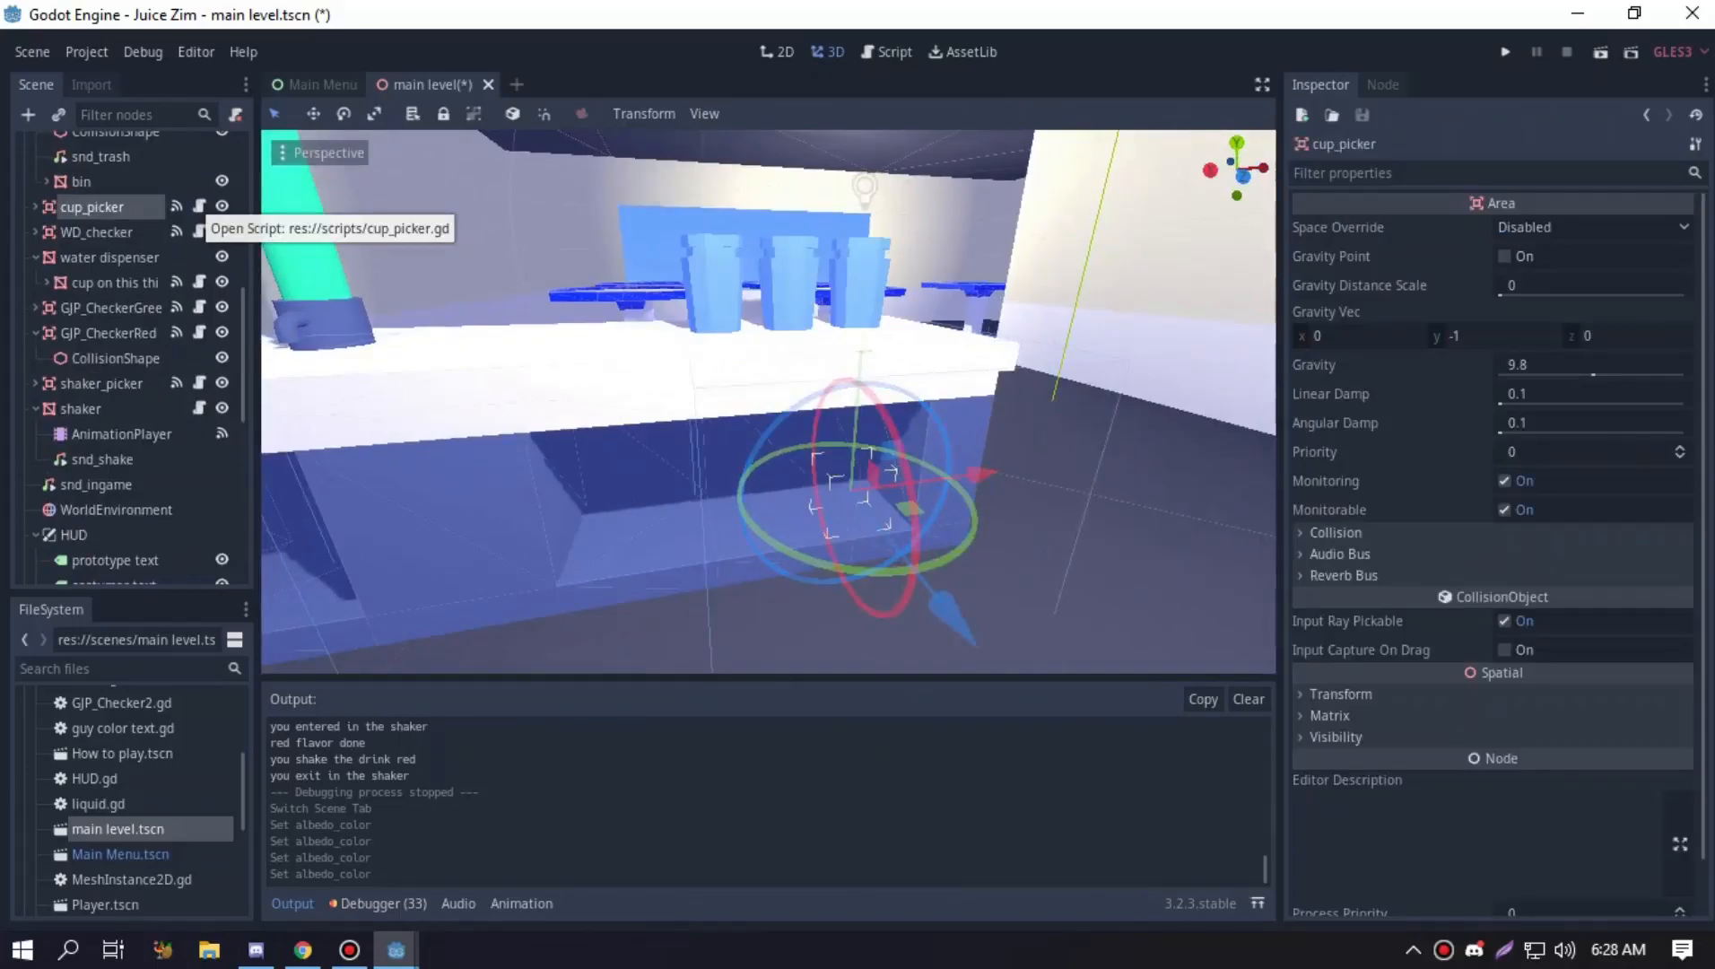
{"action": "left_click", "coordinate": [197, 206]}
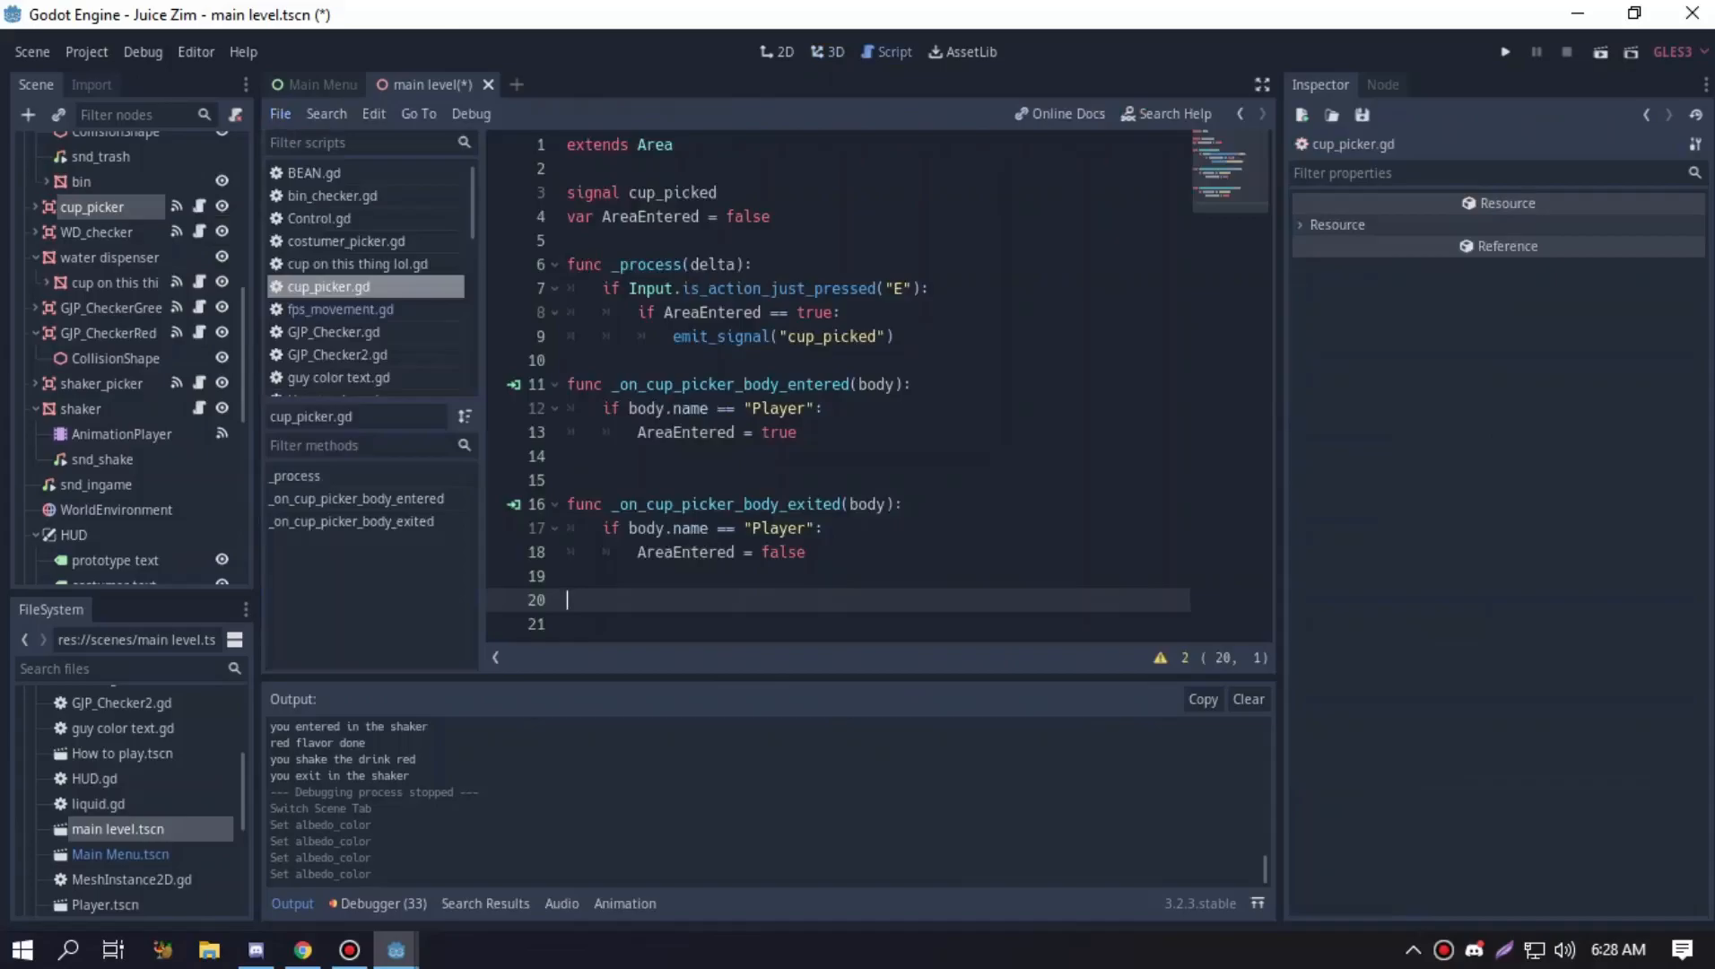
{"action": "left_click", "coordinate": [834, 52]}
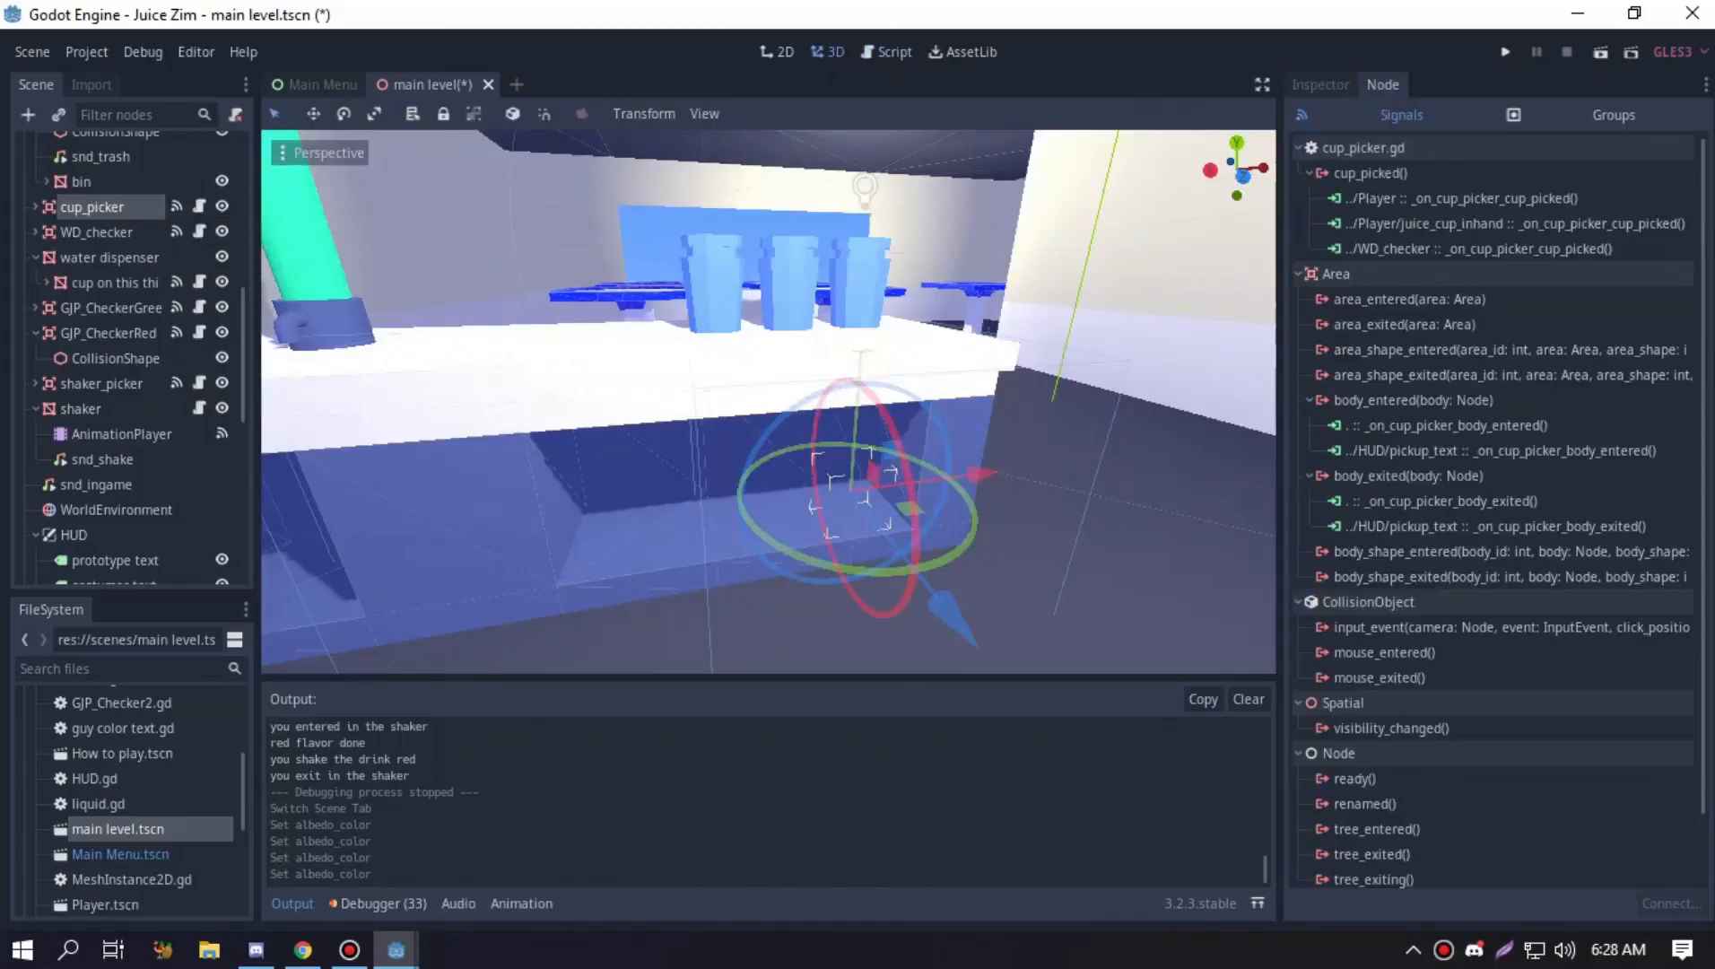
From the cup_picked emit line, jump to the player's _on_cup_picker_cup_picked handler in fps_movement.gd
{"action": "left_click", "coordinate": [893, 52]}
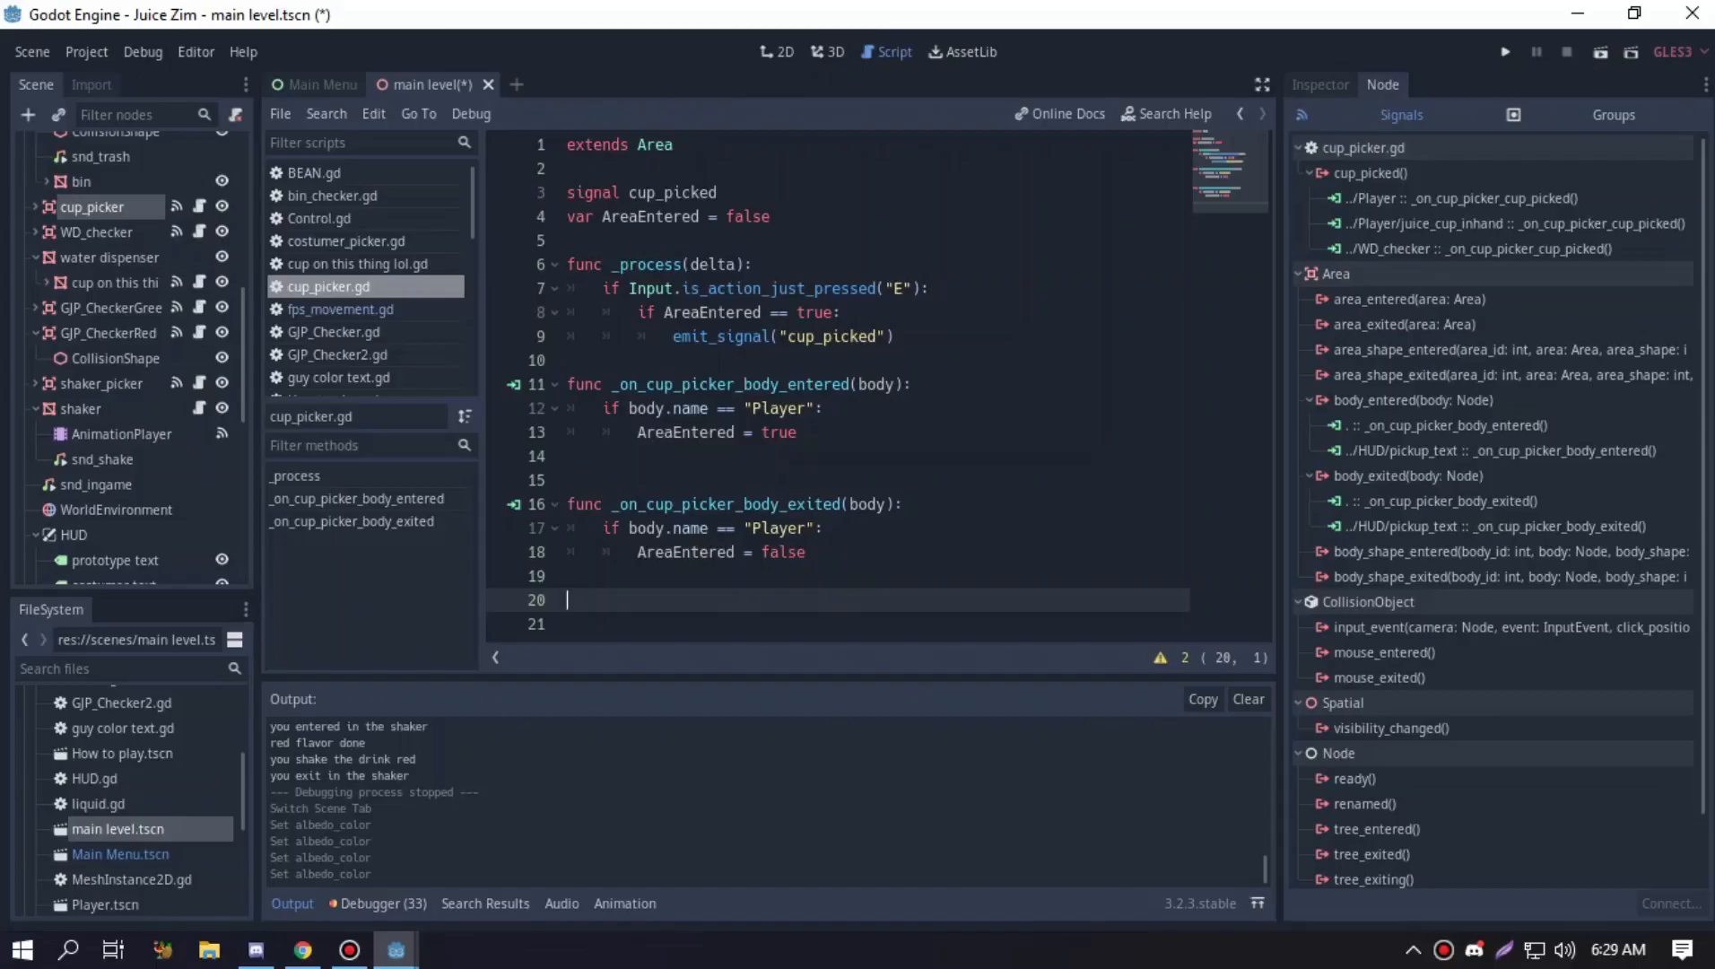
{"action": "double_click", "coordinate": [683, 552]}
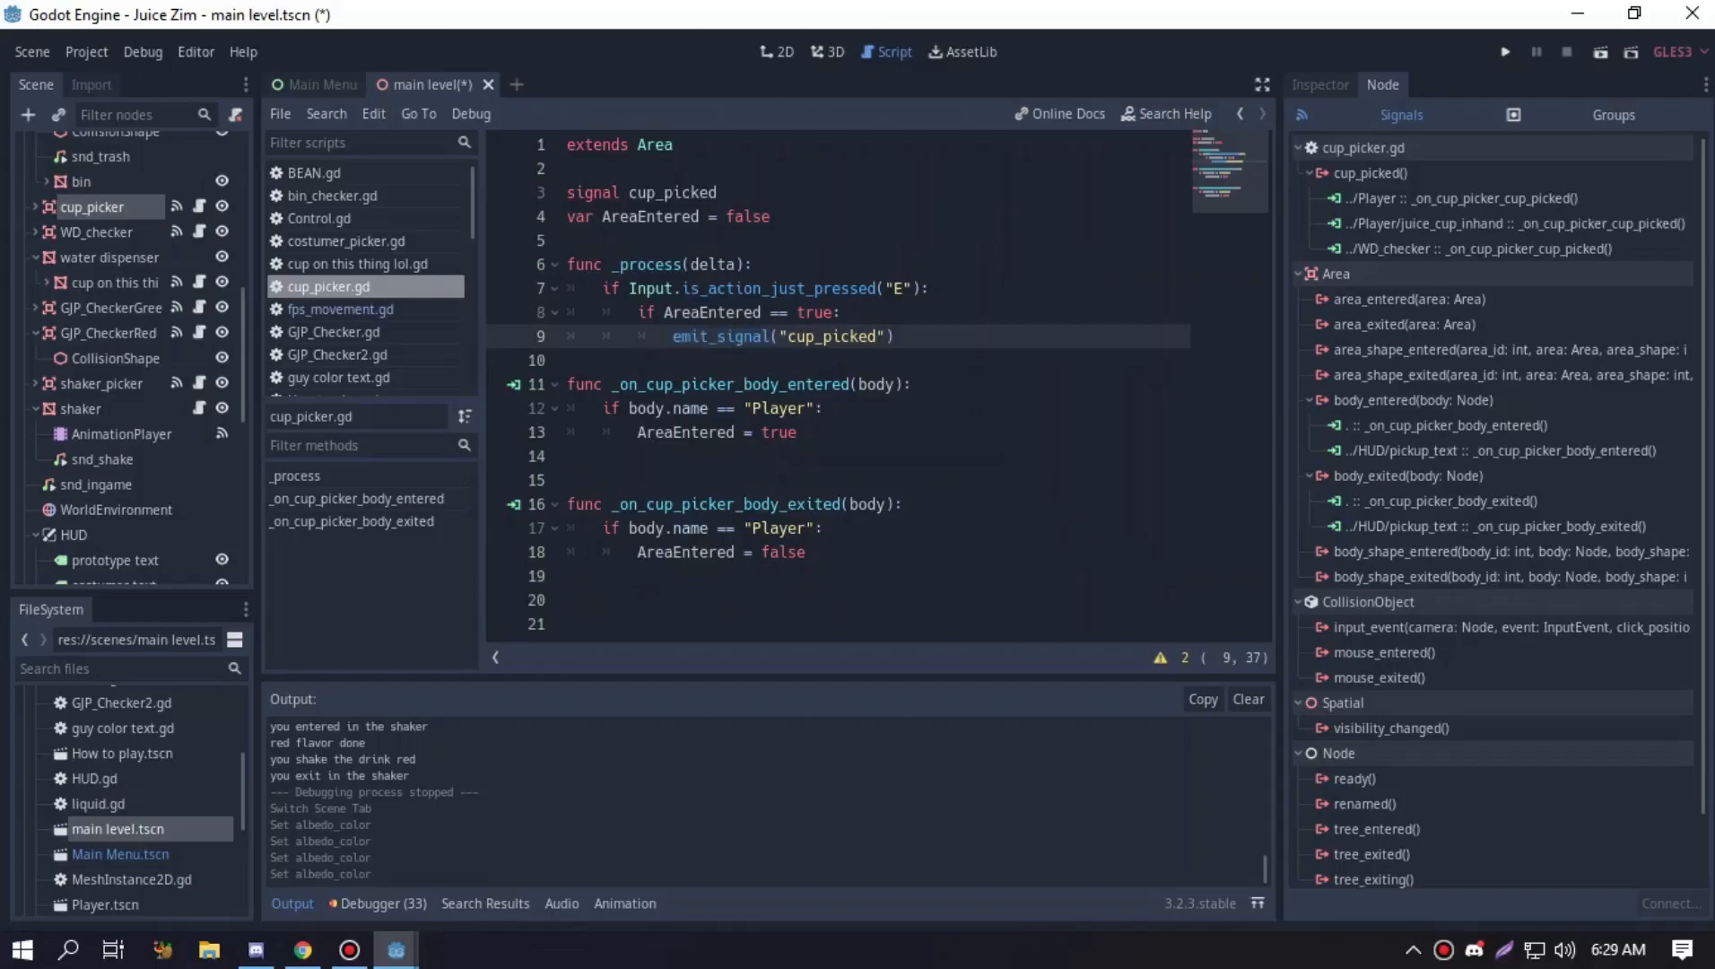
{"action": "left_click", "coordinate": [1367, 172]}
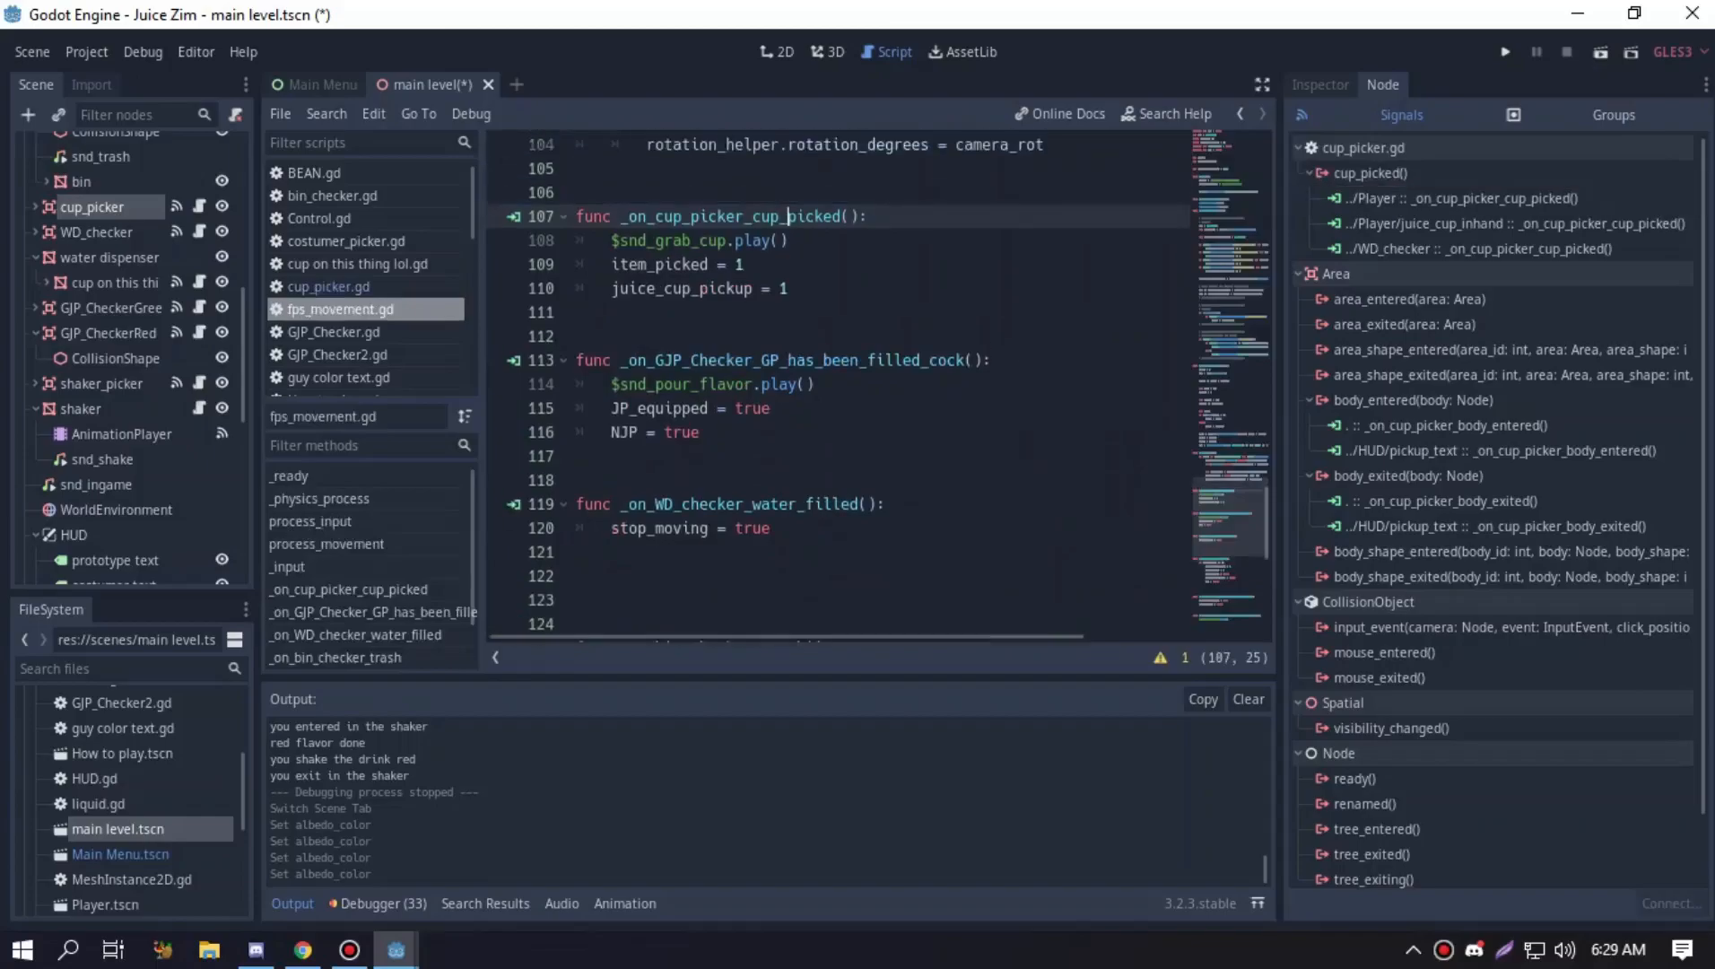
Review juice cup_inhand.gd's cup_picked handler, then show the customer model via costumer_picker
{"action": "left_click", "coordinate": [348, 382]}
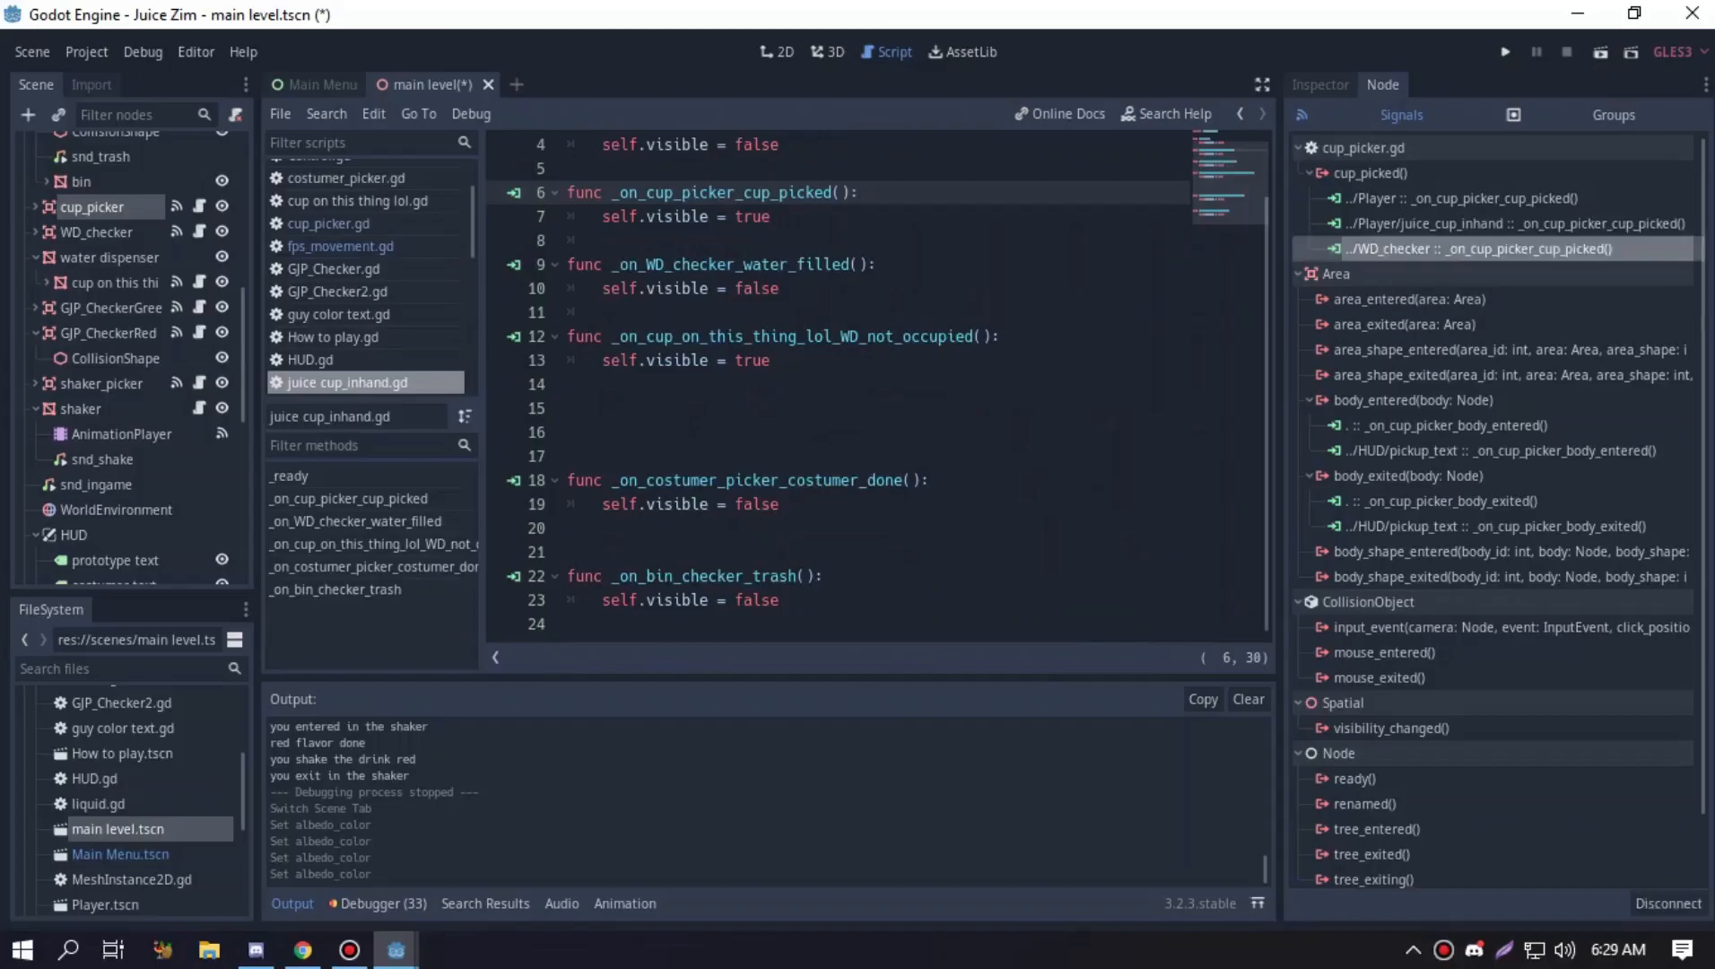
{"action": "left_click", "coordinate": [332, 382]}
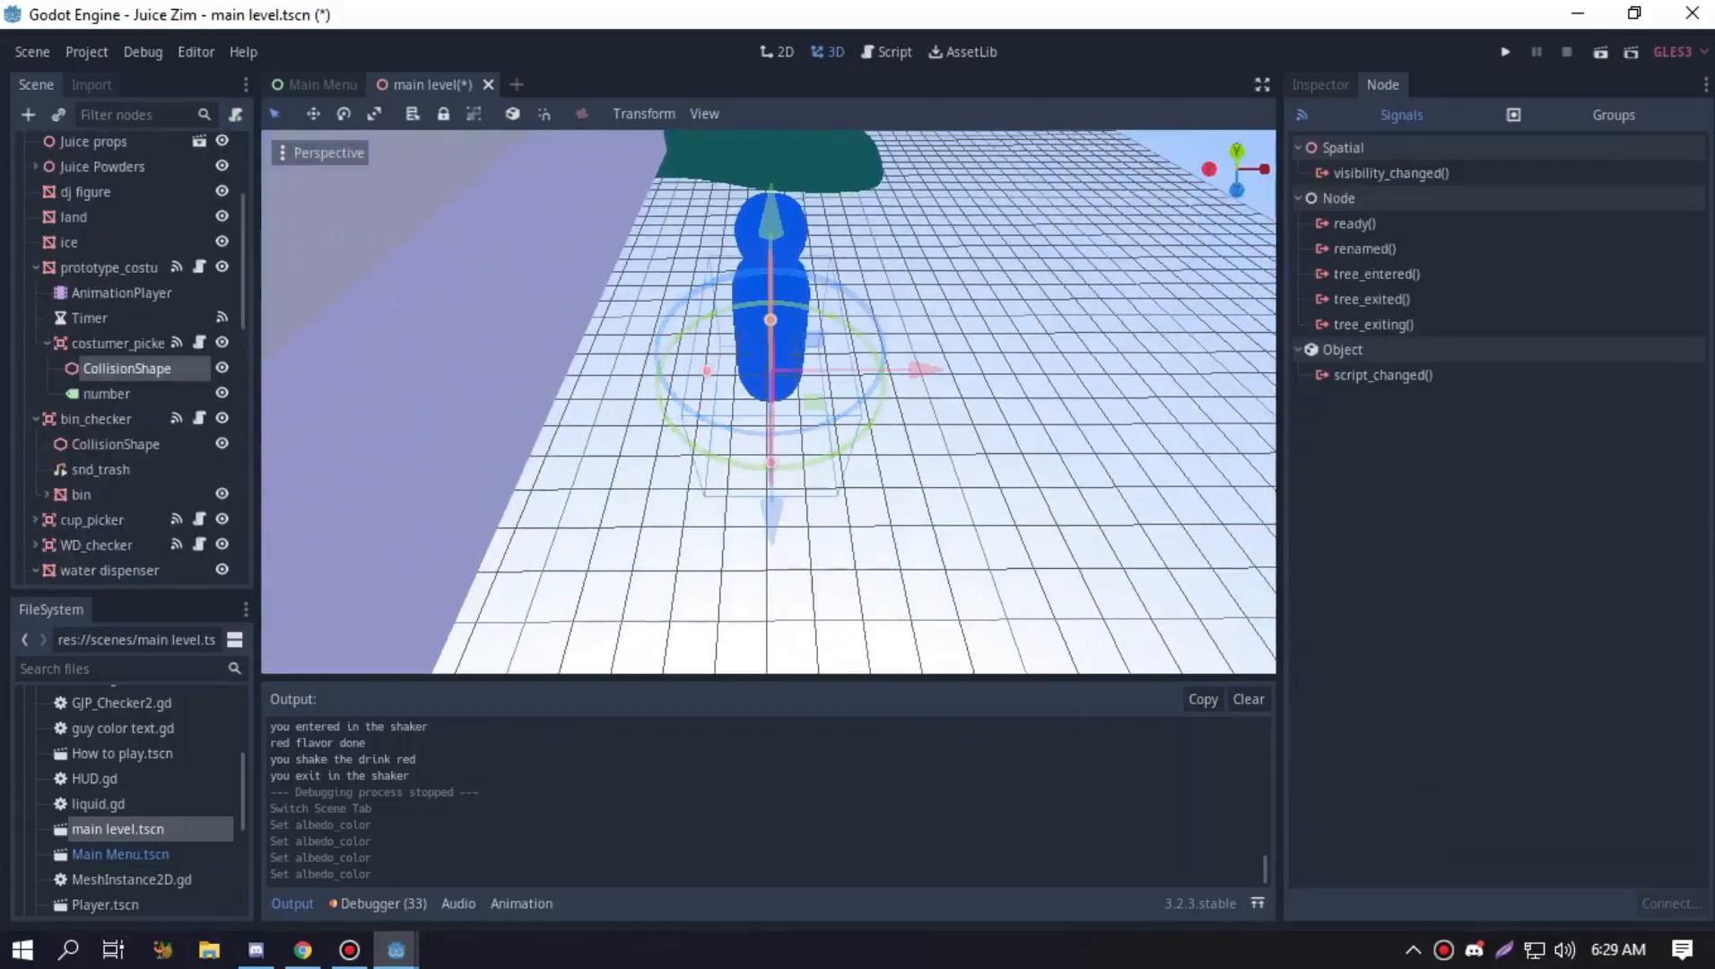
Select the prototype_costumer AnimationPlayer to show the walk animation's translation and rotation tracks
{"action": "left_click", "coordinate": [122, 293]}
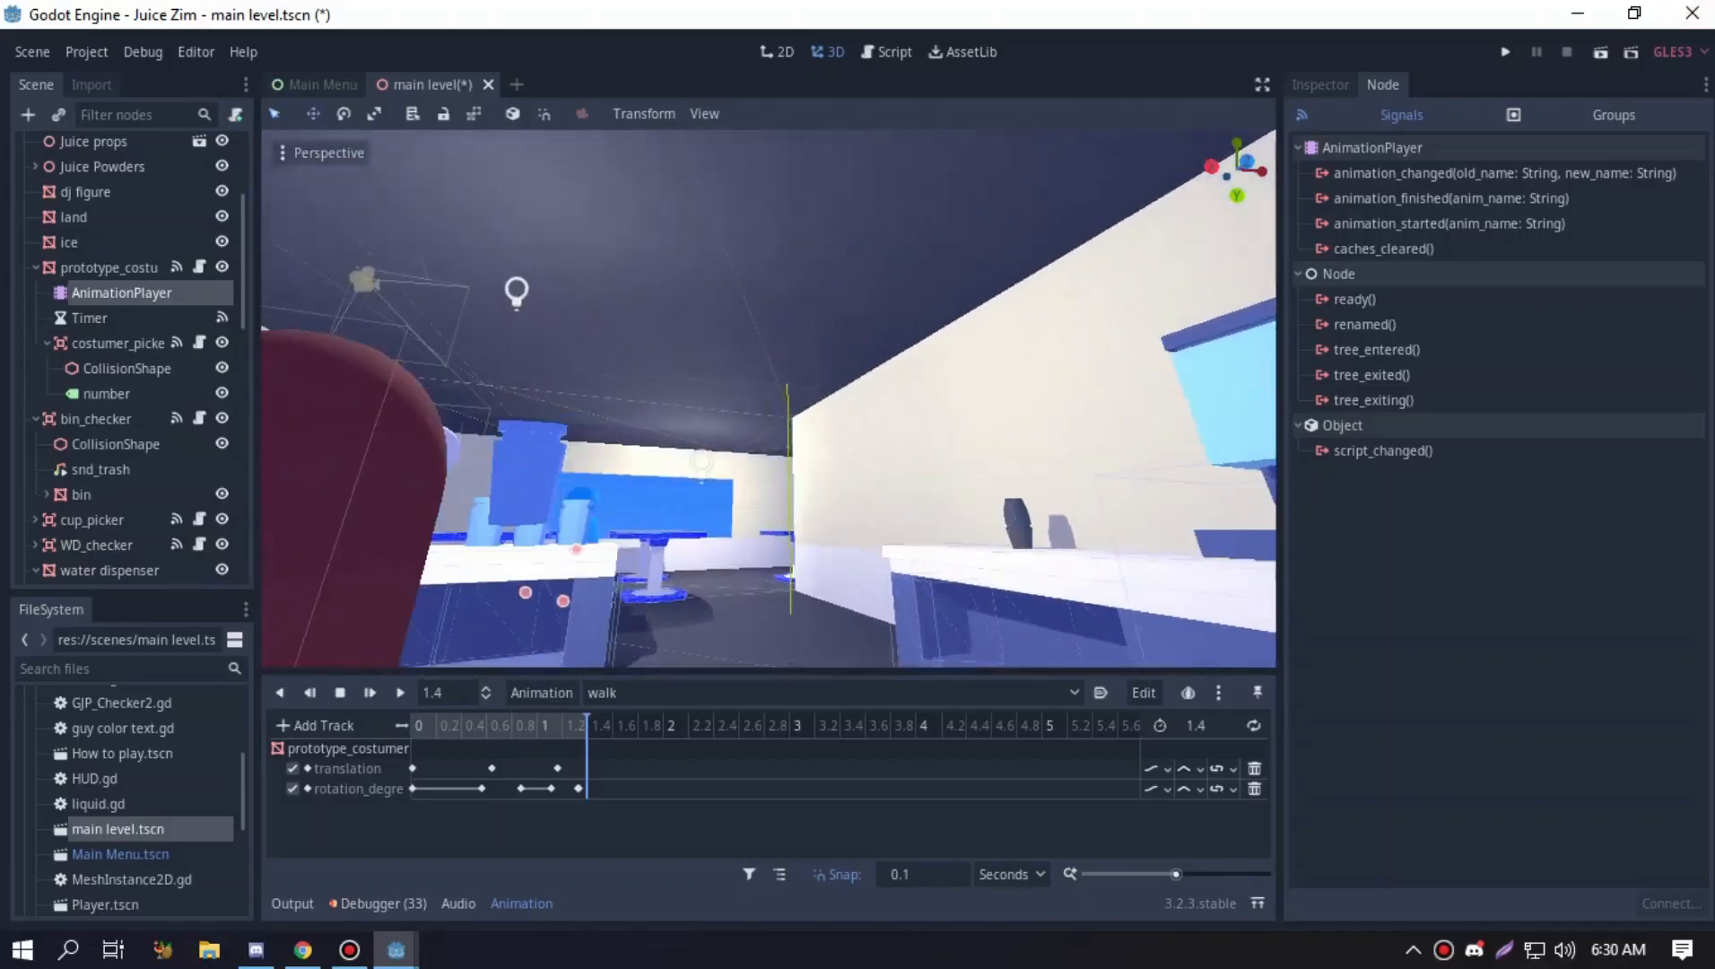
{"action": "scroll", "scroll_direction": "down", "scroll_amount": 3}
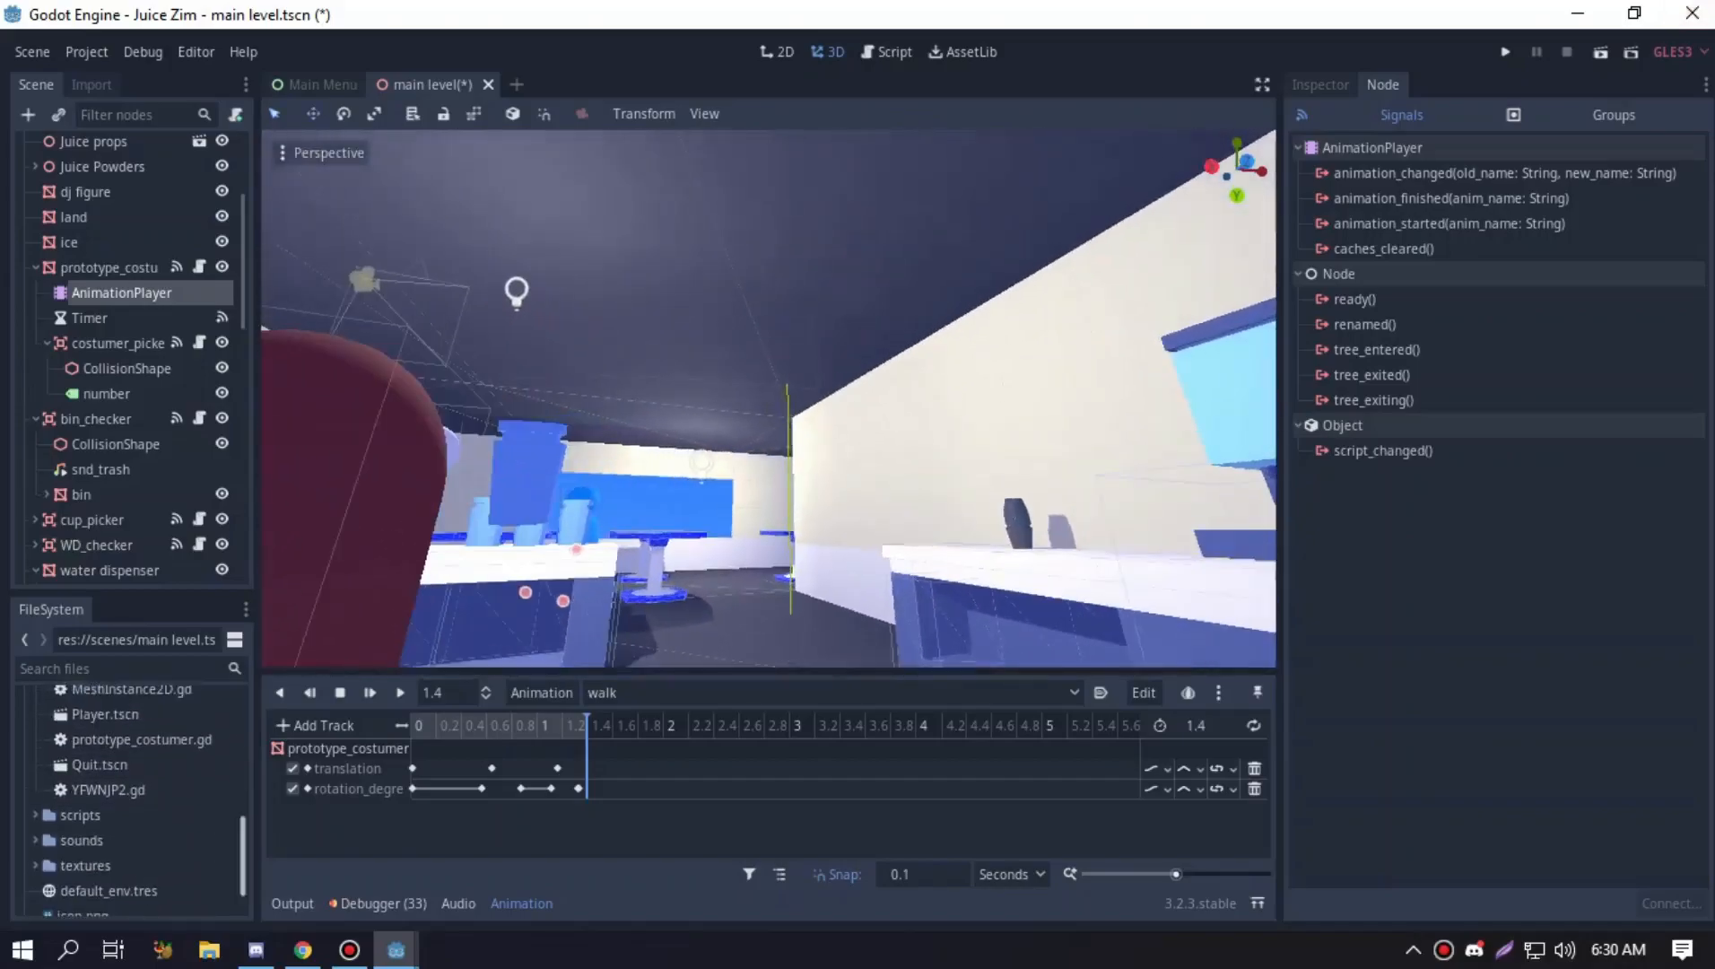